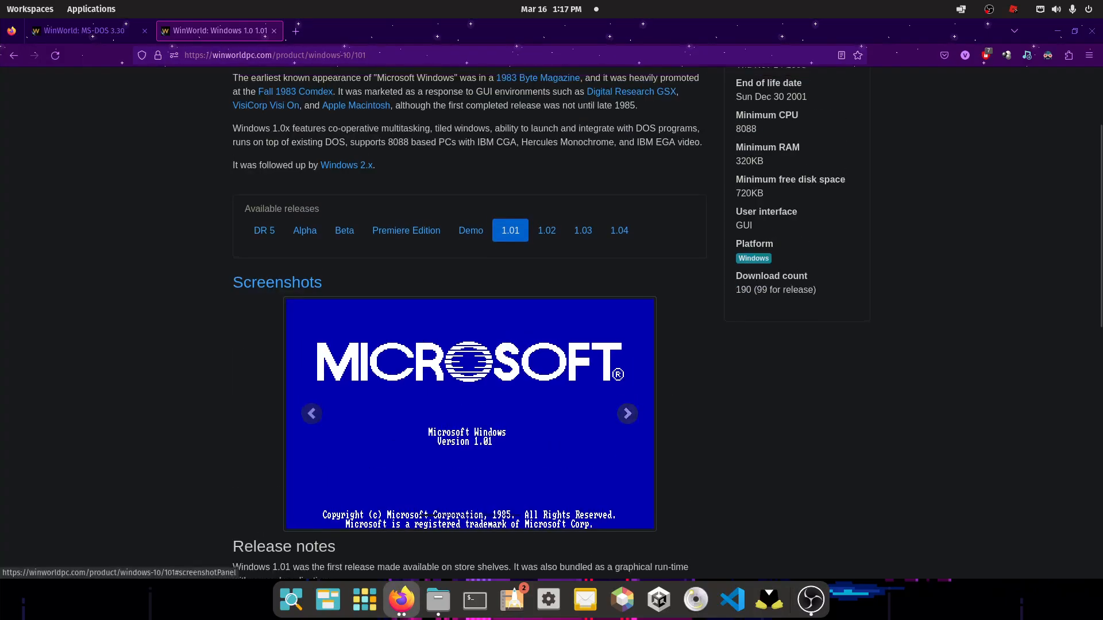
Compare the MS-DOS 3.30 and Windows 1.0 WinWorld pages, scrolling through the MS-DOS 3.30 page
scroll(up, 3)
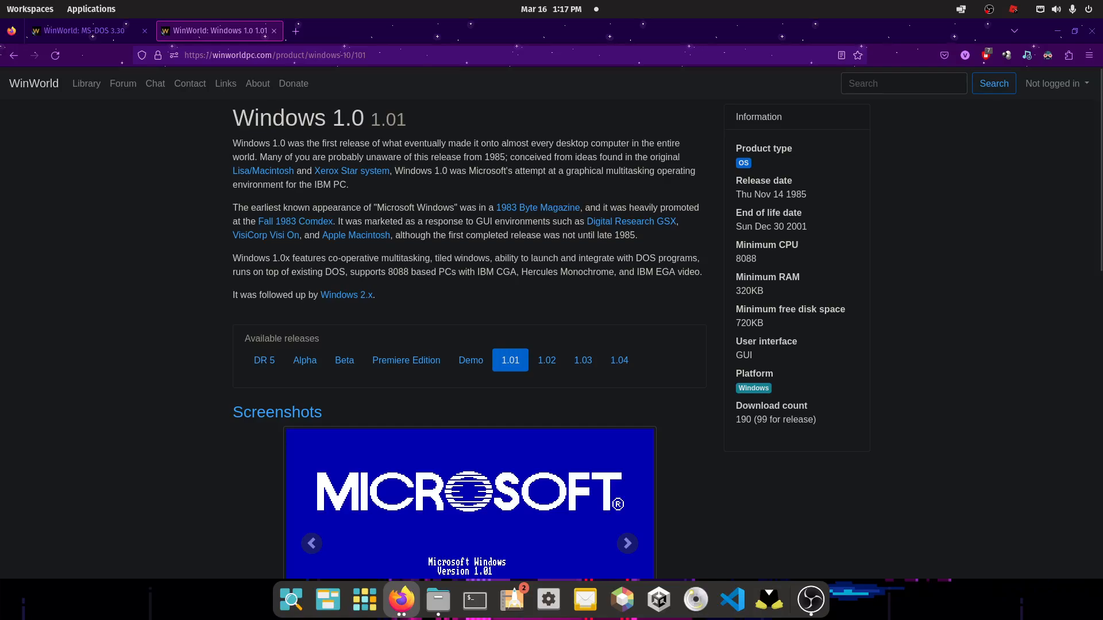
click(84, 30)
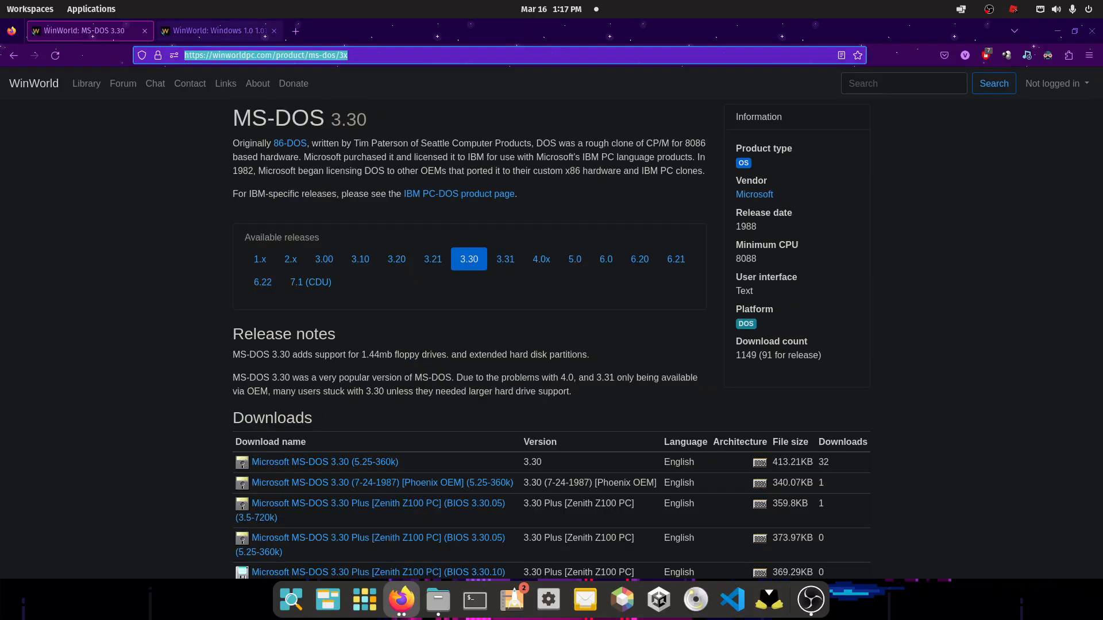
click(214, 30)
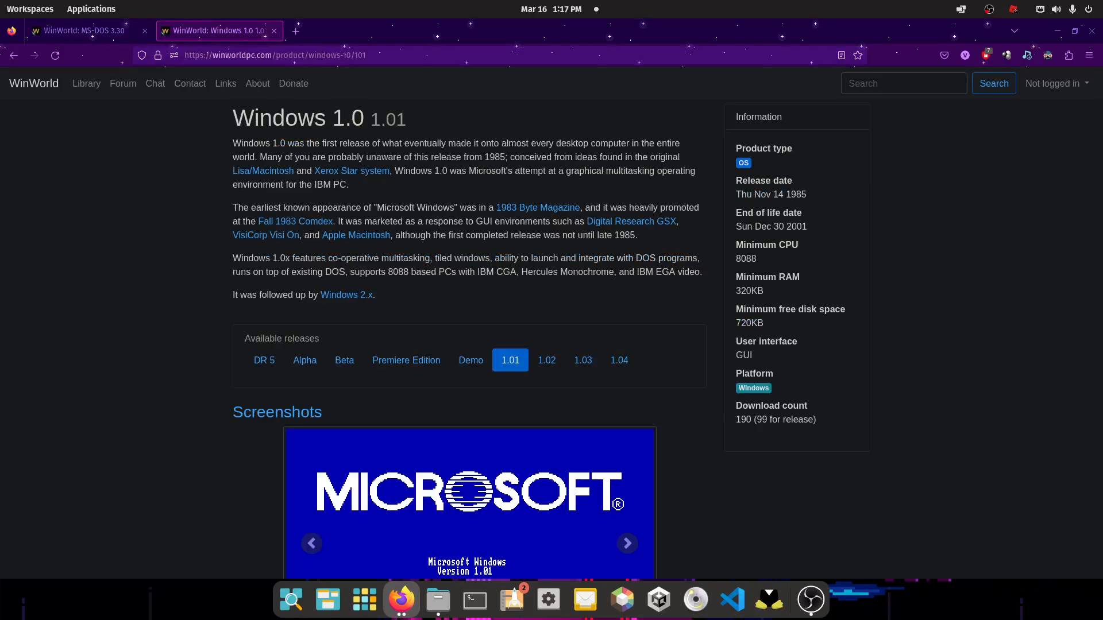
click(84, 30)
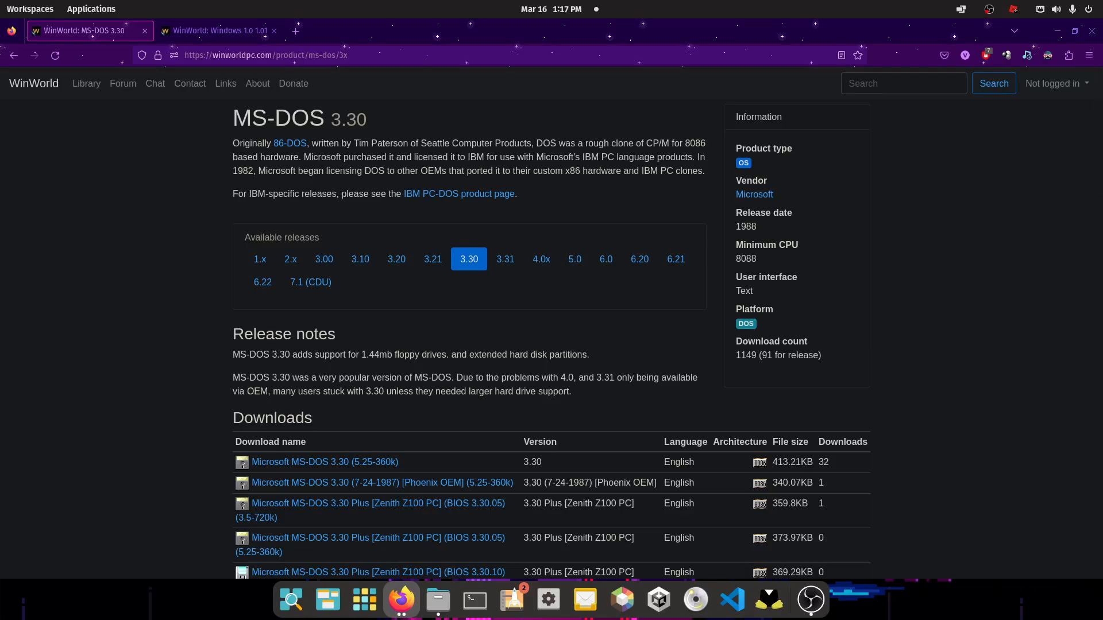
scroll(down, 3)
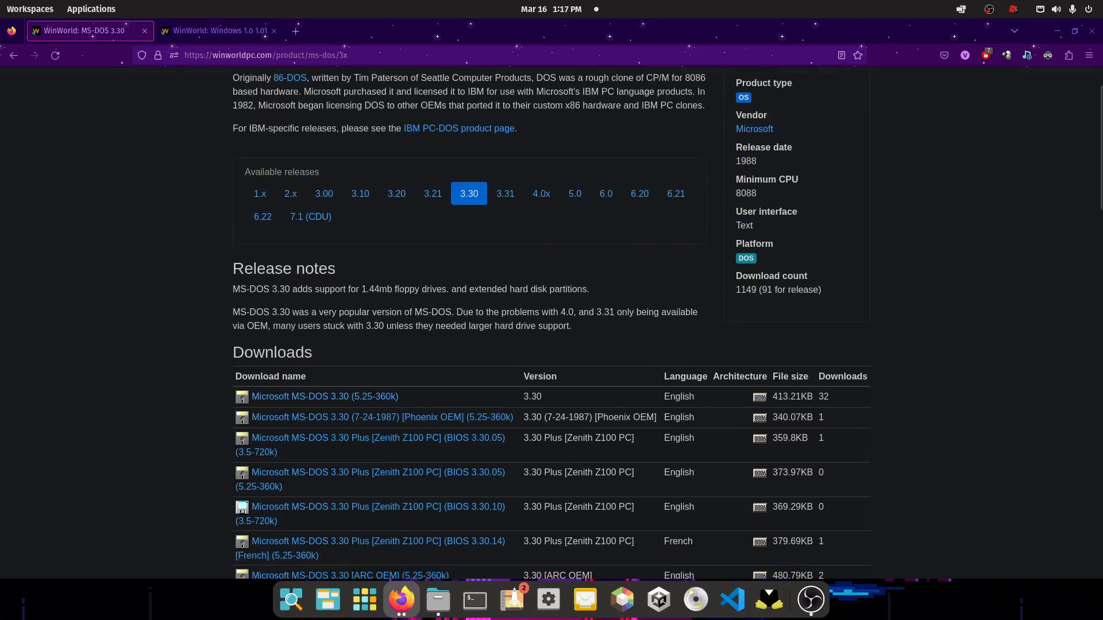
scroll(down, 3)
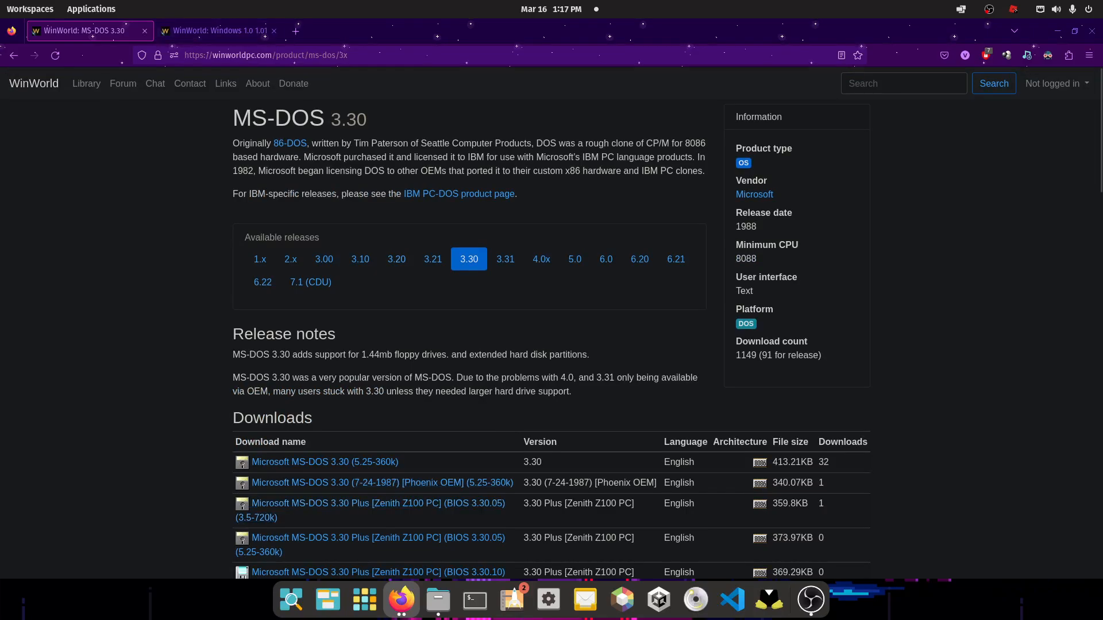
Scroll the Windows 1.0 1.01 release page down to its Downloads table of disk images
click(219, 30)
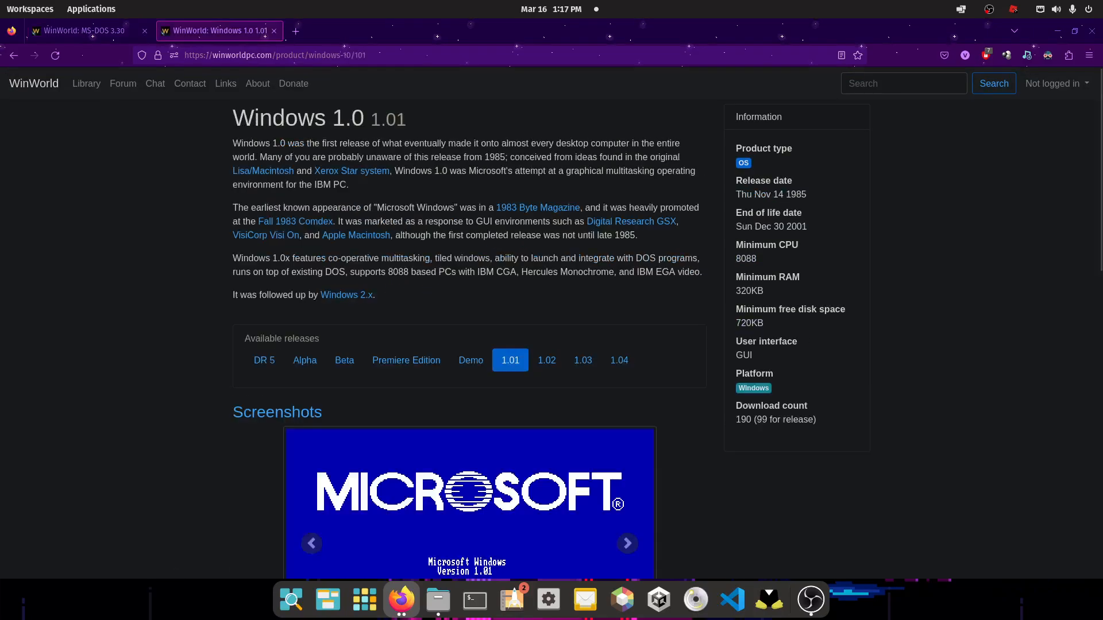
scroll(down, 3)
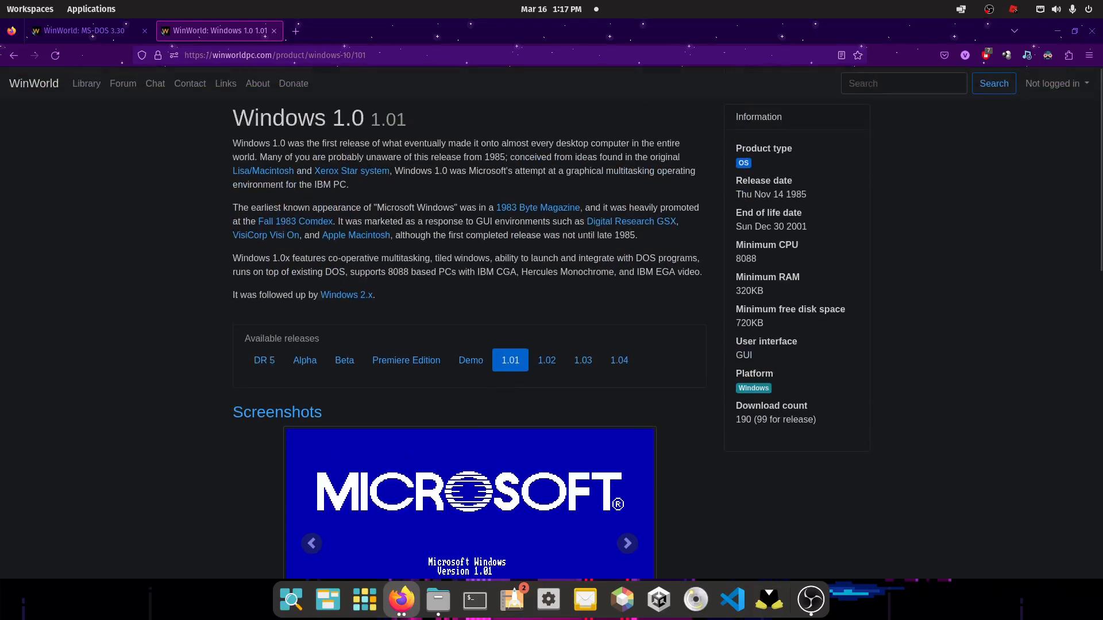
scroll(down, 3)
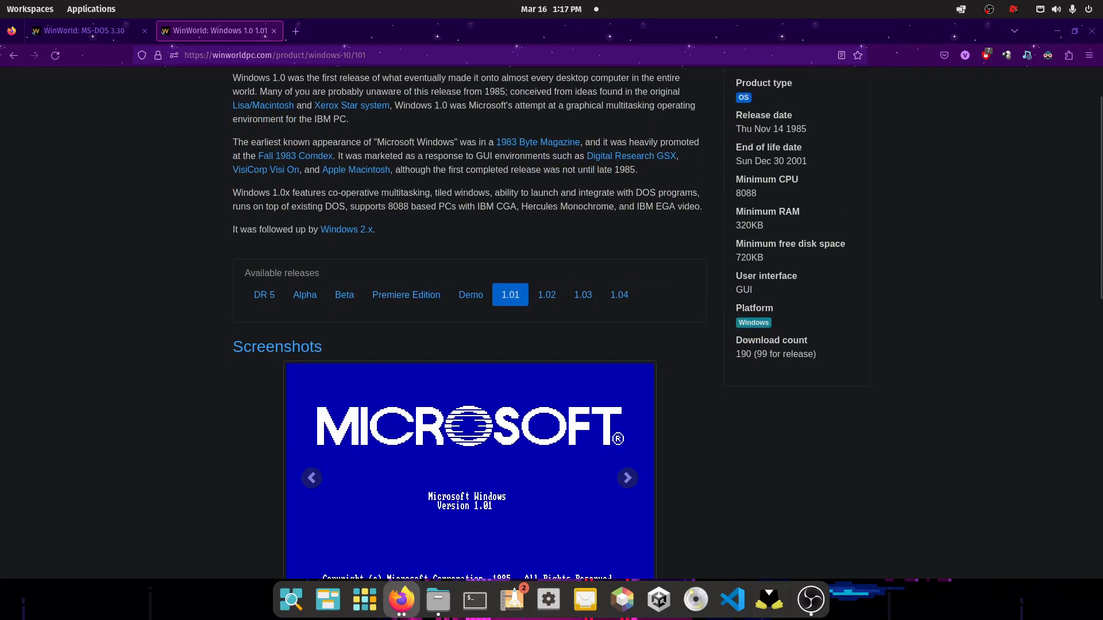
scroll(down, 3)
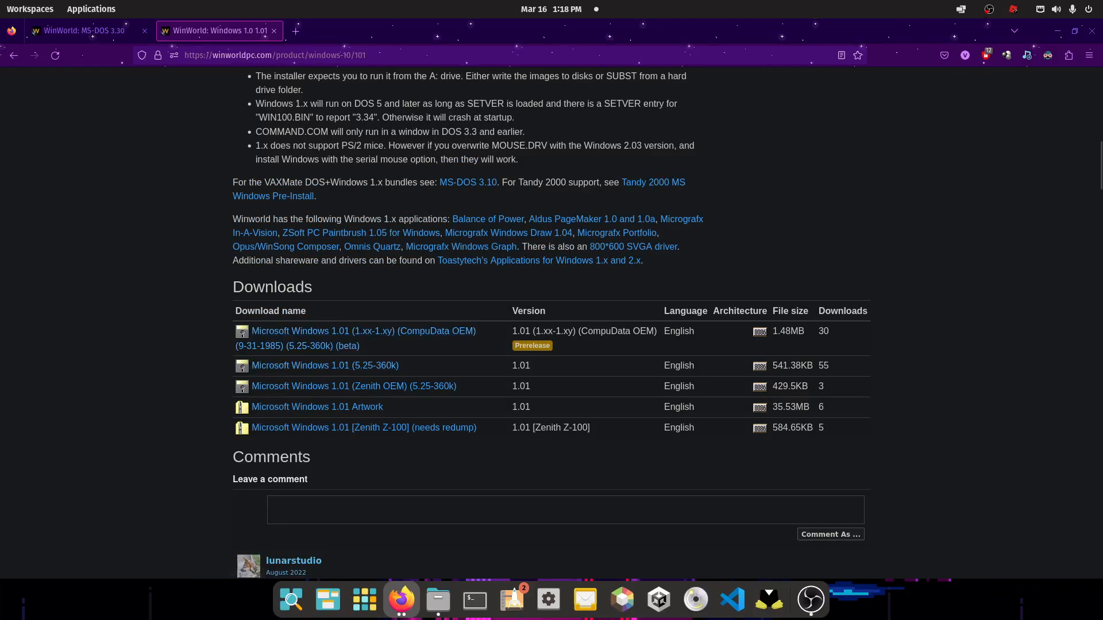
mouse_move(325, 365)
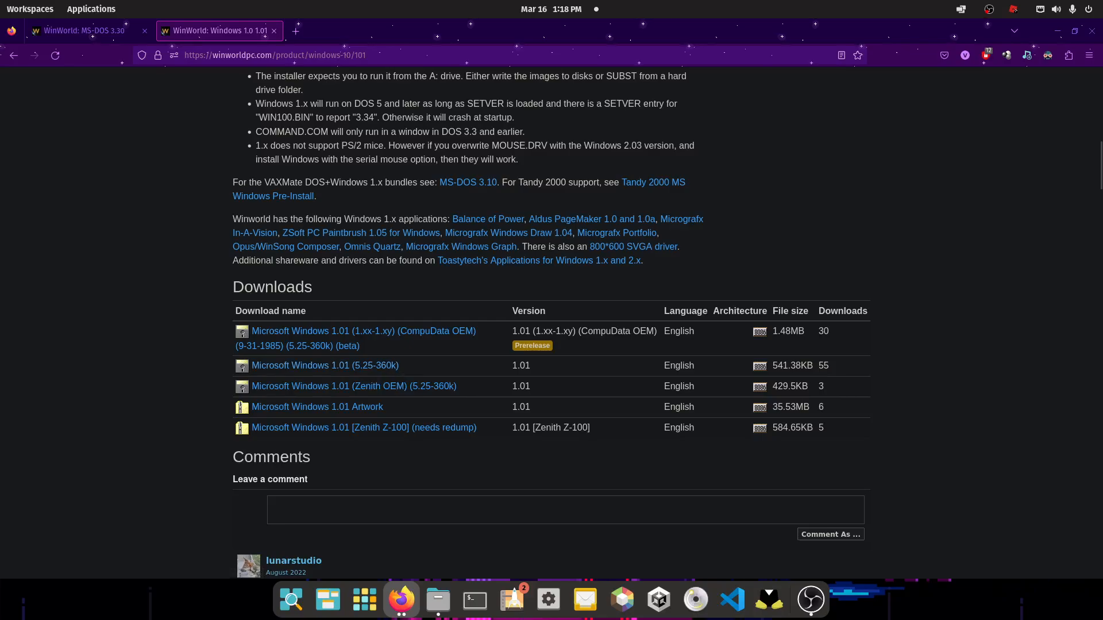
mouse_move(324, 365)
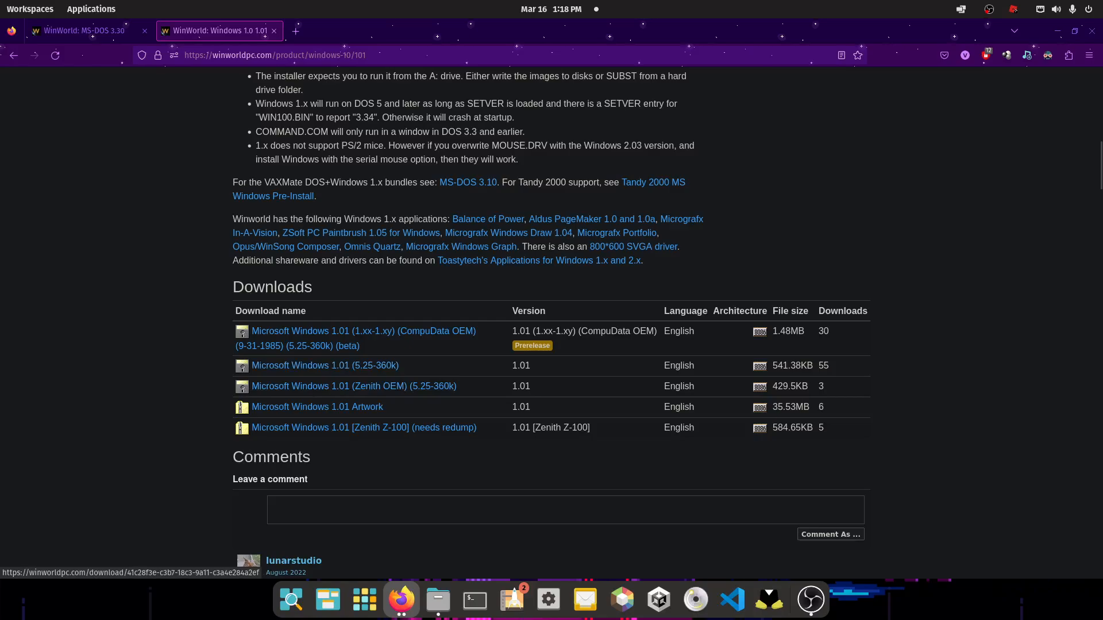
Reach the MS-DOS 3.30 (5.25-360k) download page, the Windows 1.01 download page and the 86box_VMs/Windows_10 folder
click(84, 30)
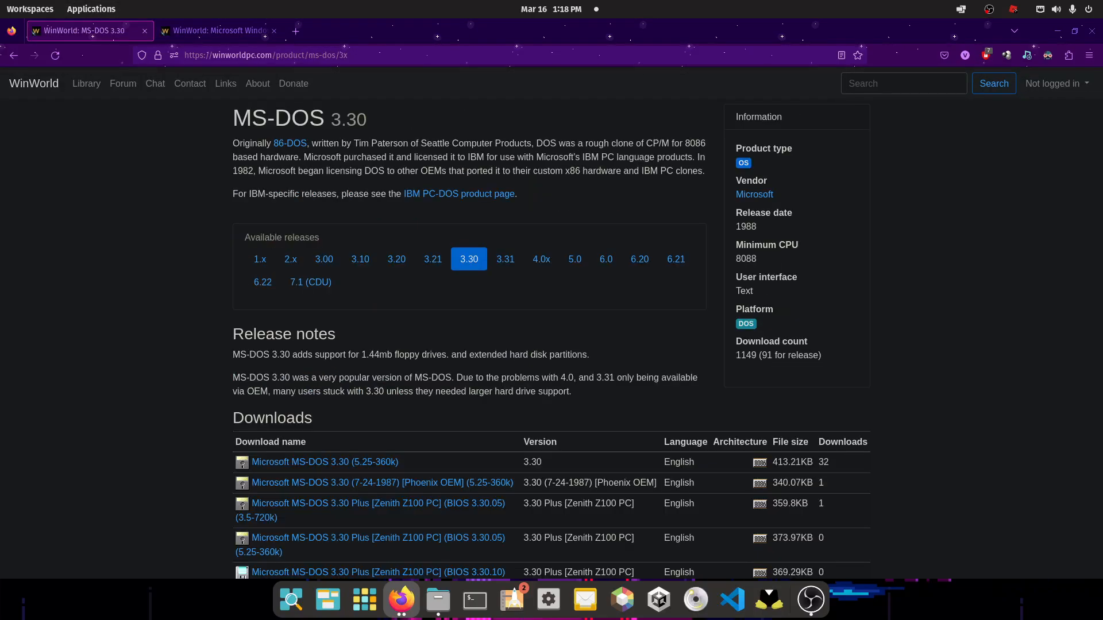
click(324, 461)
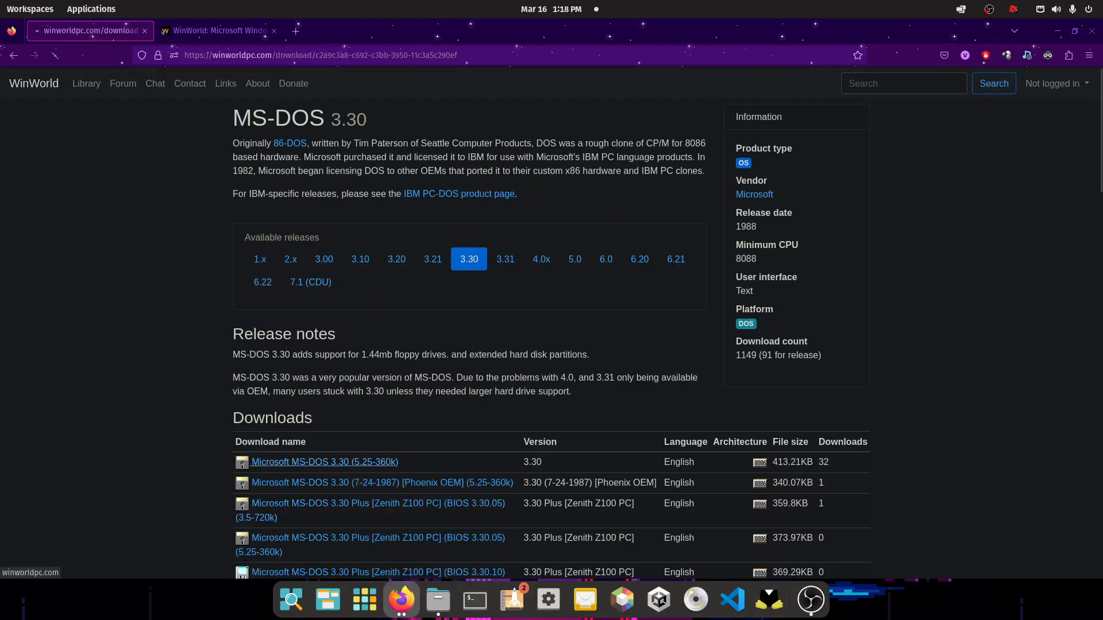
click(324, 462)
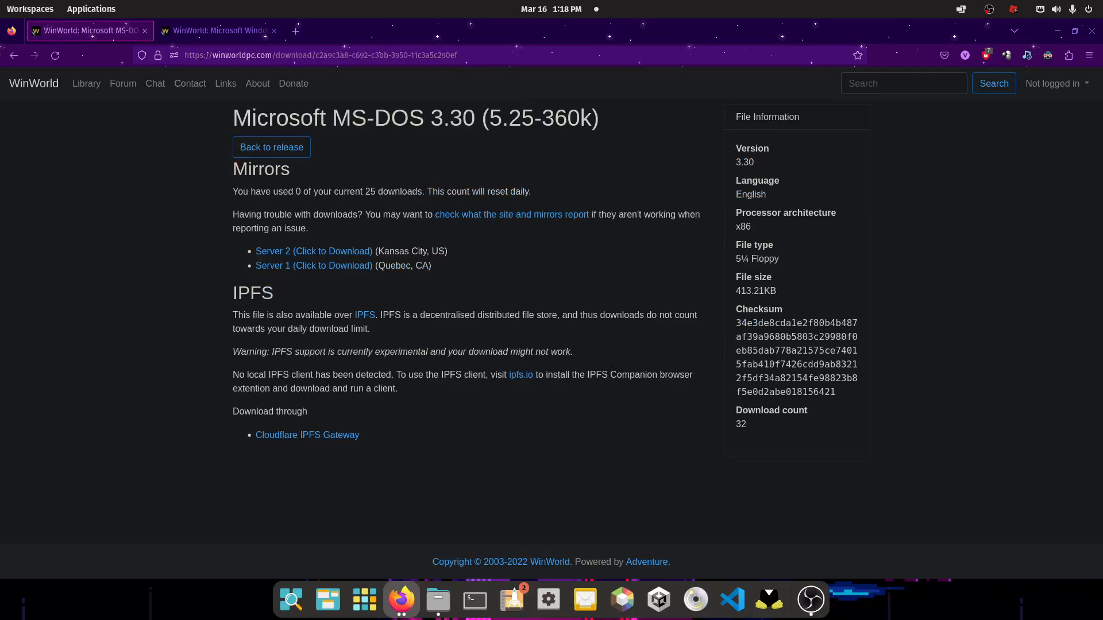
click(218, 30)
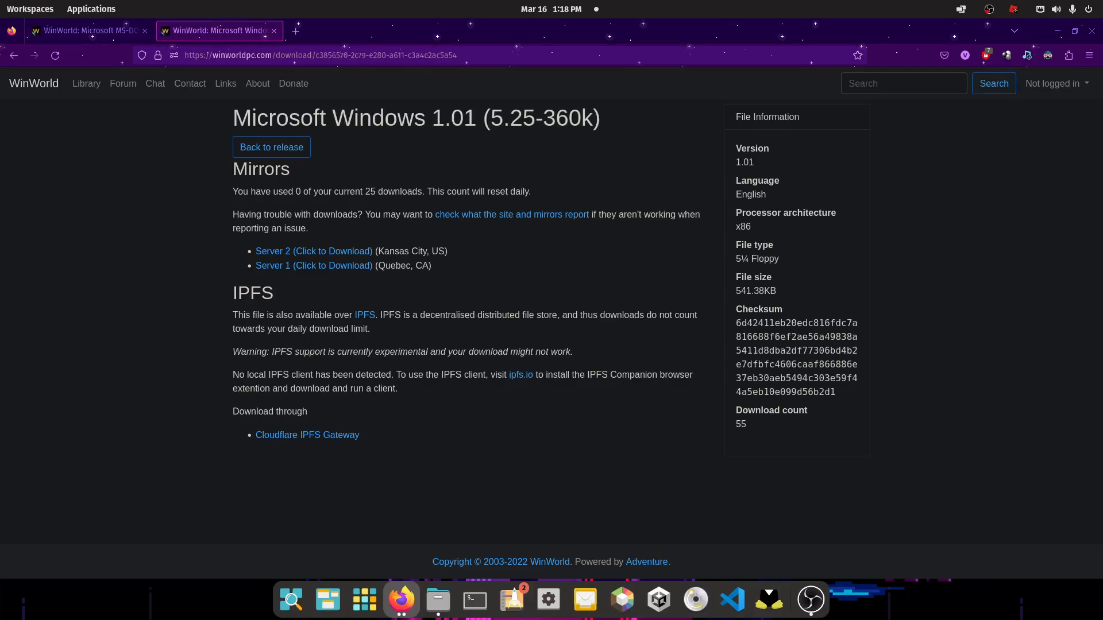
click(437, 600)
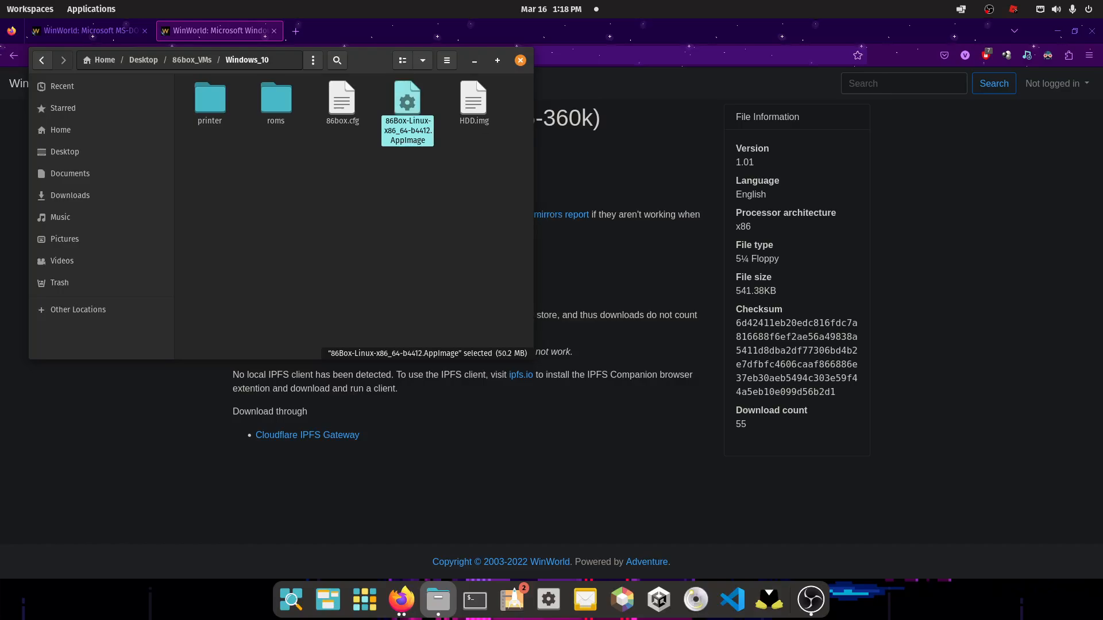
Launch 86Box and set the Generic XT clone's CPU speed to 8 before moving to the display settings
double_click(406, 97)
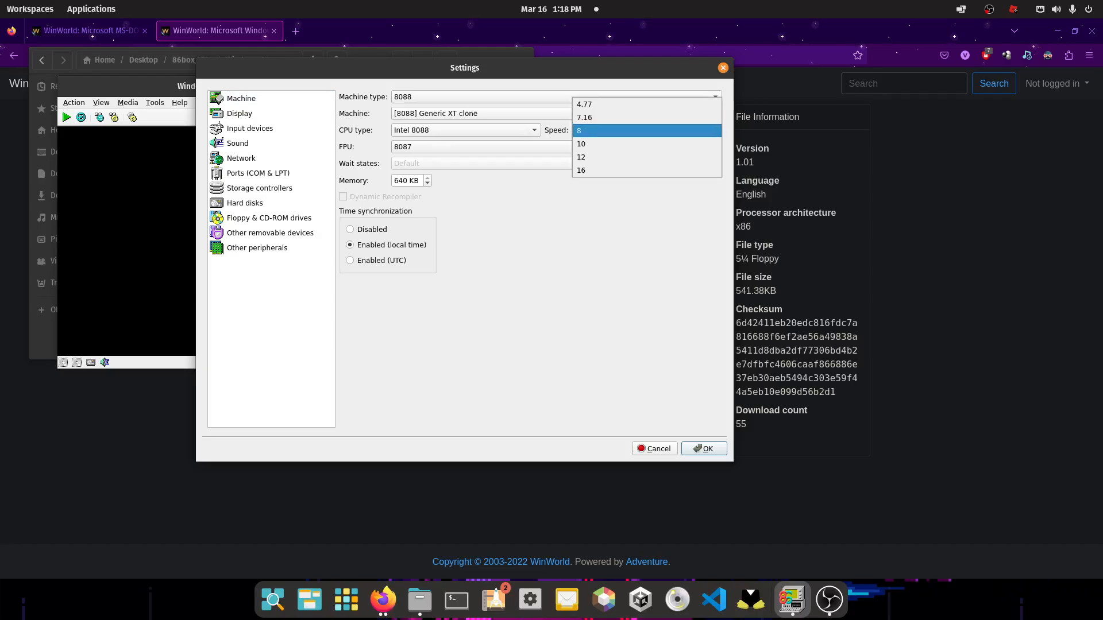
click(480, 147)
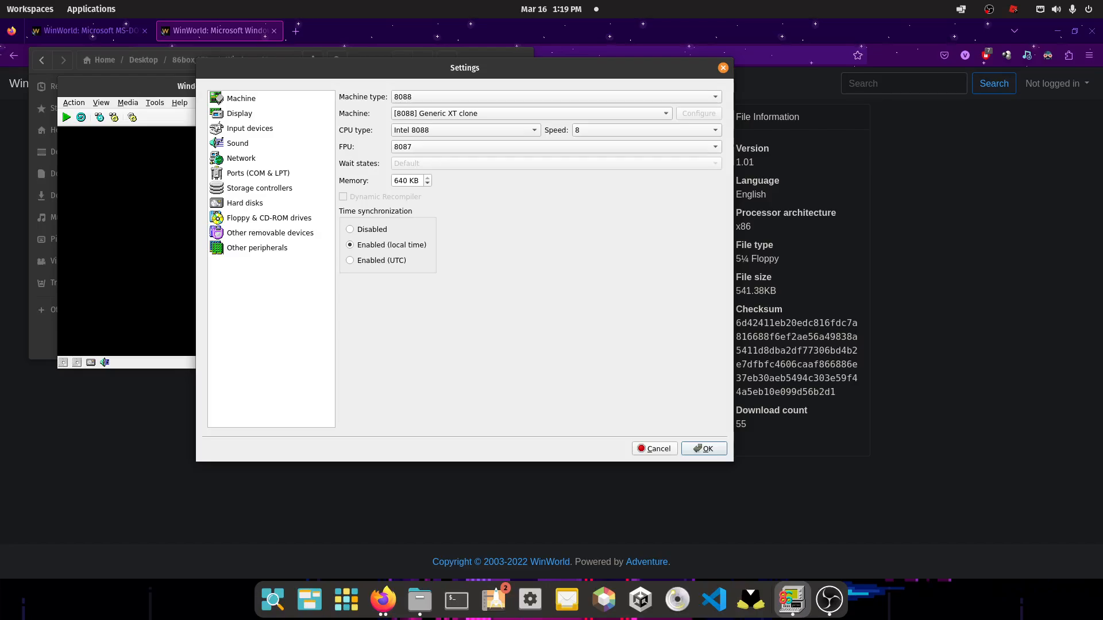
click(239, 113)
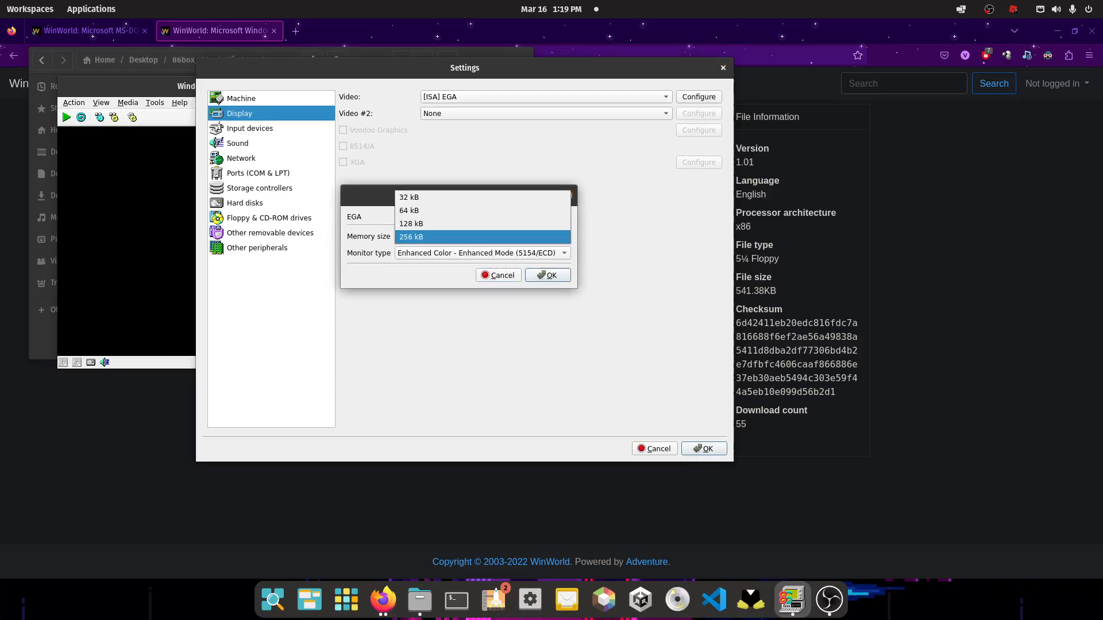
Configure the EGA card with 256 kB memory and enhanced color monitor, and confirm the serial mouse settings
click(479, 252)
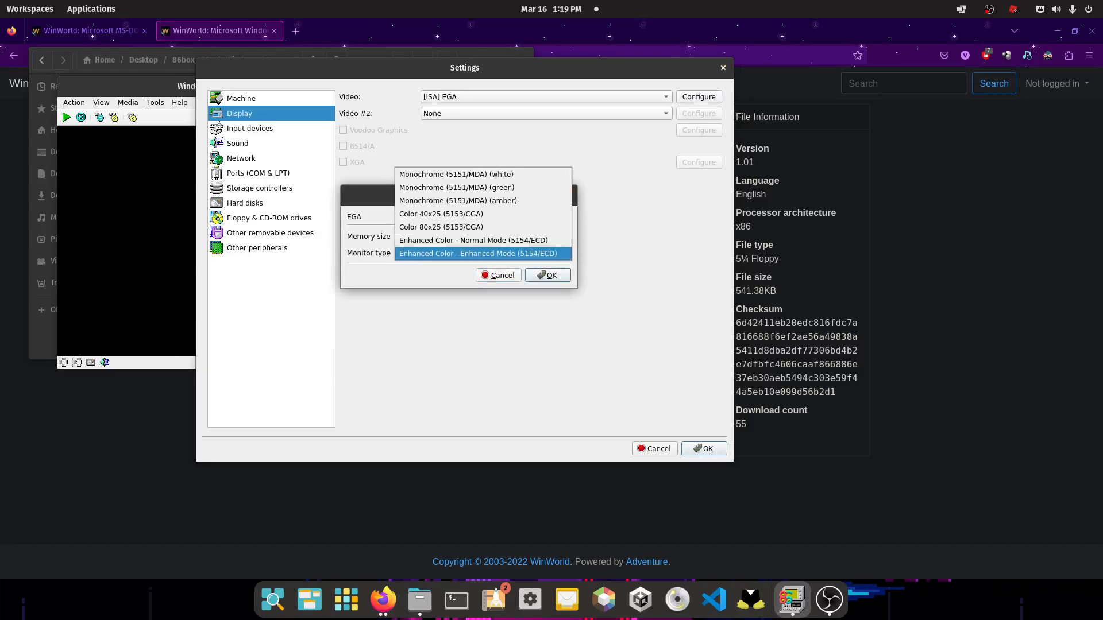
click(481, 253)
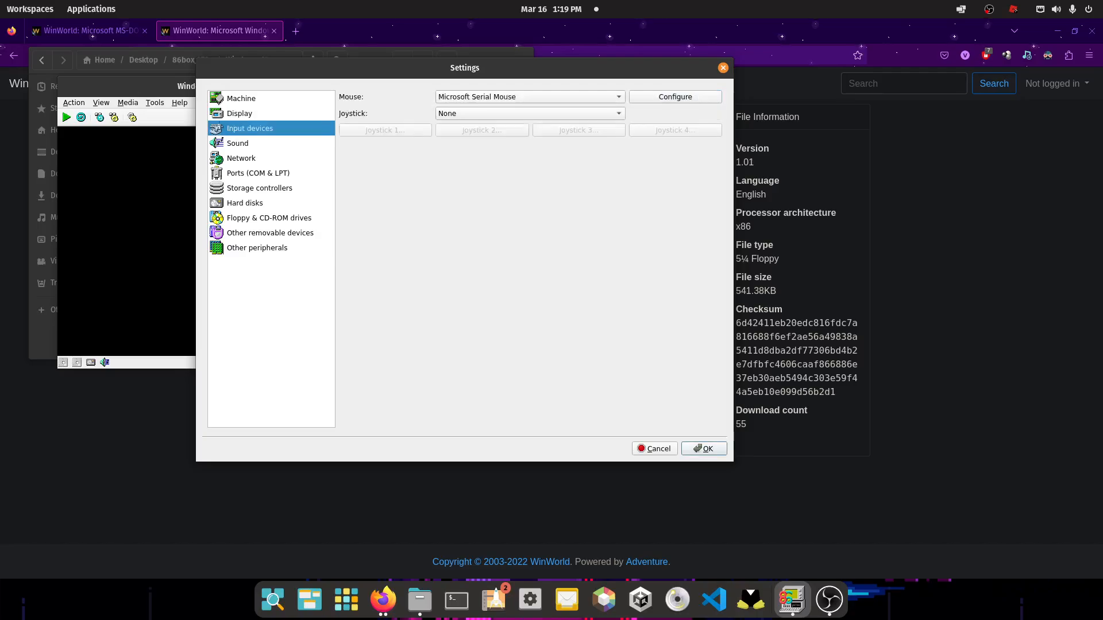
click(675, 96)
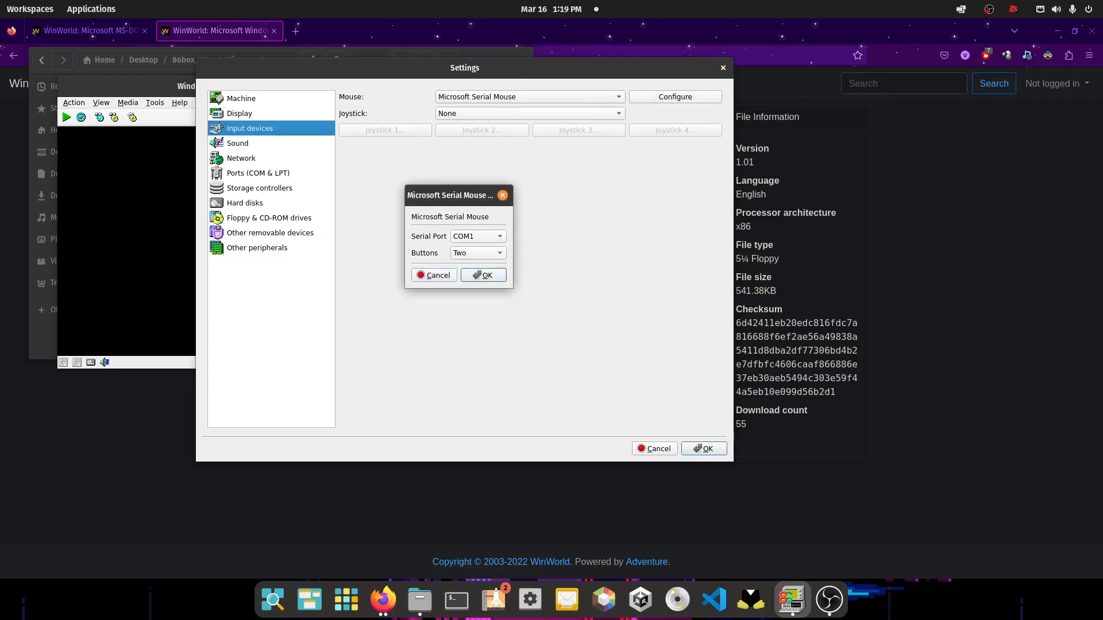
click(237, 142)
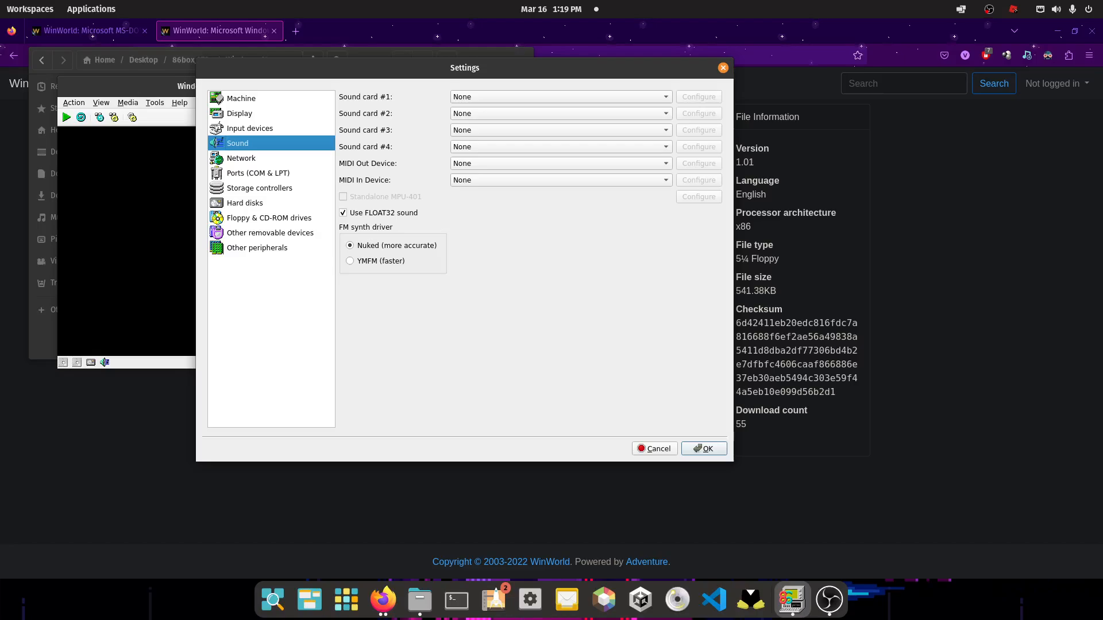
Leave the first sound card as none, then review the network and ports (COM & LPT) settings pages
click(561, 96)
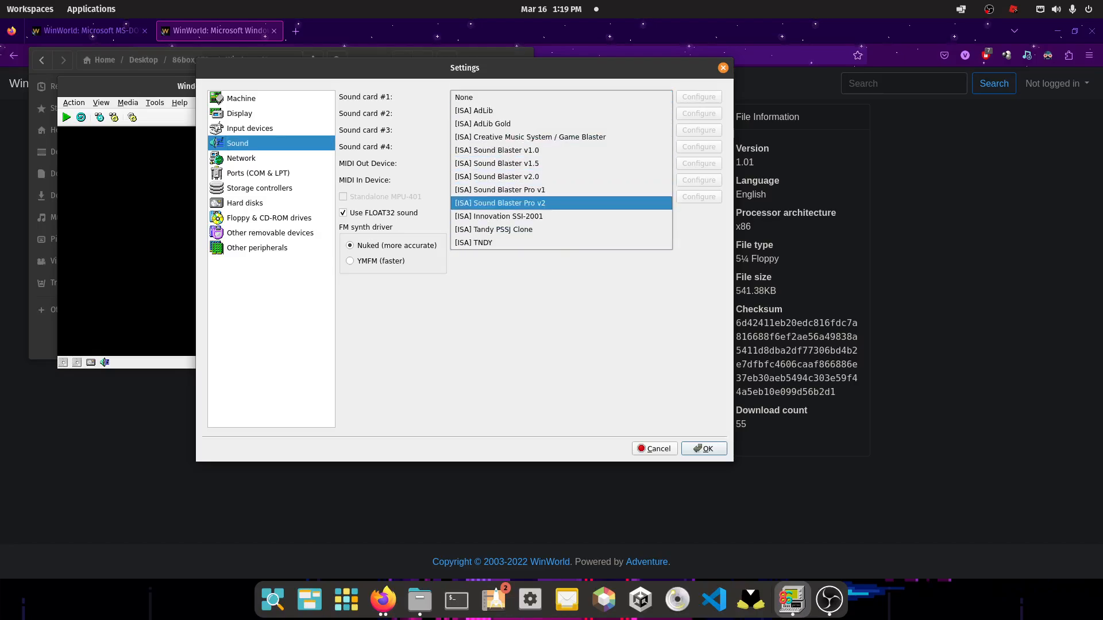
click(496, 150)
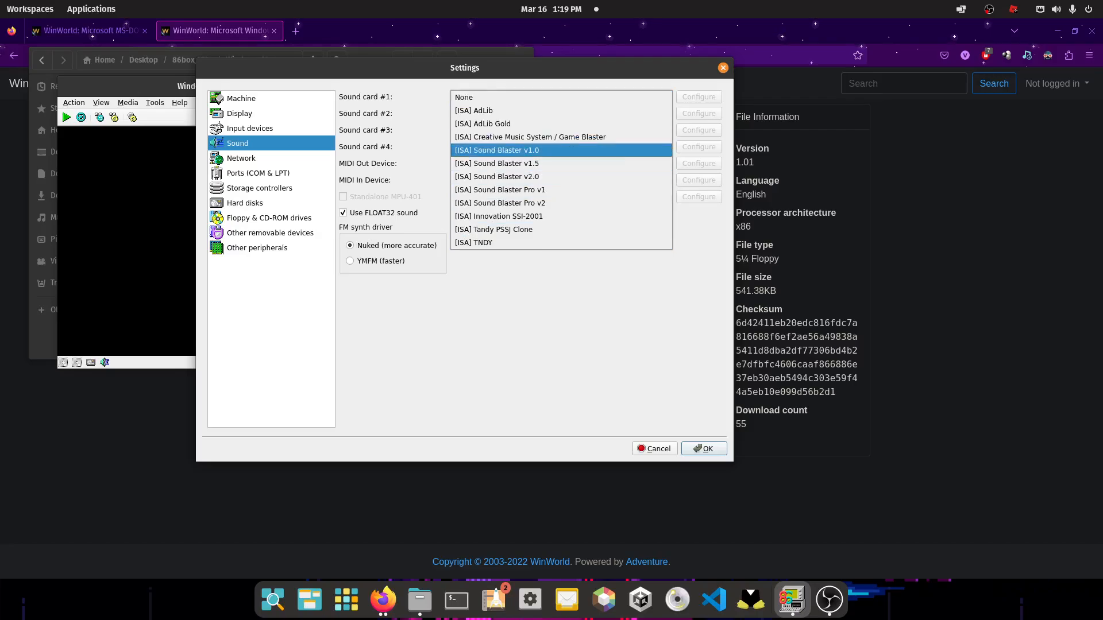
click(474, 242)
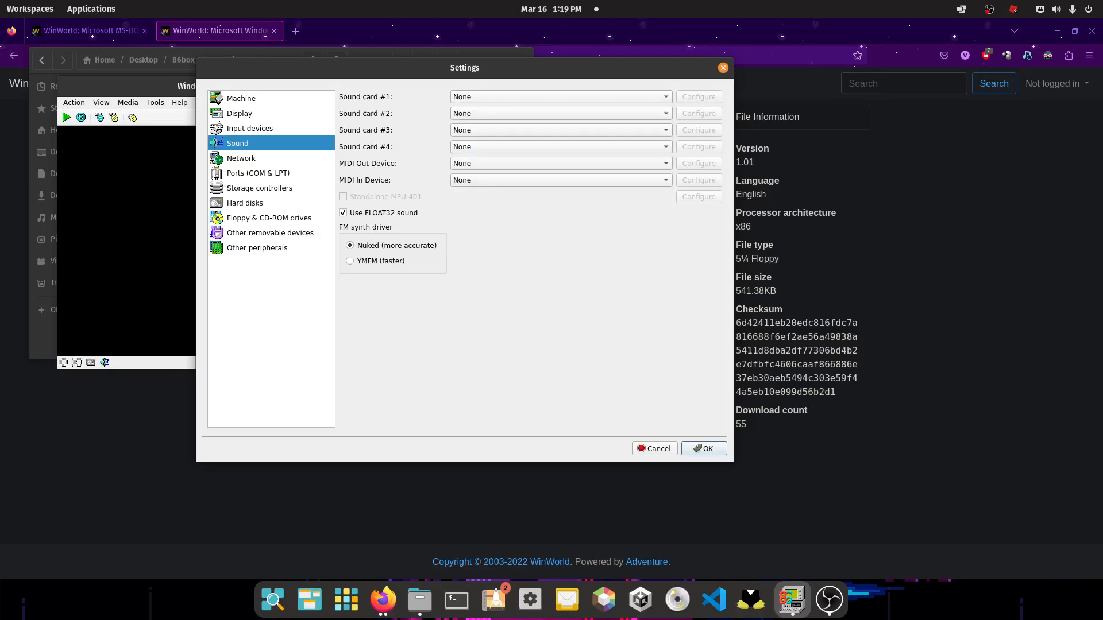
click(241, 157)
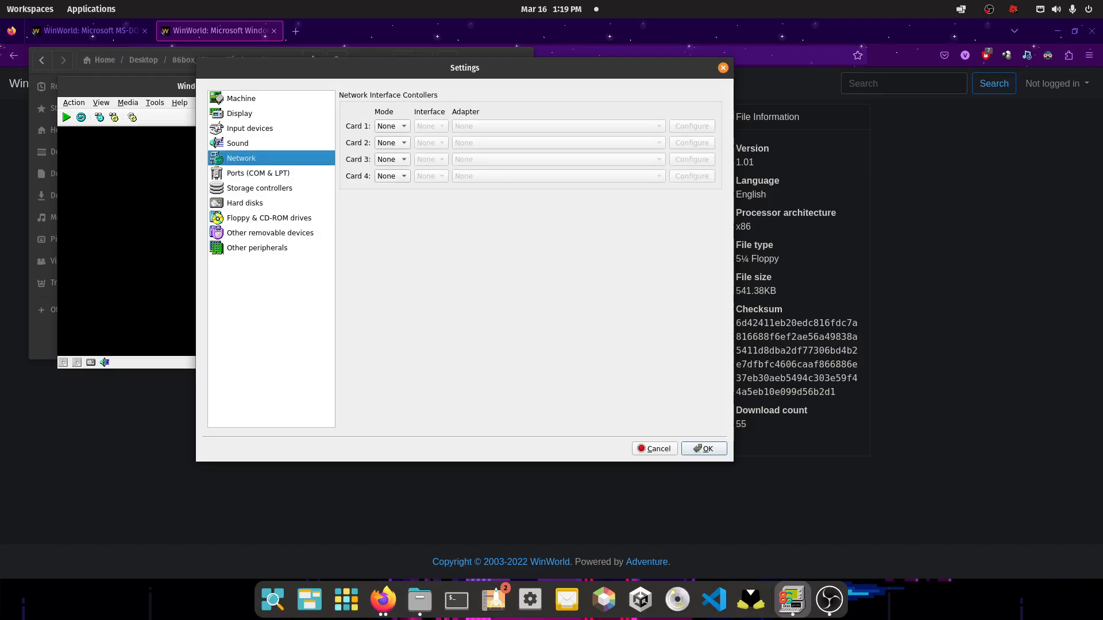
click(257, 173)
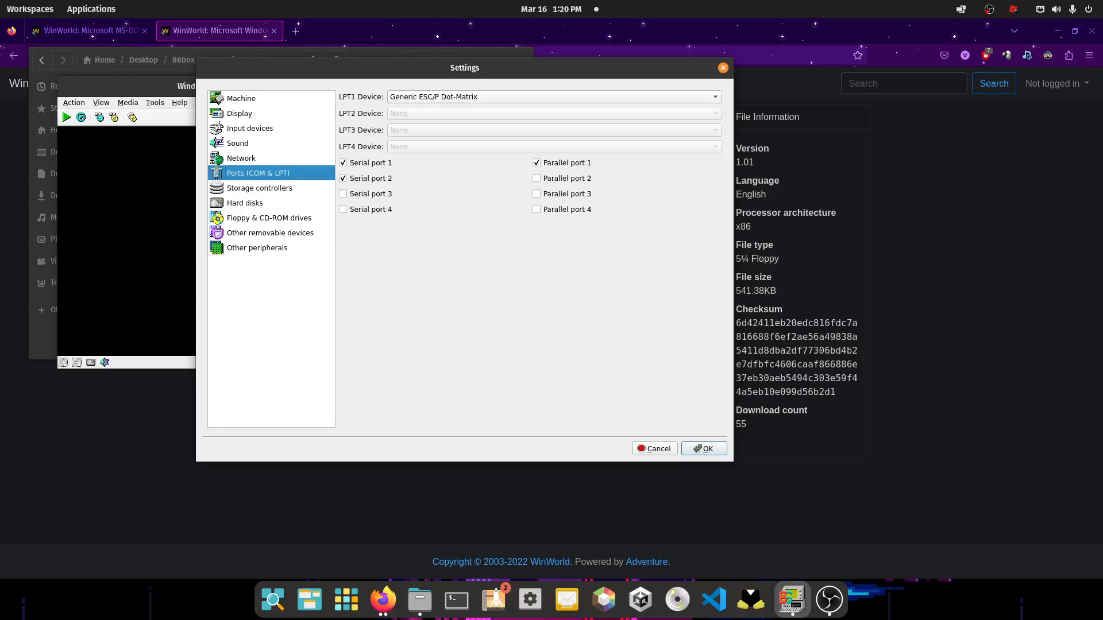
Review the MFM storage controller, HDD.img hard disk, 5.25" 360k floppy drives and removable devices, then save the settings
click(259, 188)
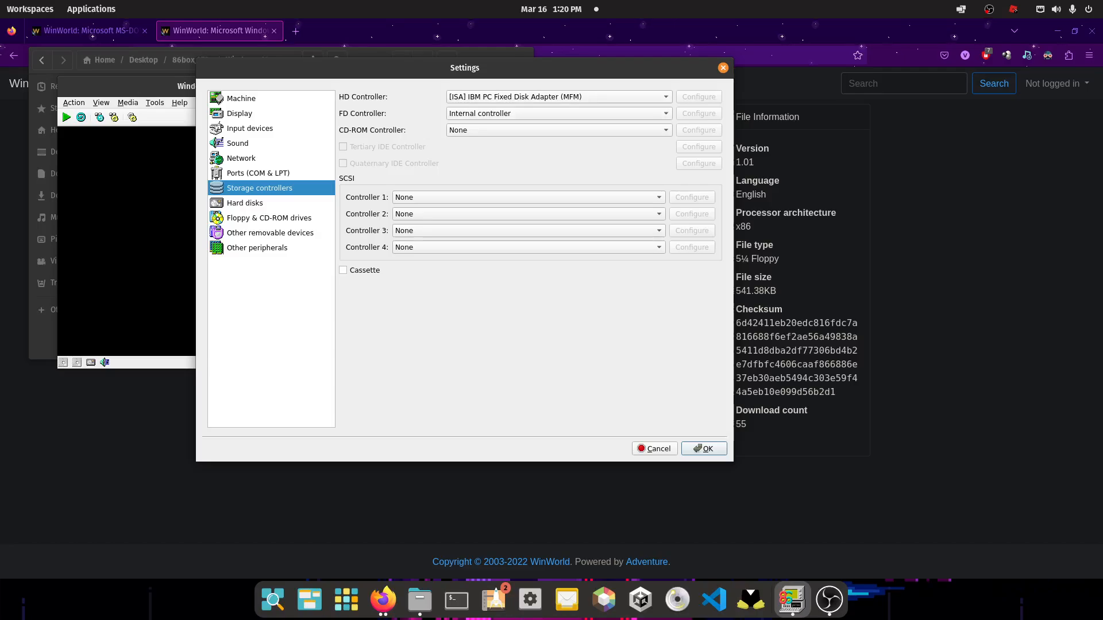
click(244, 203)
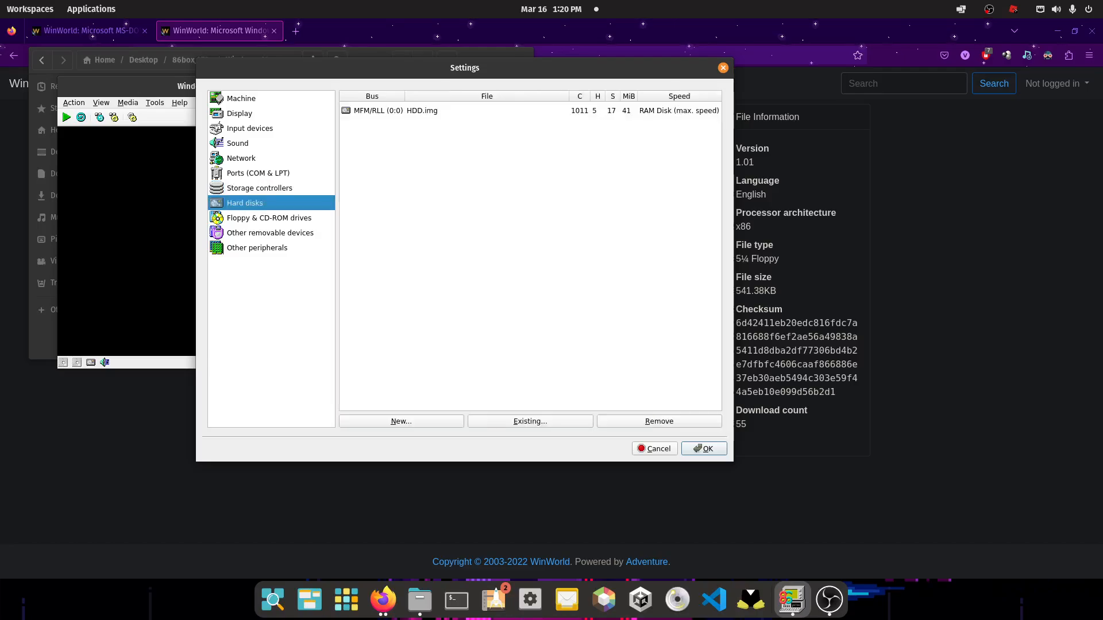
click(422, 111)
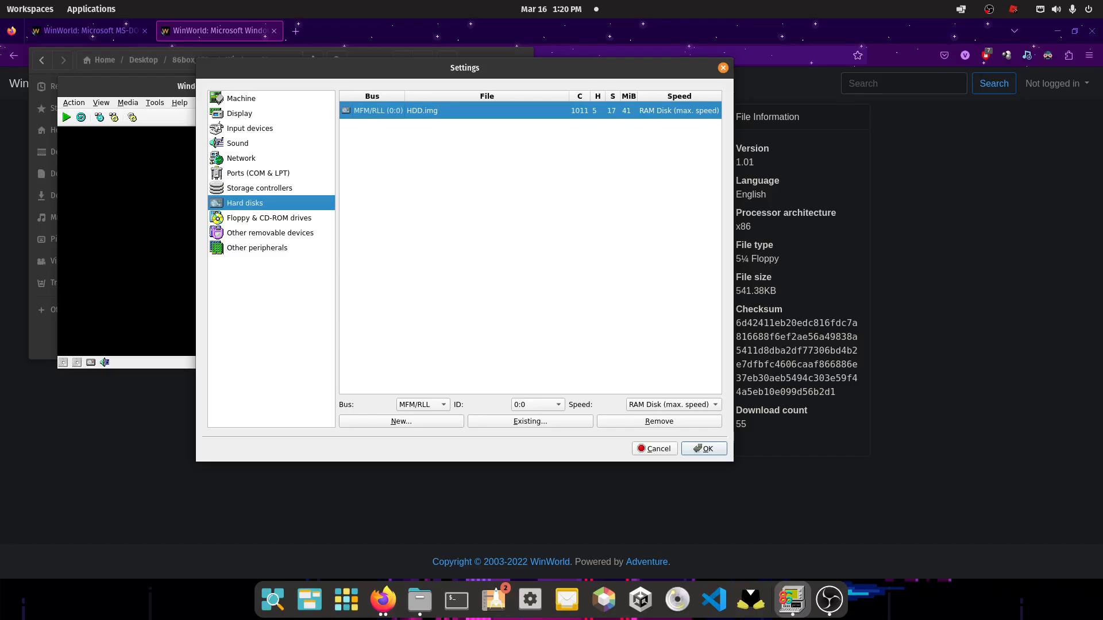
click(269, 218)
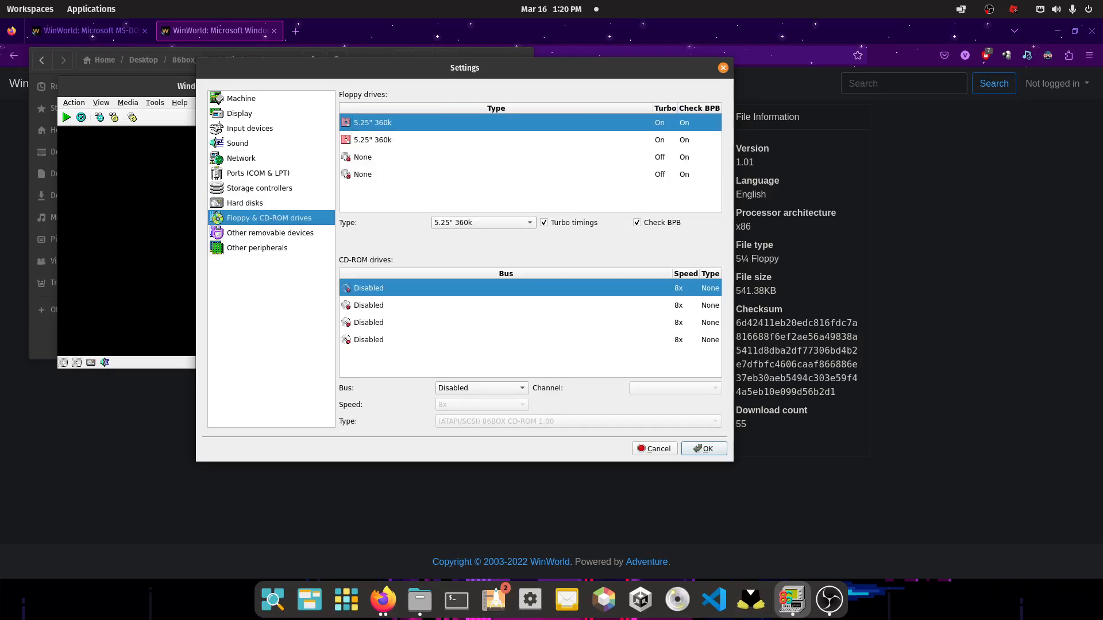
click(269, 232)
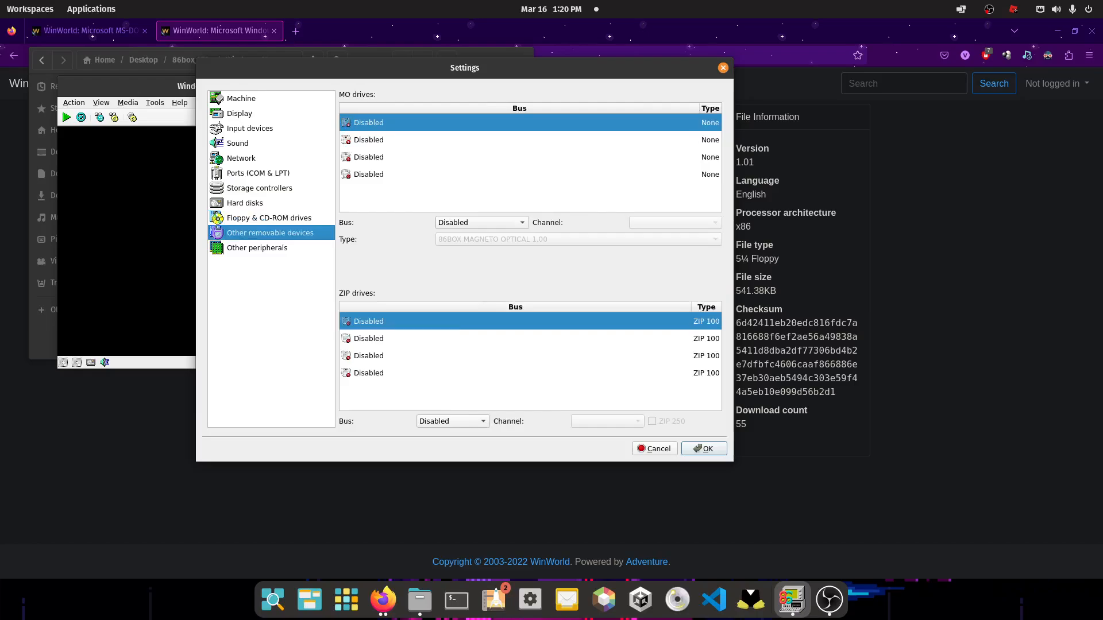
click(703, 448)
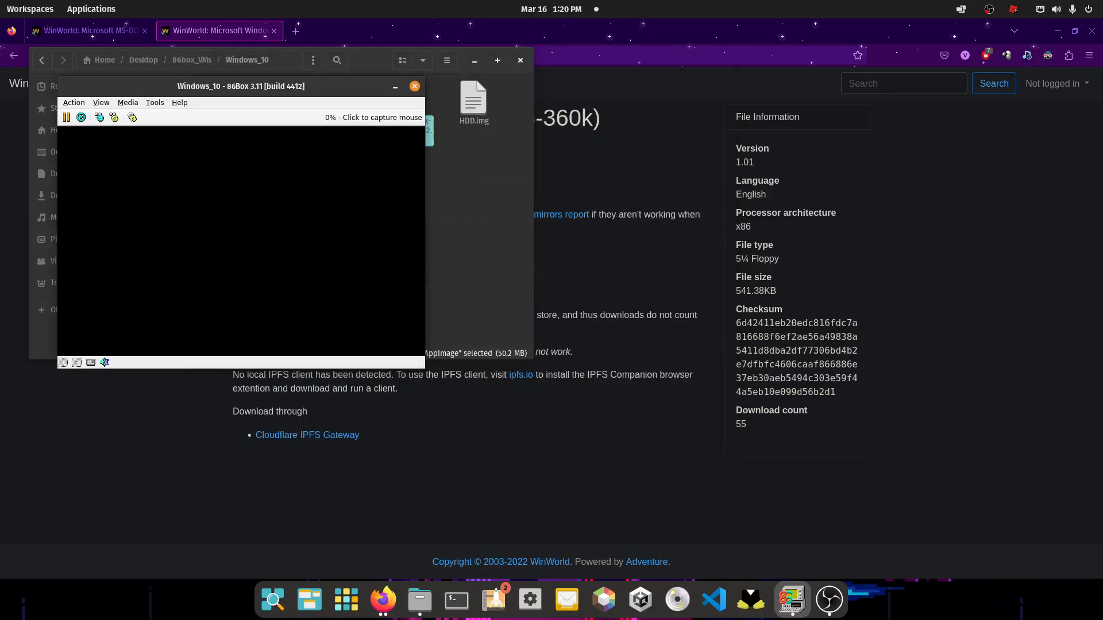
Move the 86Box emulator window and maximize it to fill the screen
drag(239, 86, 371, 27)
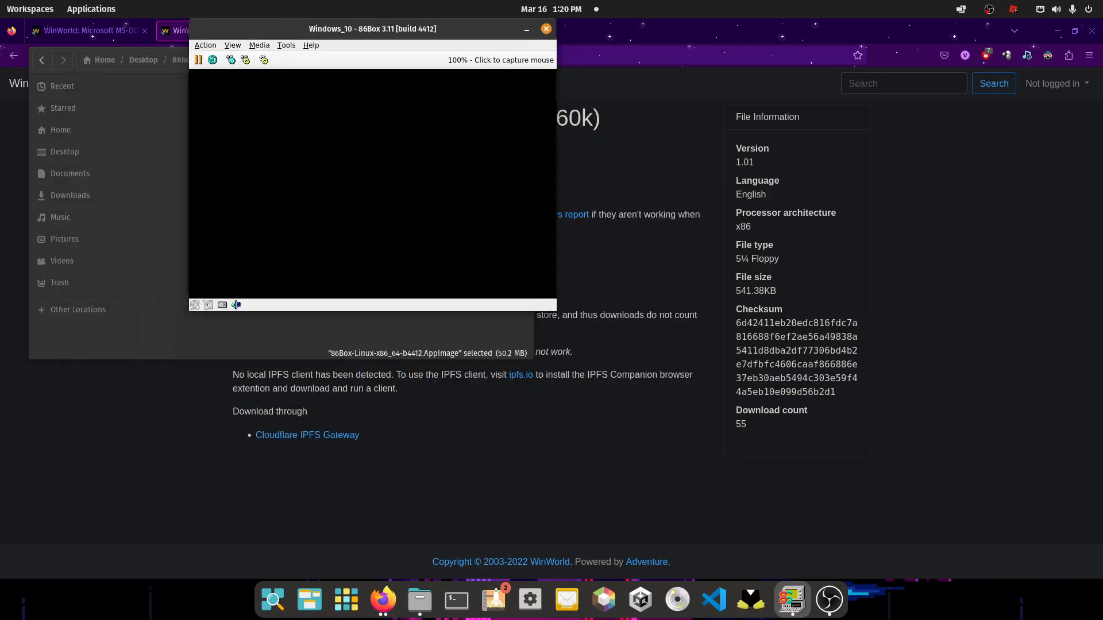
click(232, 45)
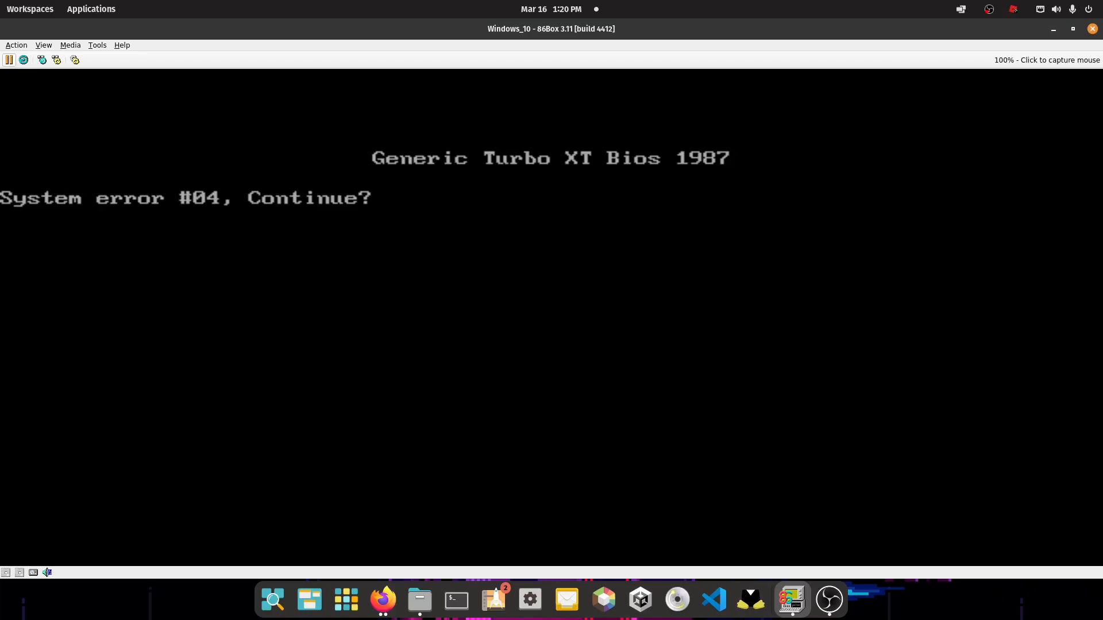
mouse_move(47, 573)
text(C:)
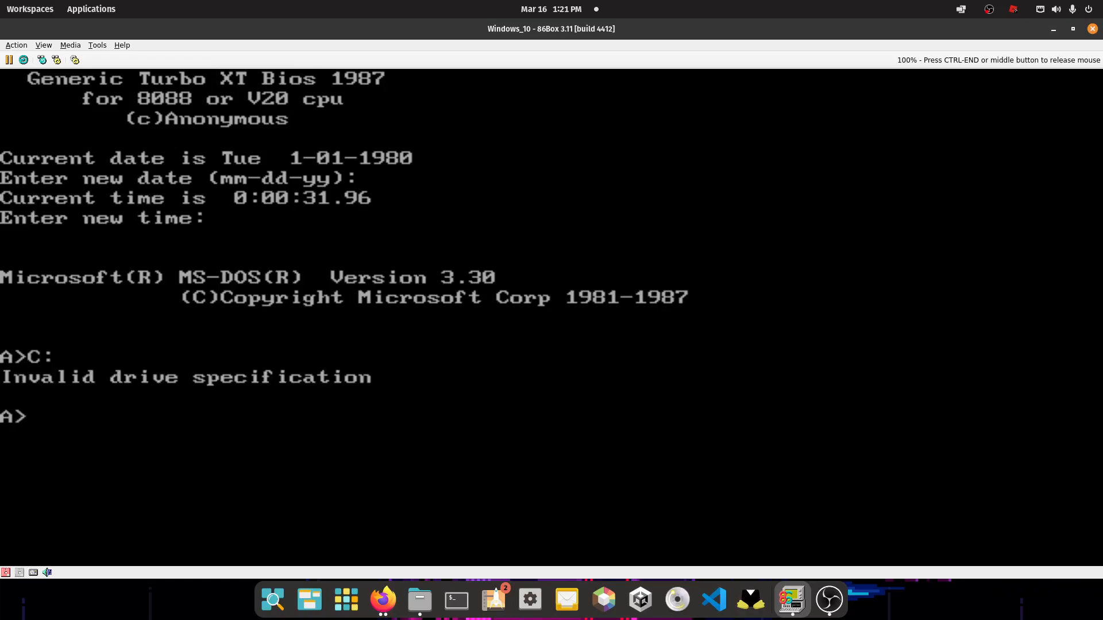
Run fdisk at the A> prompt to create the DOS partition on drive C
text(fdisk)
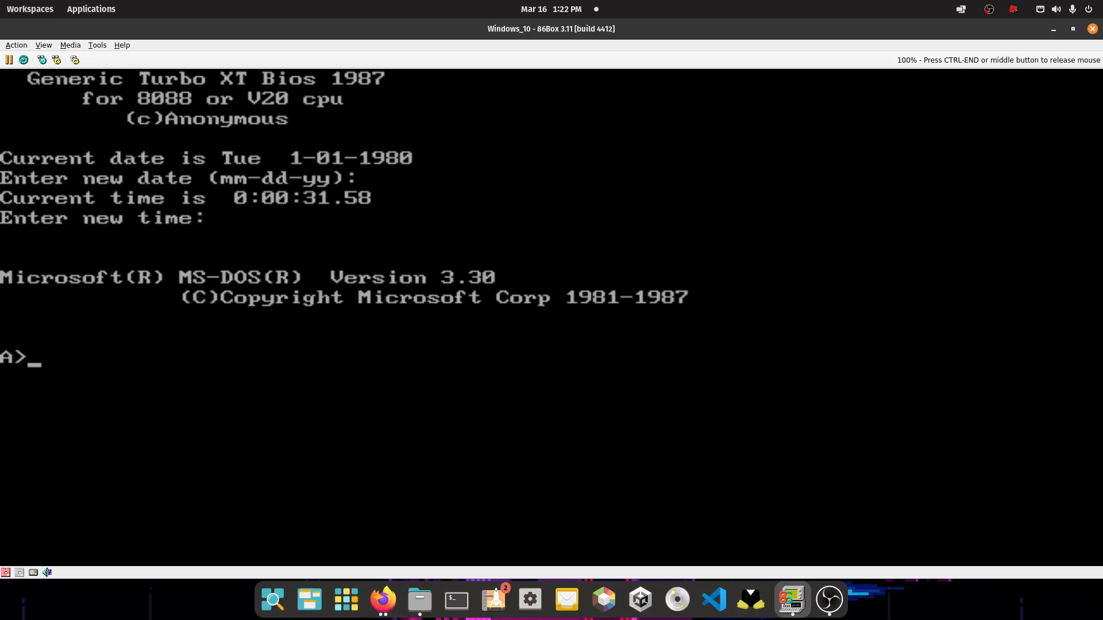
Format drive C, make it bootable with sys C:, and copy the first MS-DOS floppy's files onto it
text(C:)
text(format C:)
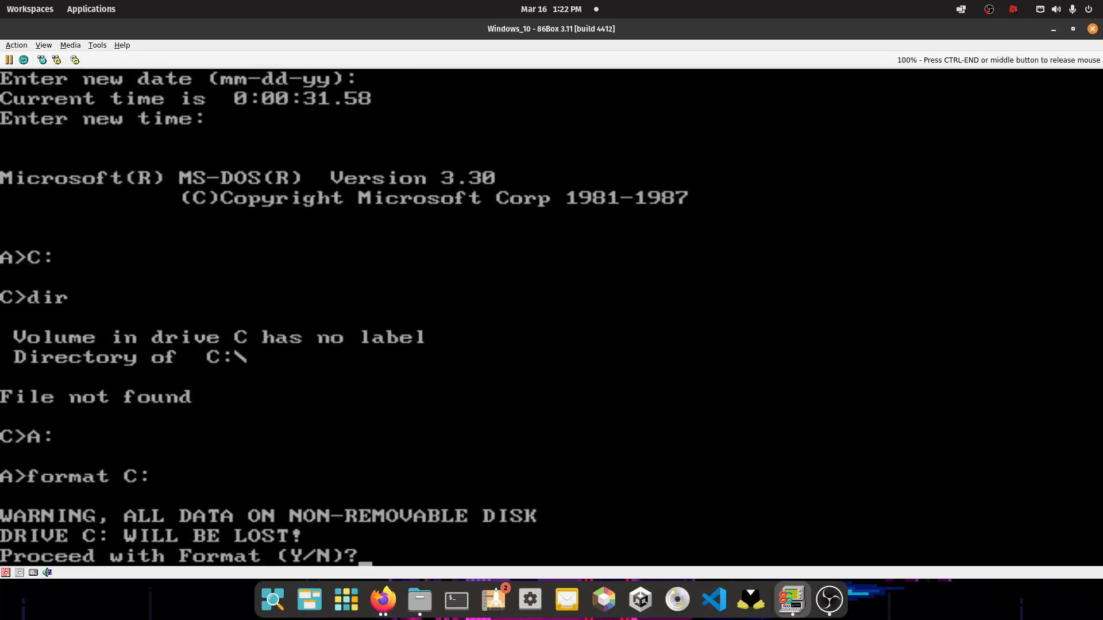
text(y)
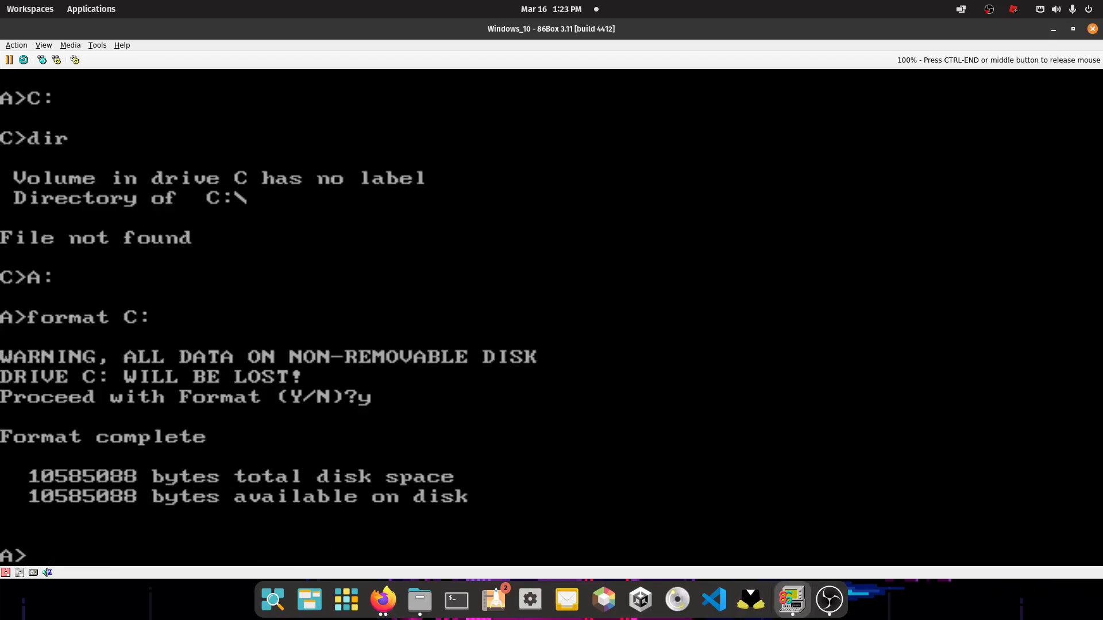
text(sys C:)
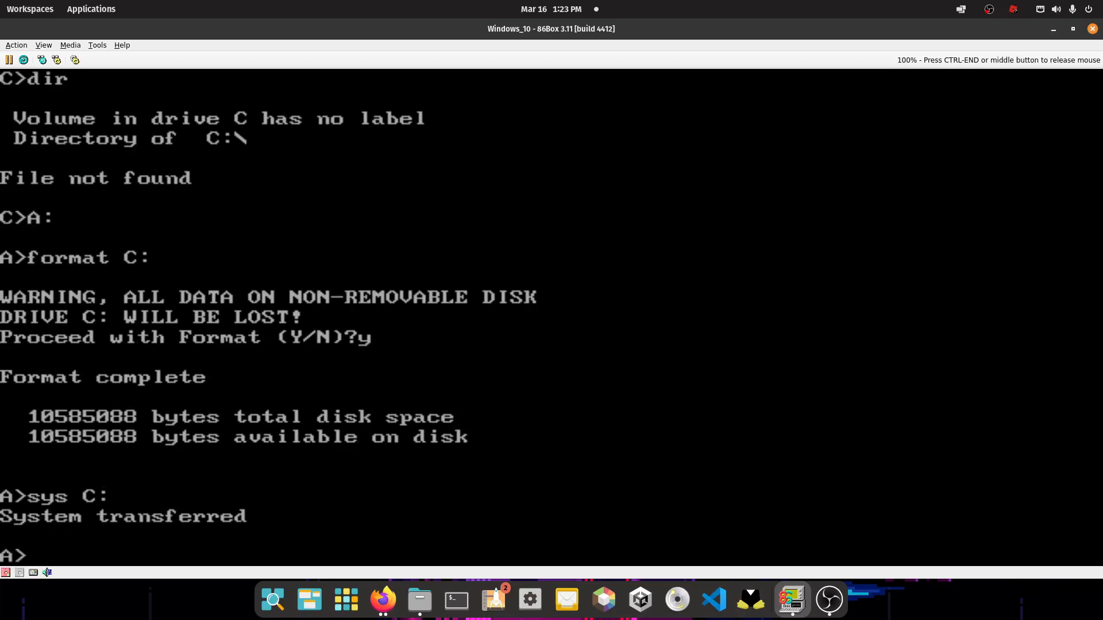
text(copy)
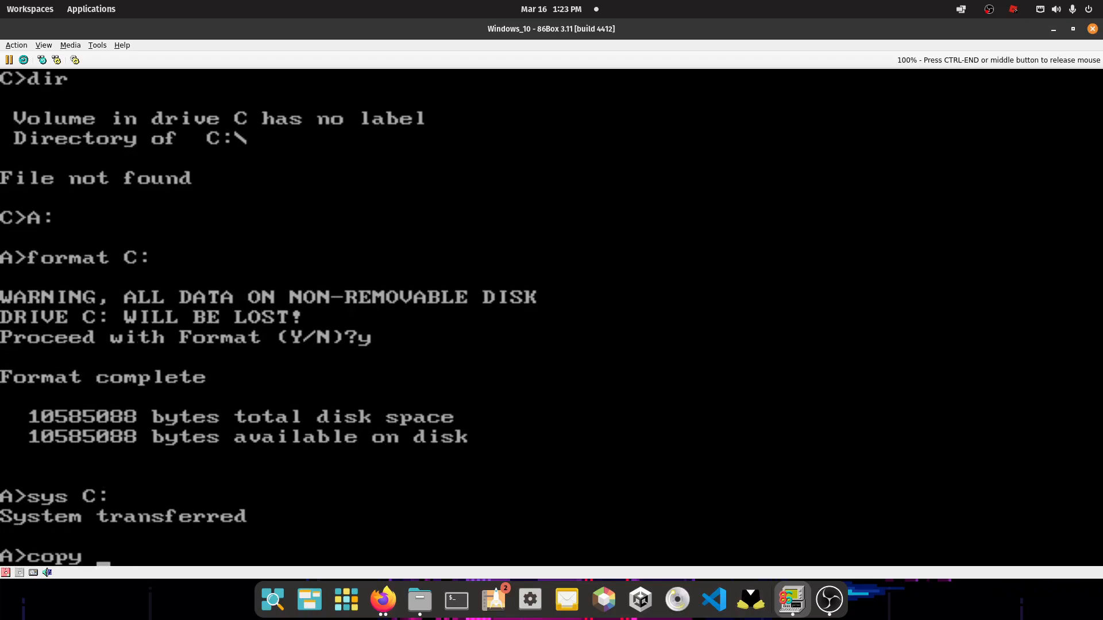
text(*.* C:)
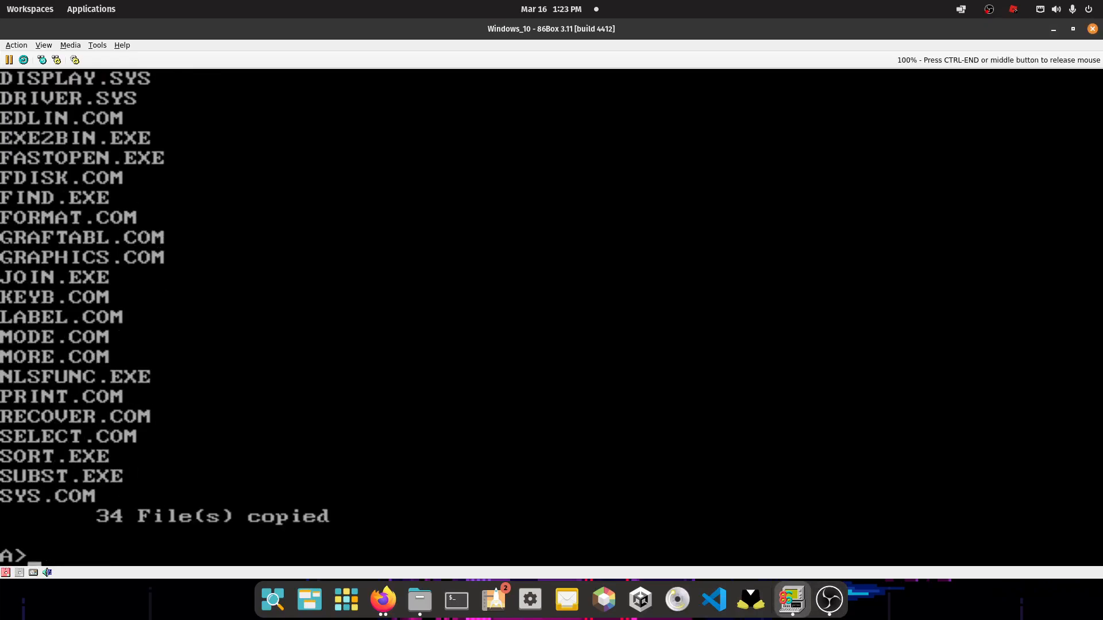
Swap in the second MS-DOS floppy, list it with dir and copy its files to drive C
click(18, 574)
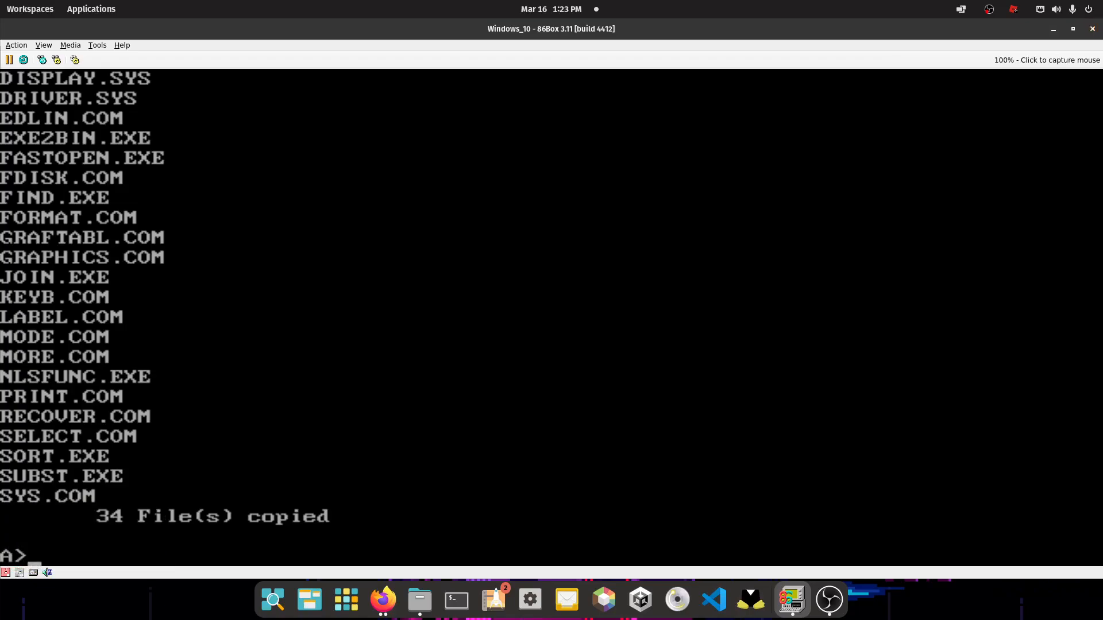
text(dir)
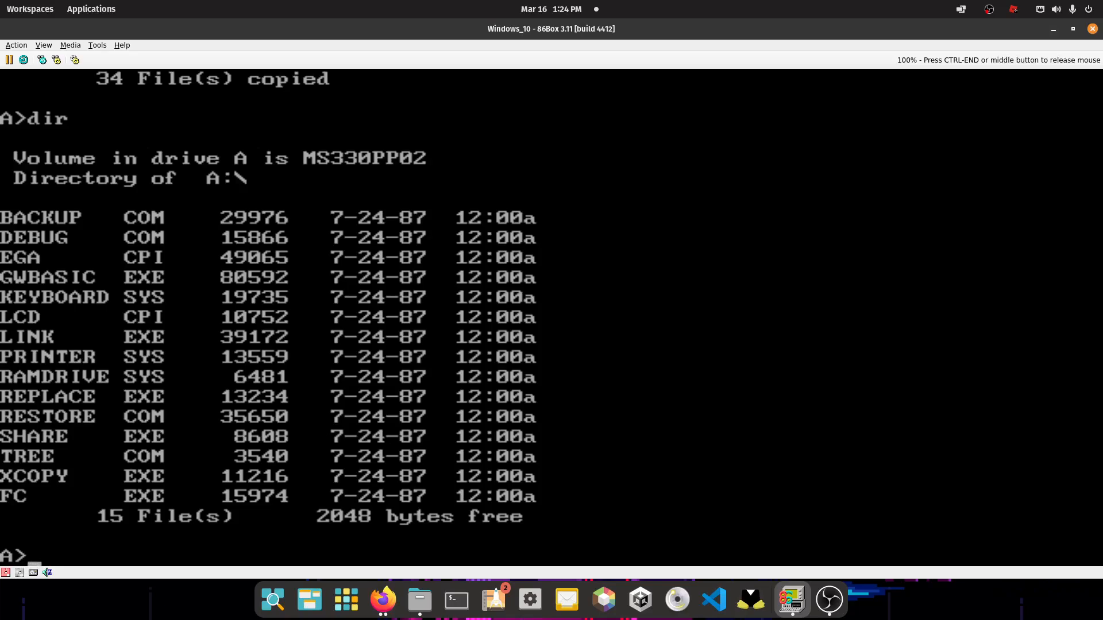
text(copy *.* C:)
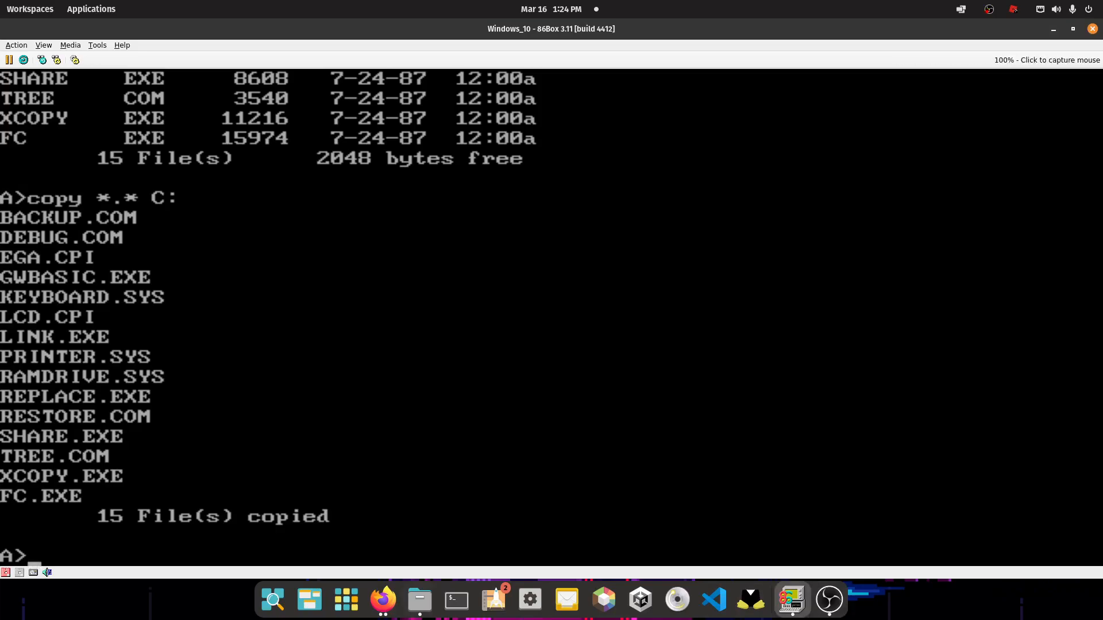
Hard reset the emulated machine, switching off future reset confirmation prompts
click(7, 572)
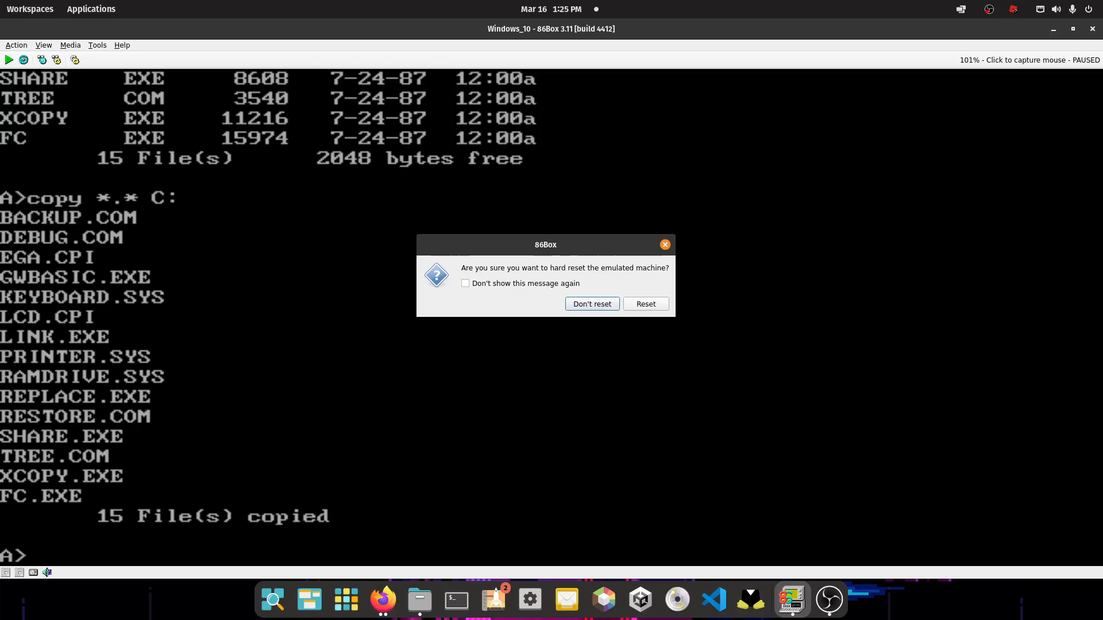
click(465, 282)
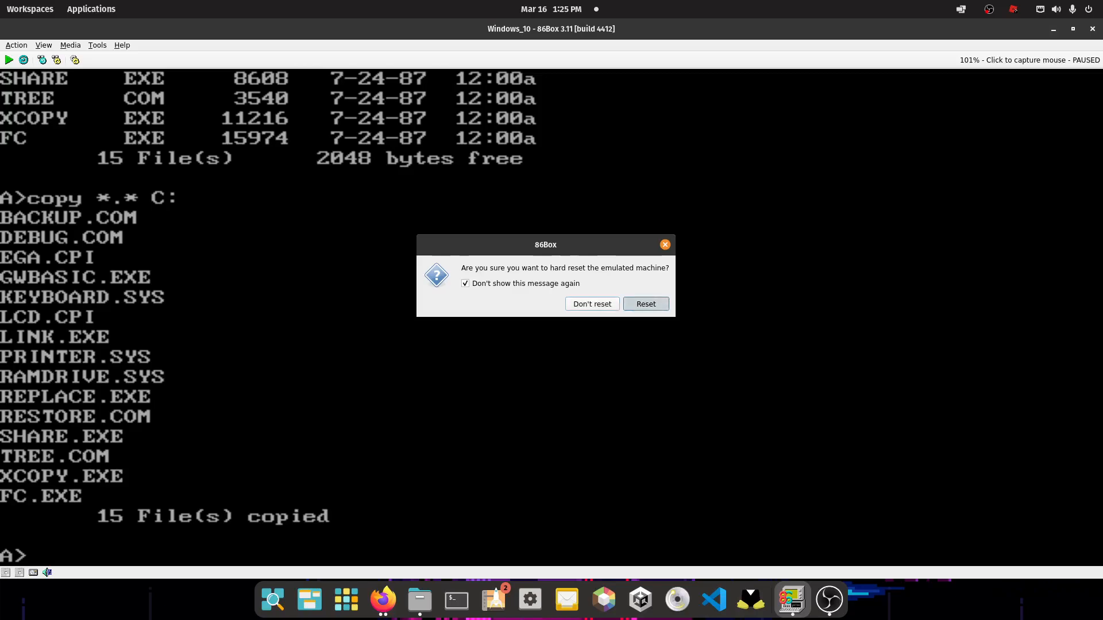
click(645, 304)
text(dir)
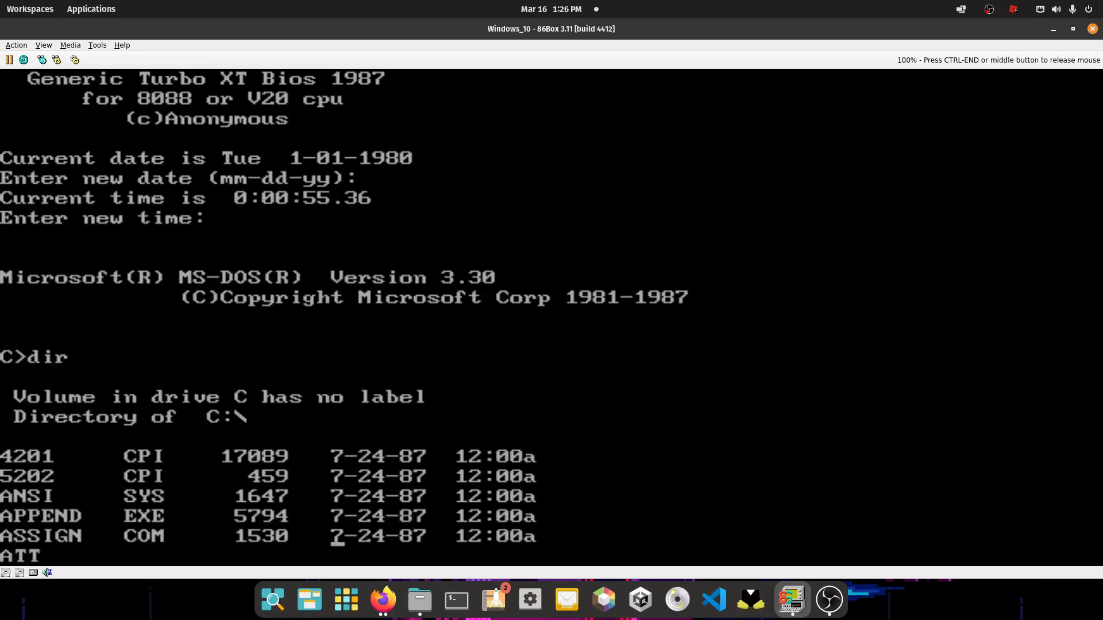
After booting from drive C, load the Windows 1.01 Setup disk image into drive A
scroll(down, 3)
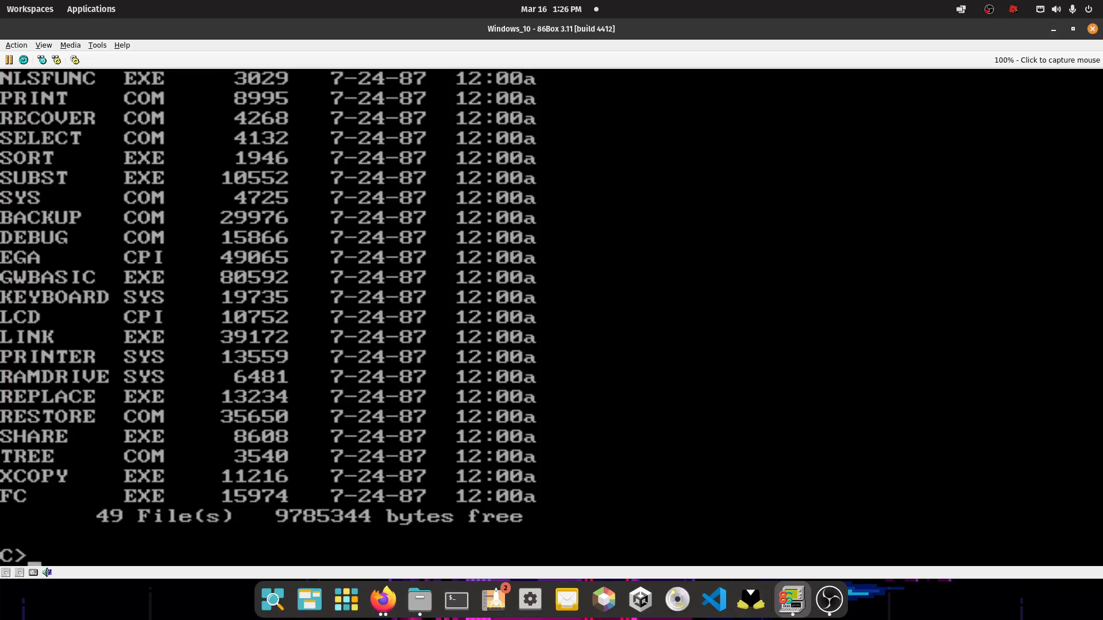
click(46, 572)
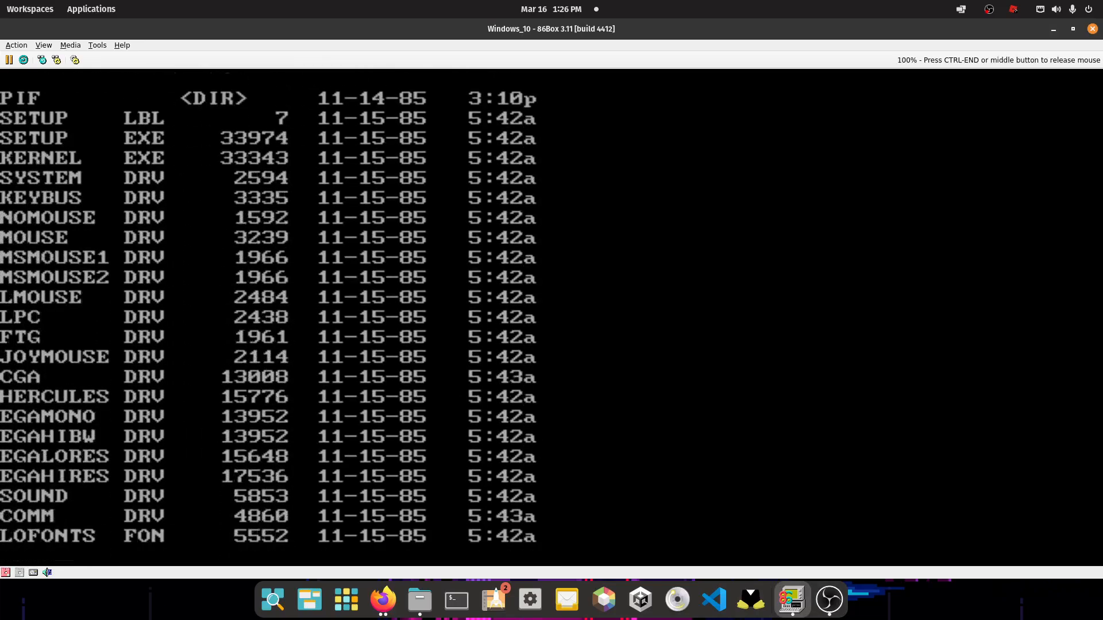
Start Windows Setup from the Setup disk and choose to install onto the hard disk
text(setup)
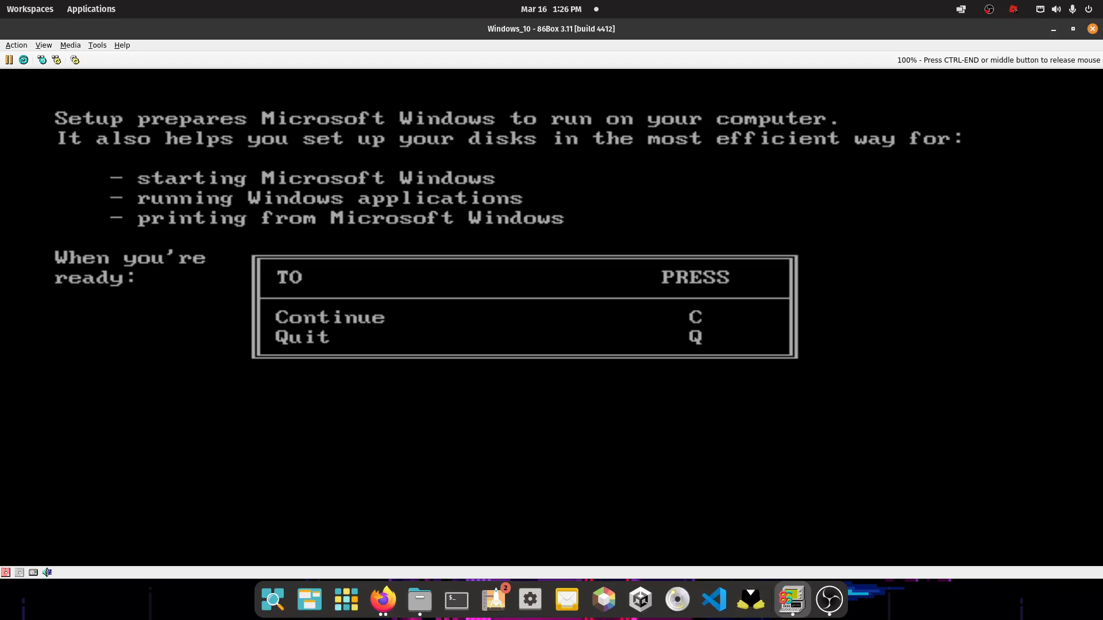
key(c)
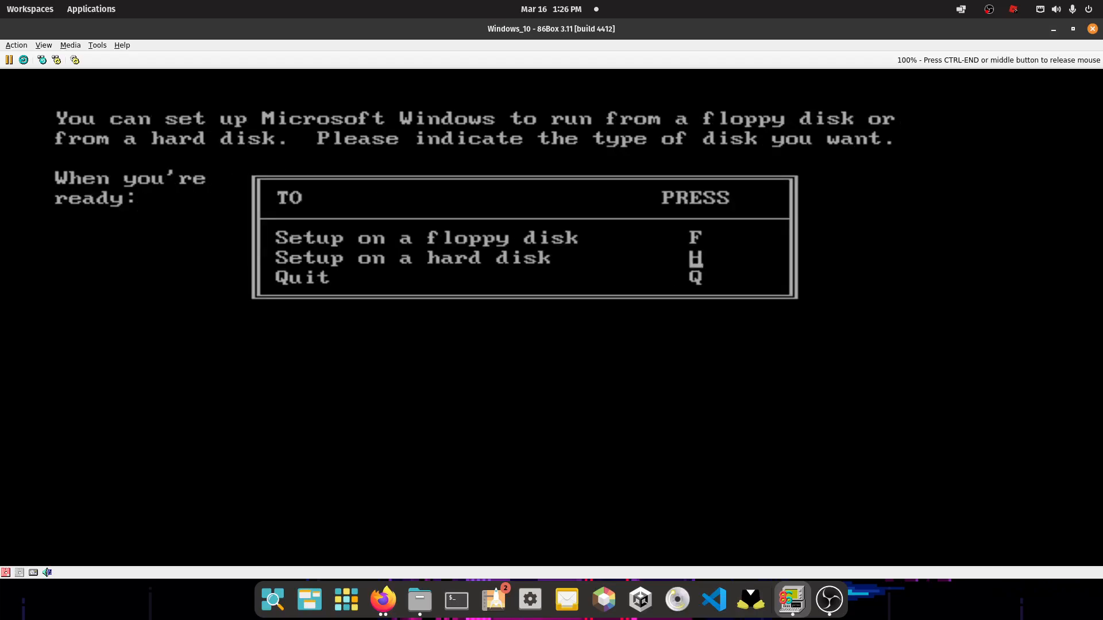
key(h)
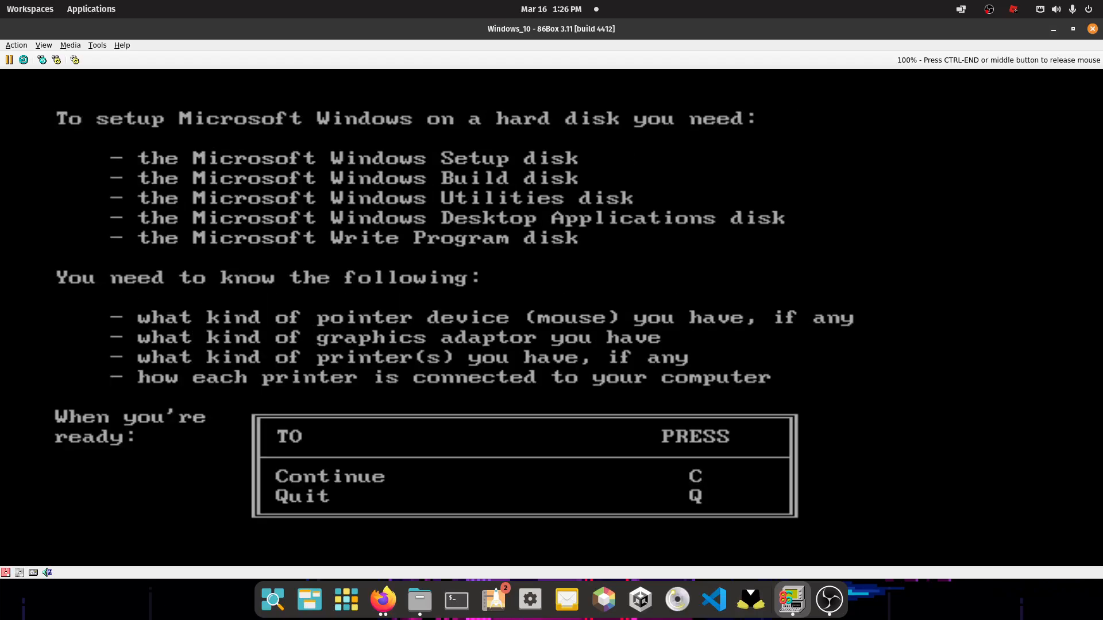
Continue past the disk list, accept no pointing device, and choose graphics adapter 6
key(c)
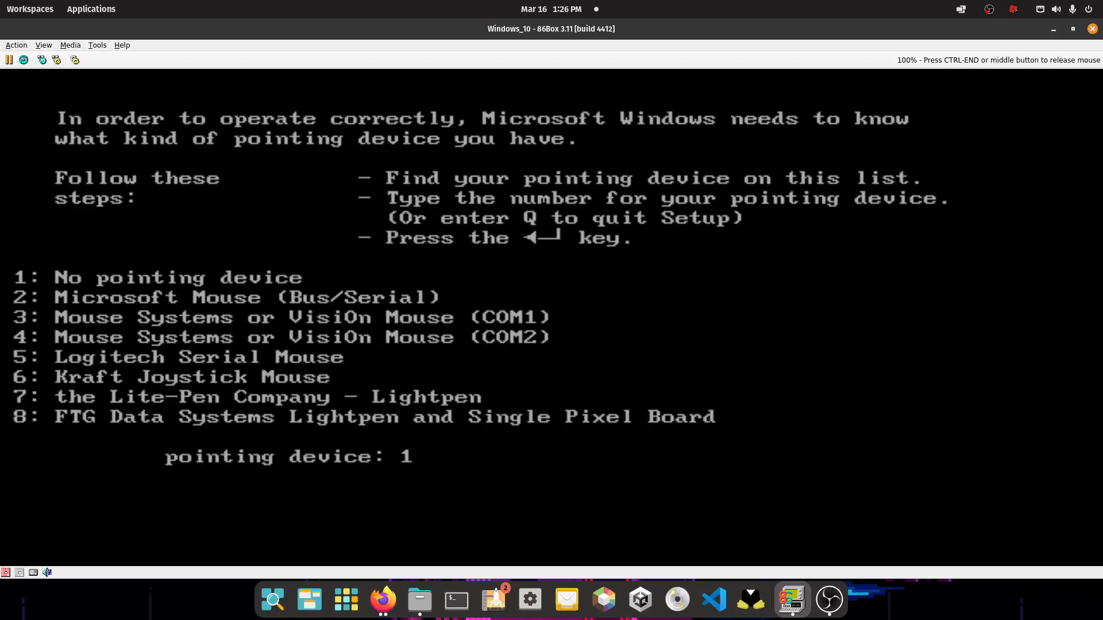
key(Return)
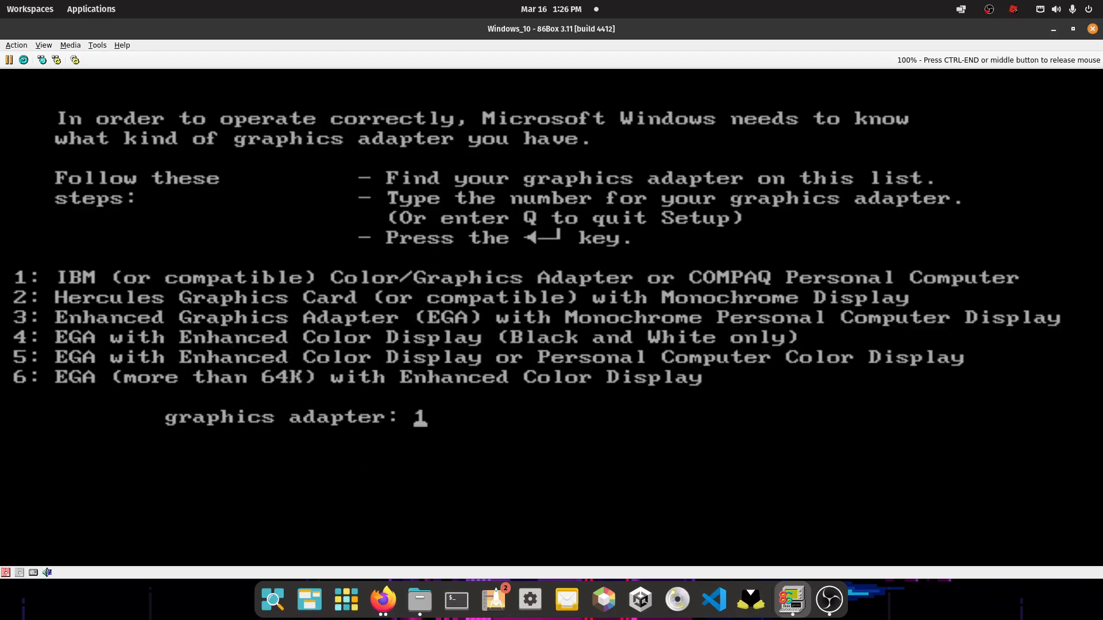
text(6)
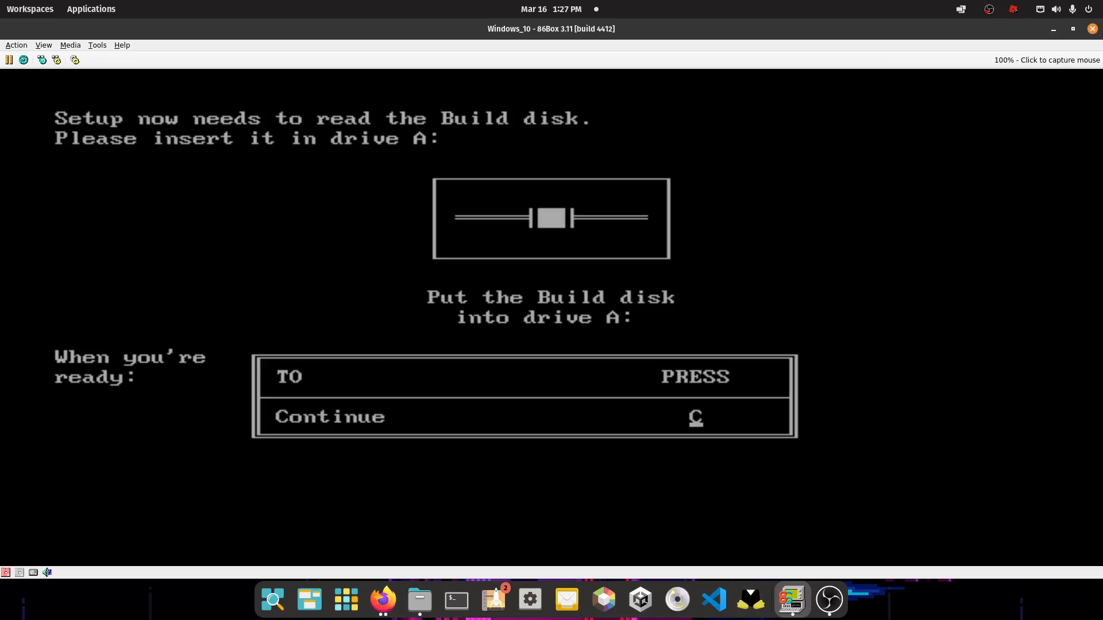
Let Setup read the Build and Utilities disks, capturing the mouse into the emulated machine
key(c)
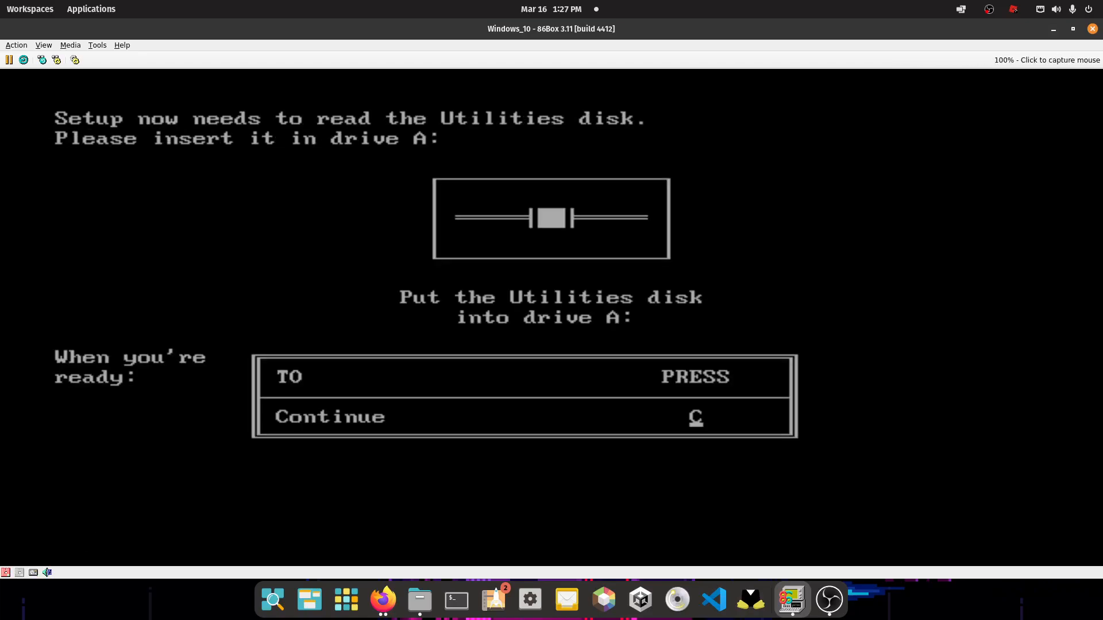
click(550, 218)
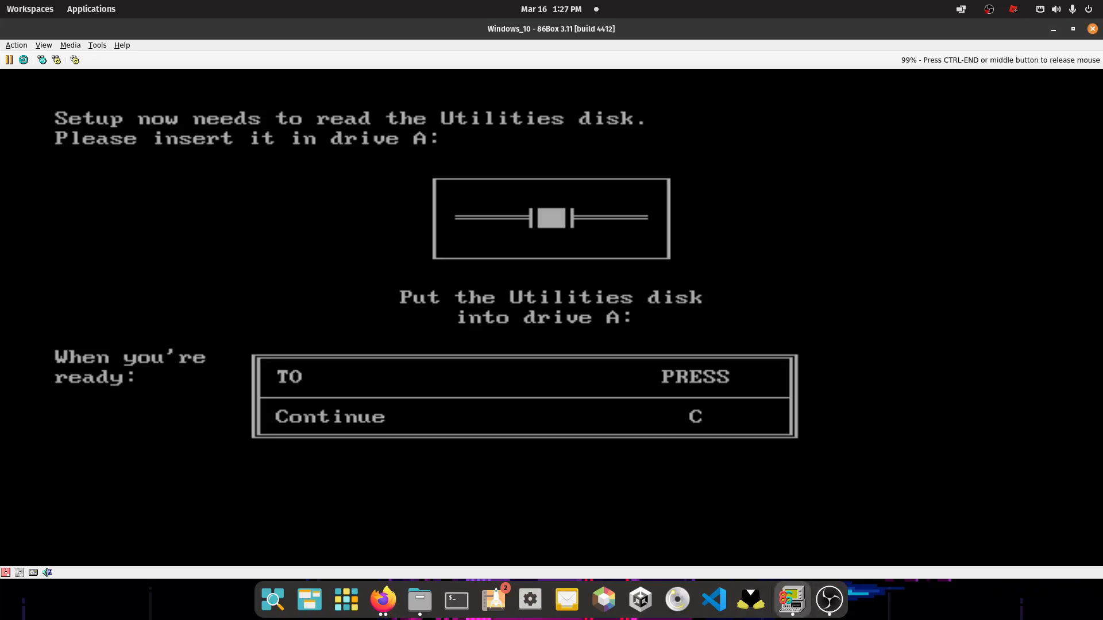
key(c)
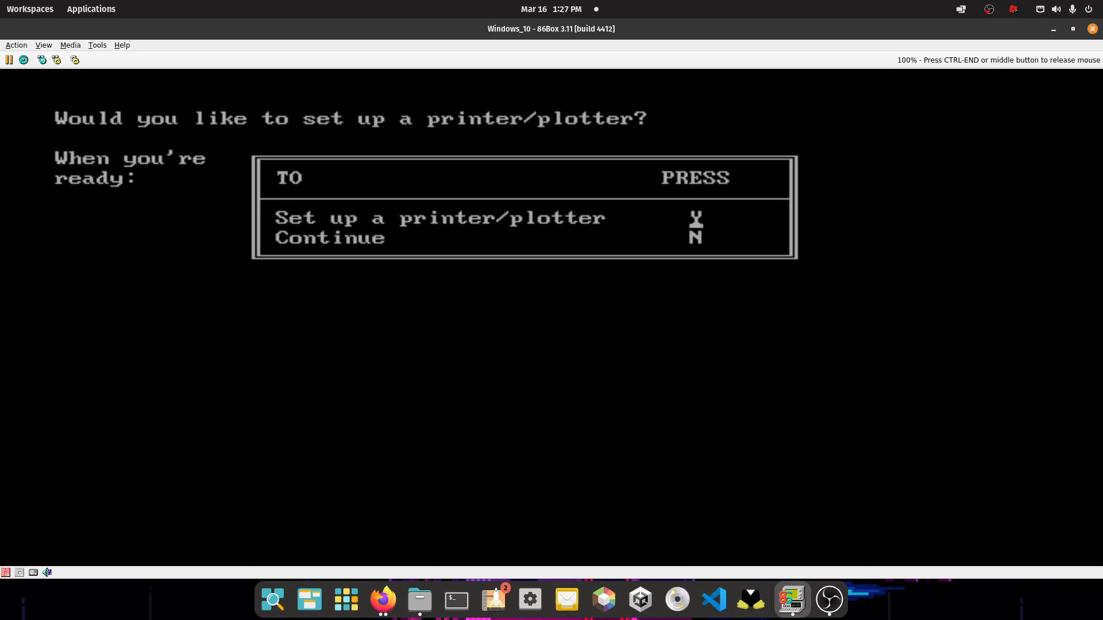
Set up printer 3, the Epson LQ-1500, and decline adding another printer
key(y)
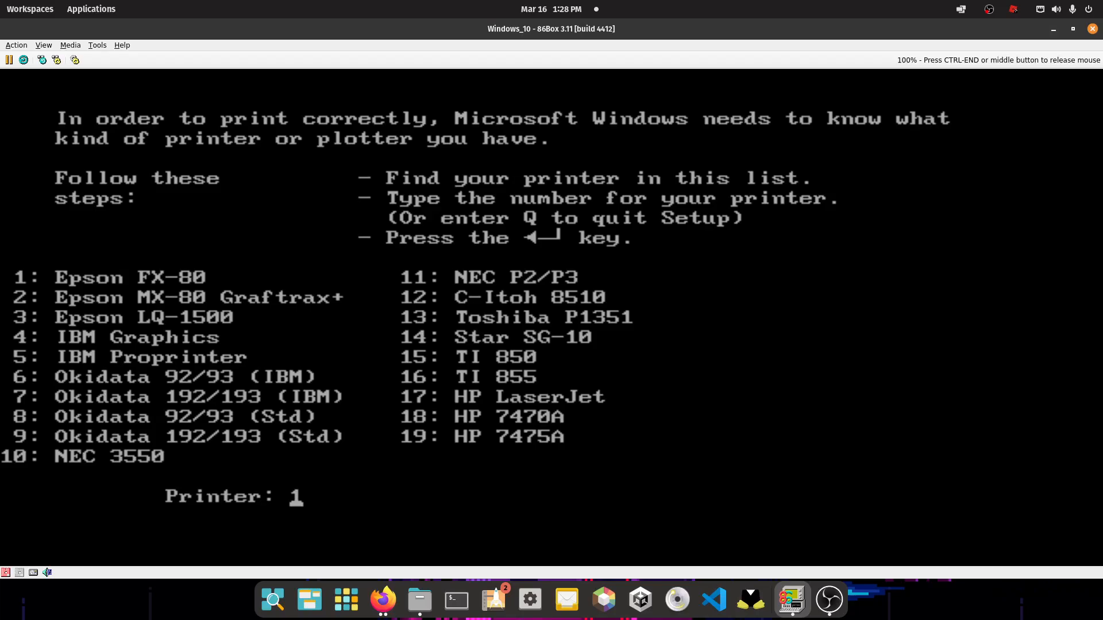
text(3)
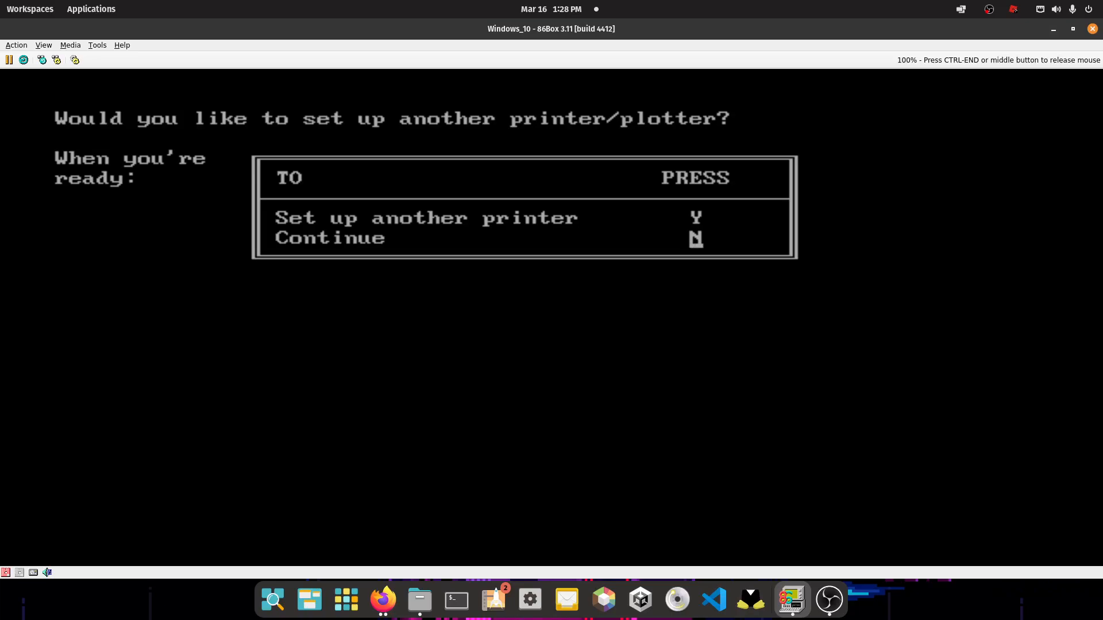
key(n)
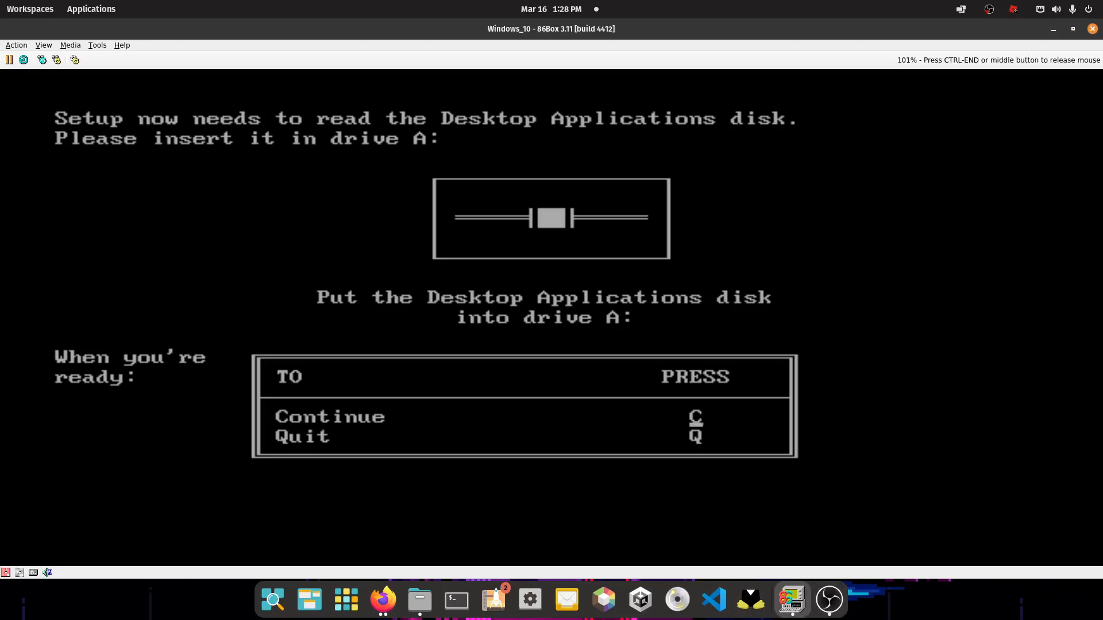
Let Setup read the Desktop Applications and Microsoft Write Program disks to finish
key(c)
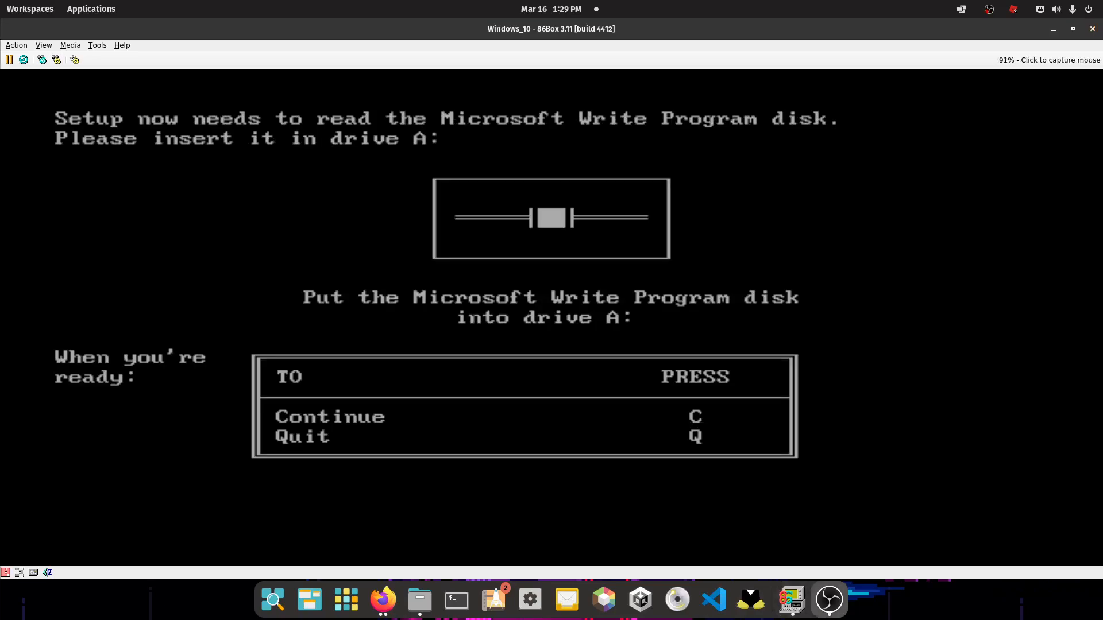
key(c)
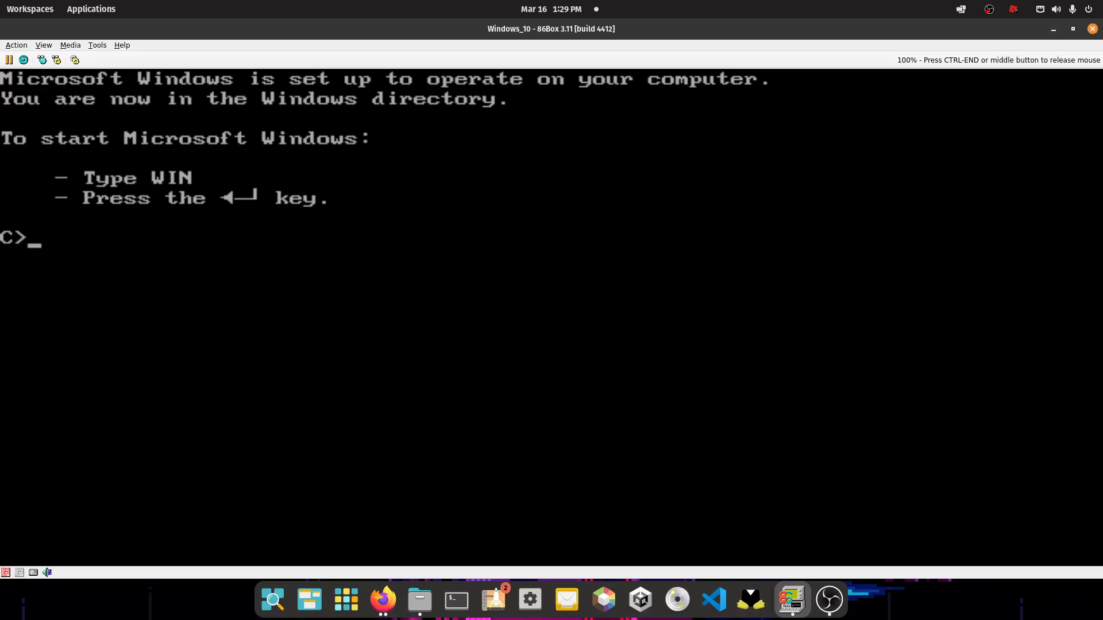
List the directory at the C> prompt and change into the WINDOWS directory to start Windows
text(di)
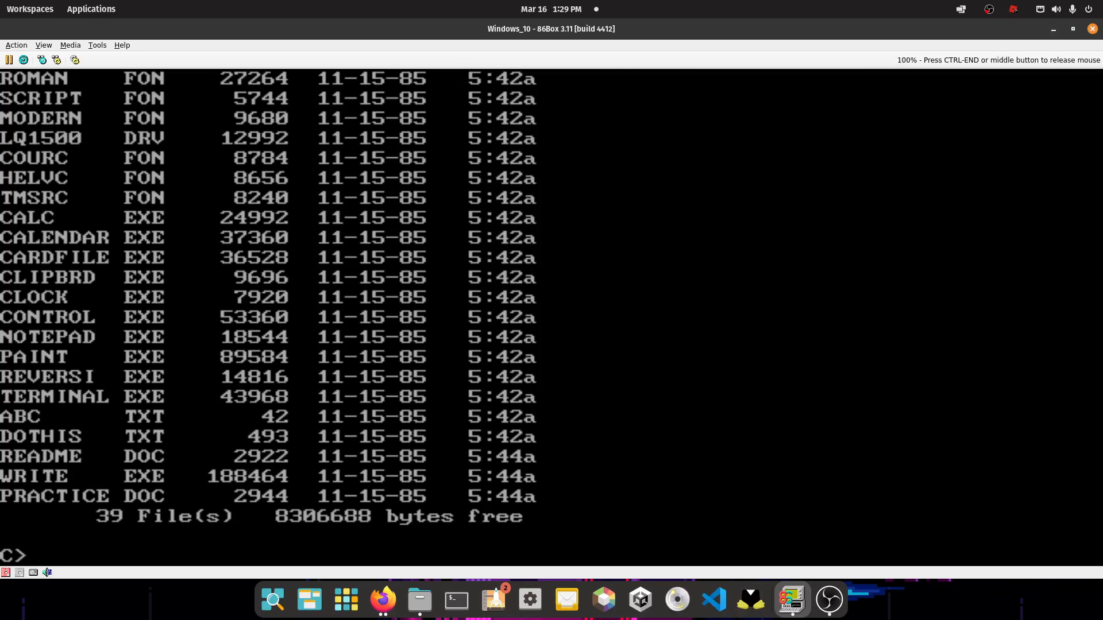
text(cd)
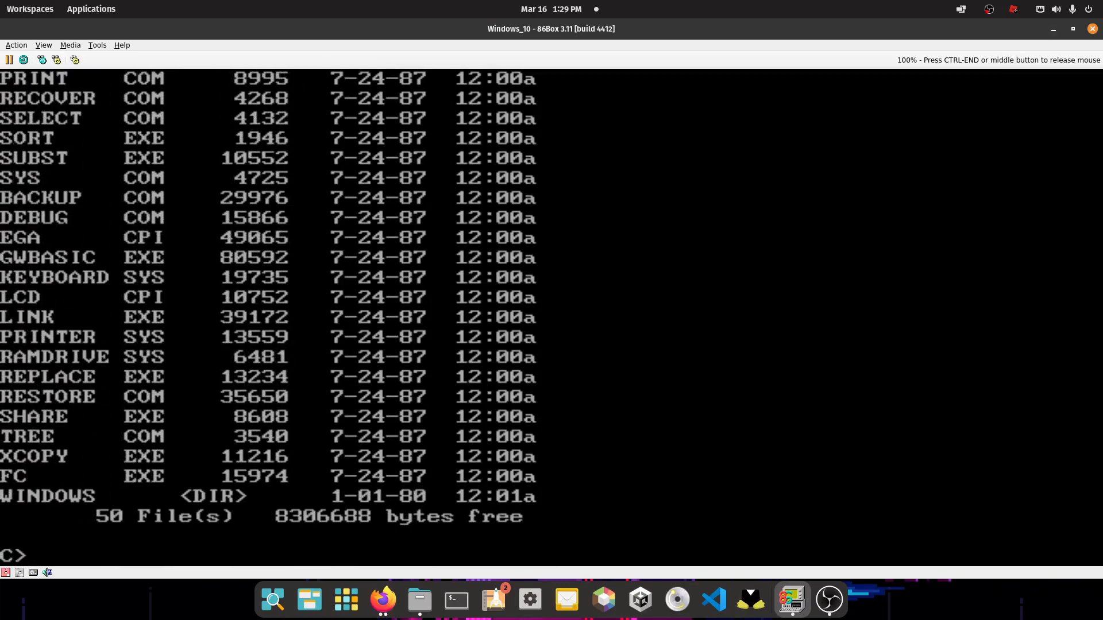
text(cd windows)
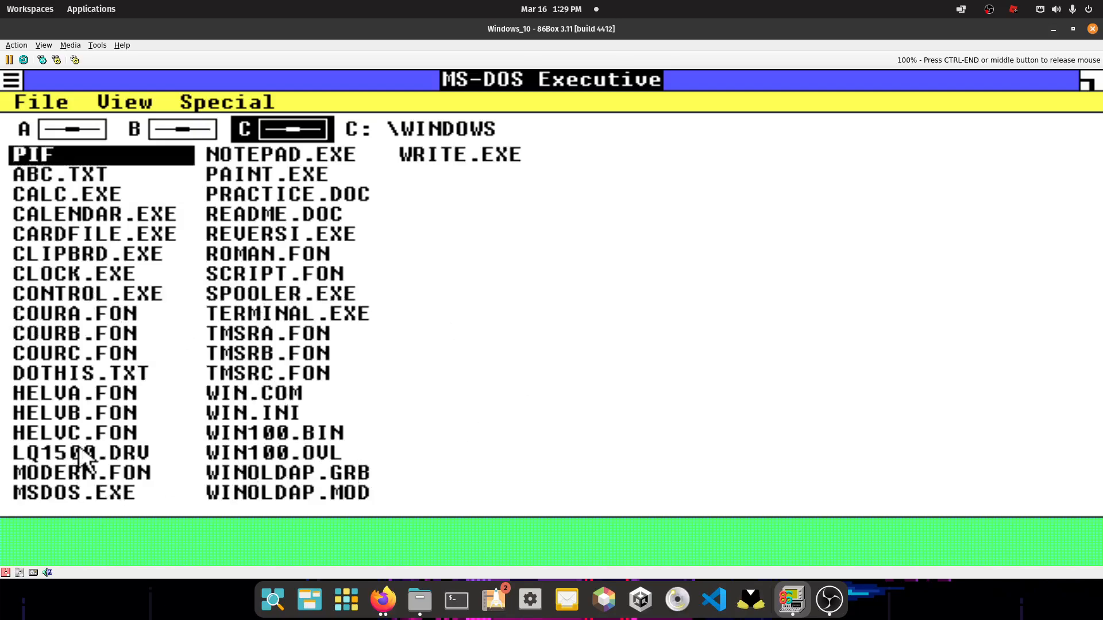
click(80, 454)
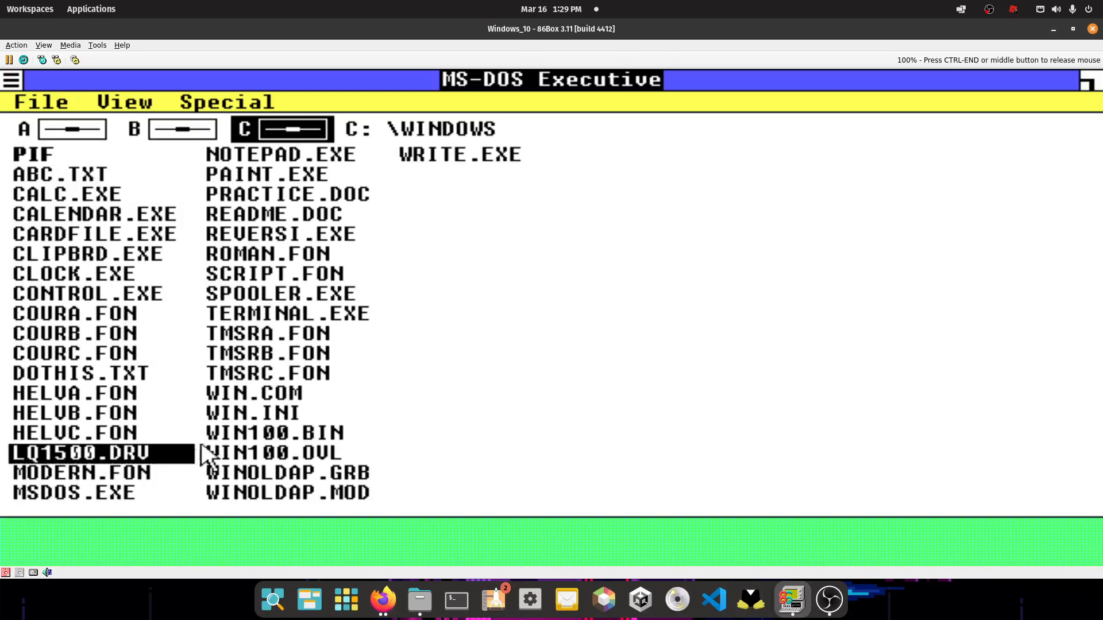
mouse_move(350, 226)
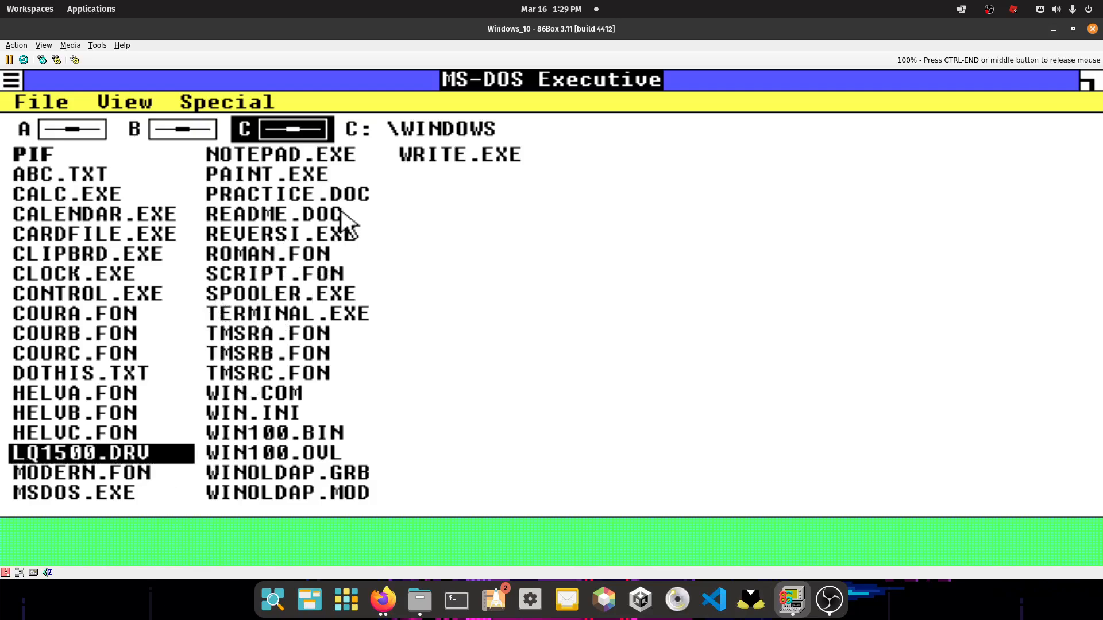
double_click(285, 215)
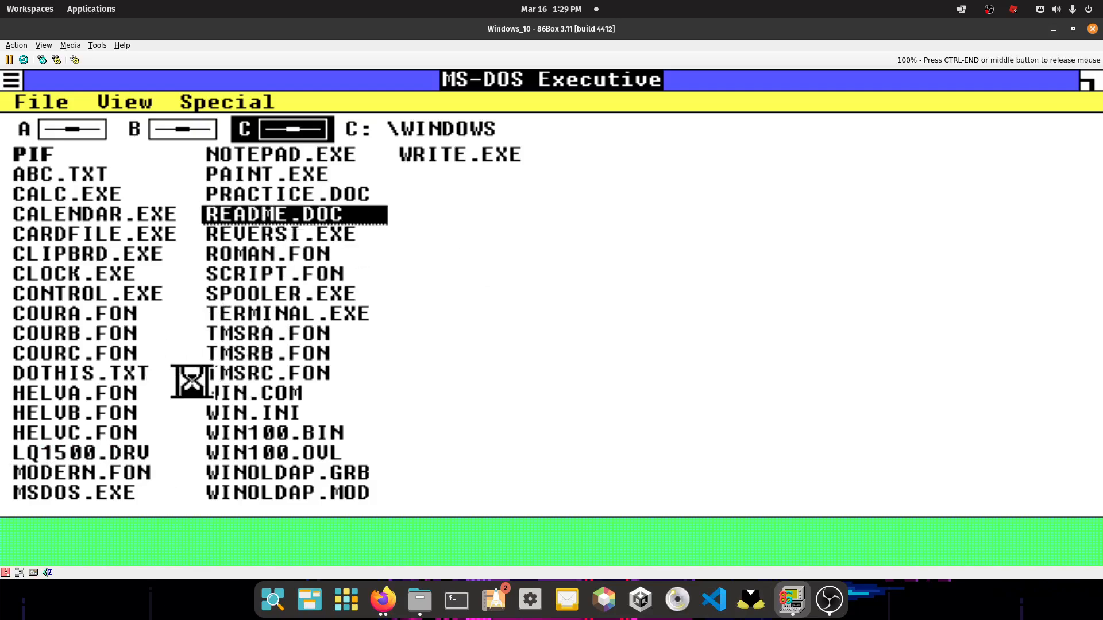
double_click(293, 216)
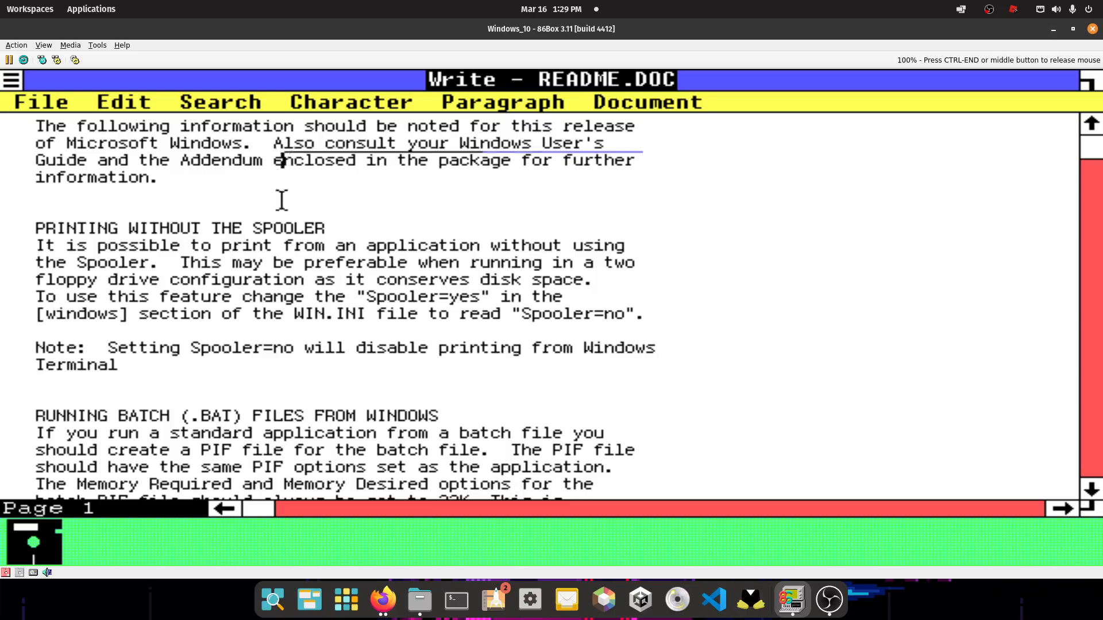
drag(279, 160, 346, 378)
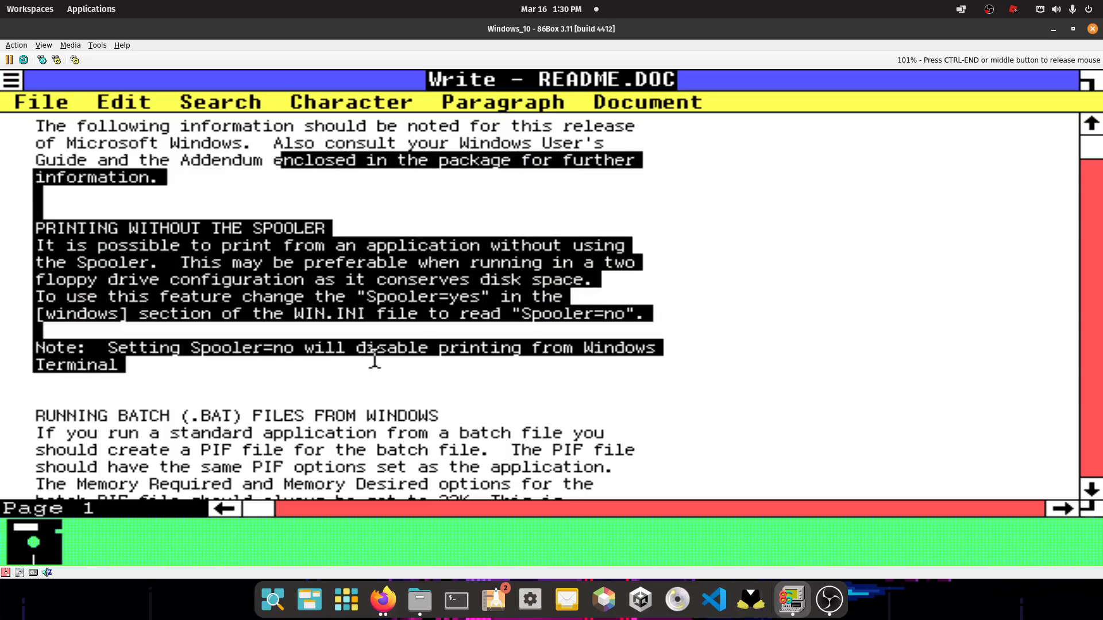
scroll(down, 3)
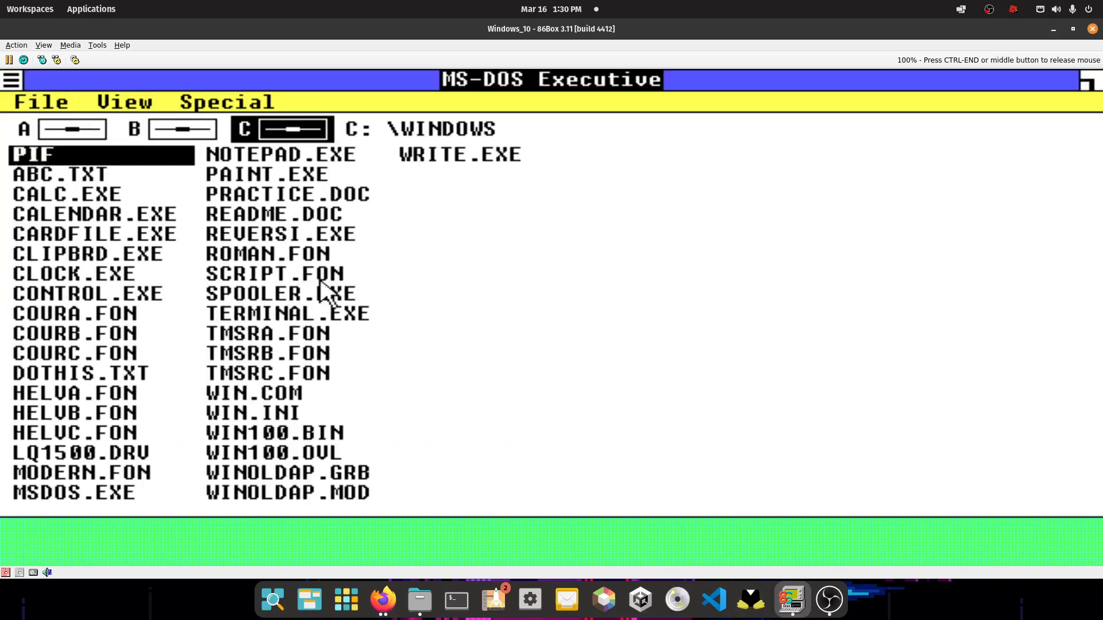
click(280, 234)
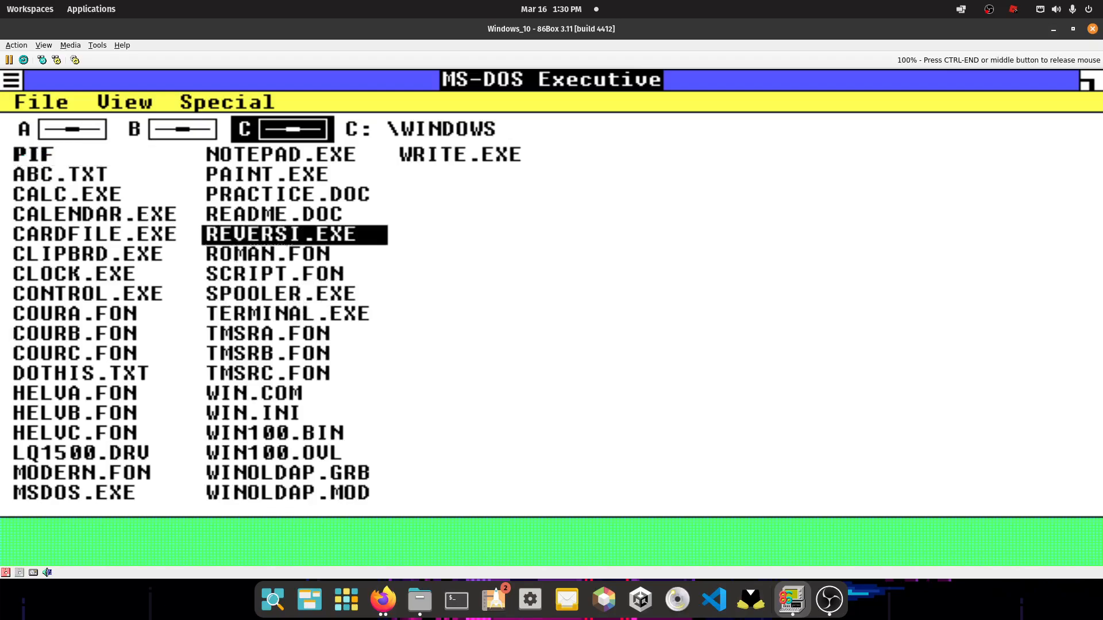
double_click(293, 235)
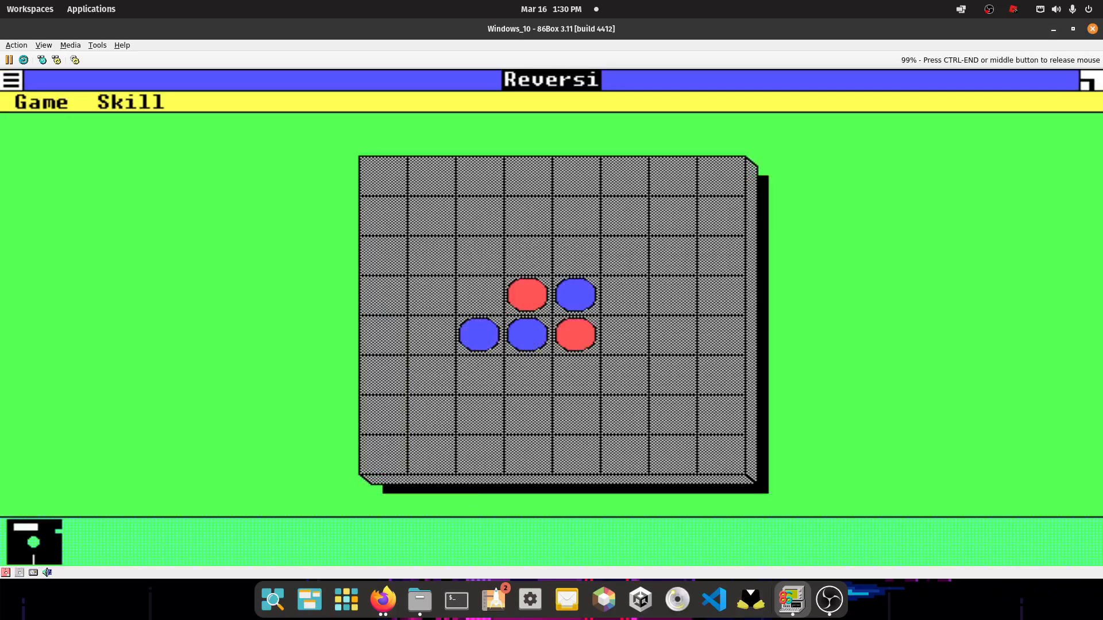
click(480, 376)
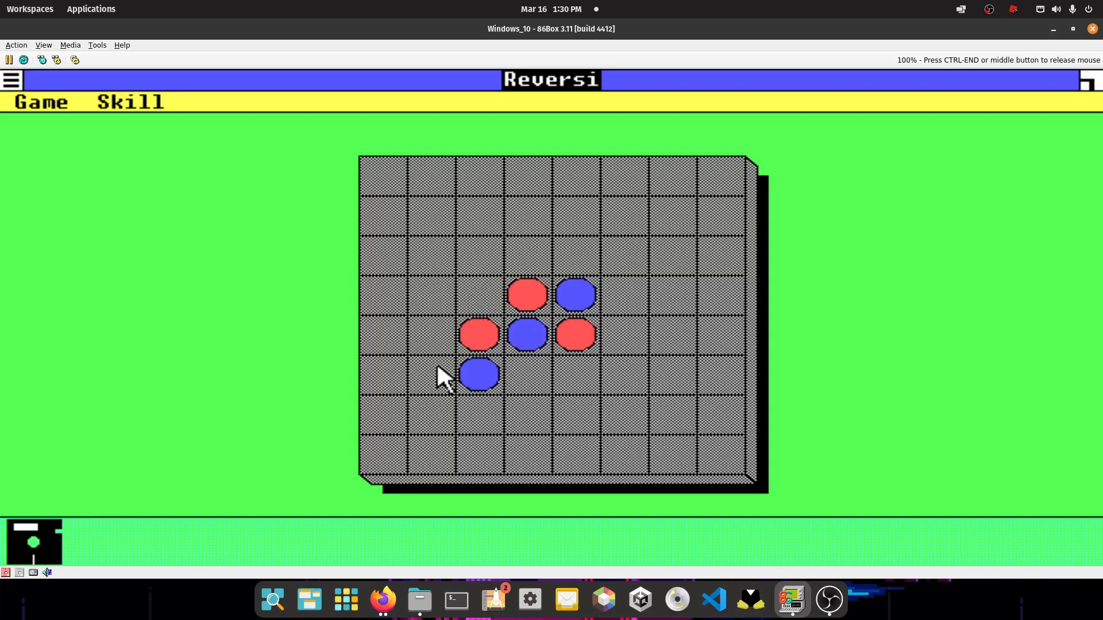
mouse_move(494, 425)
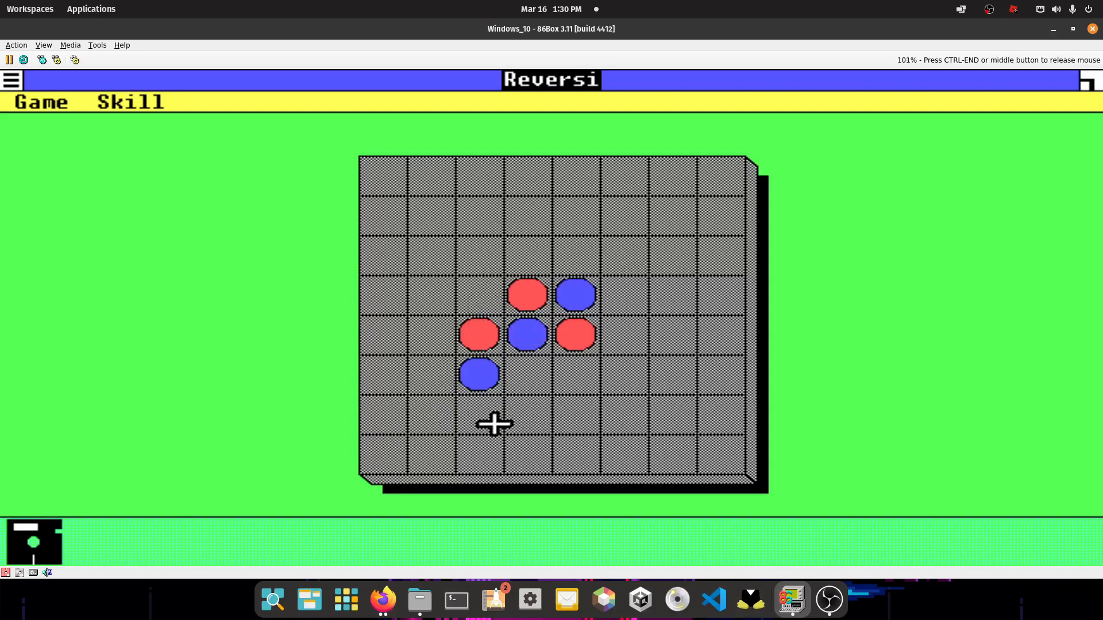
click(479, 413)
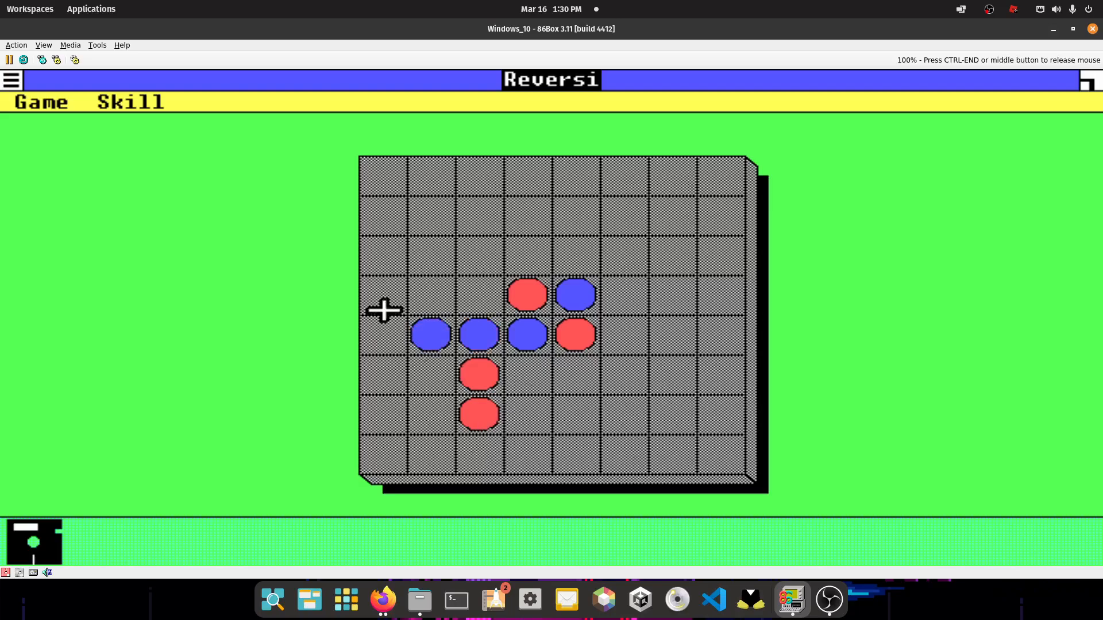
click(379, 338)
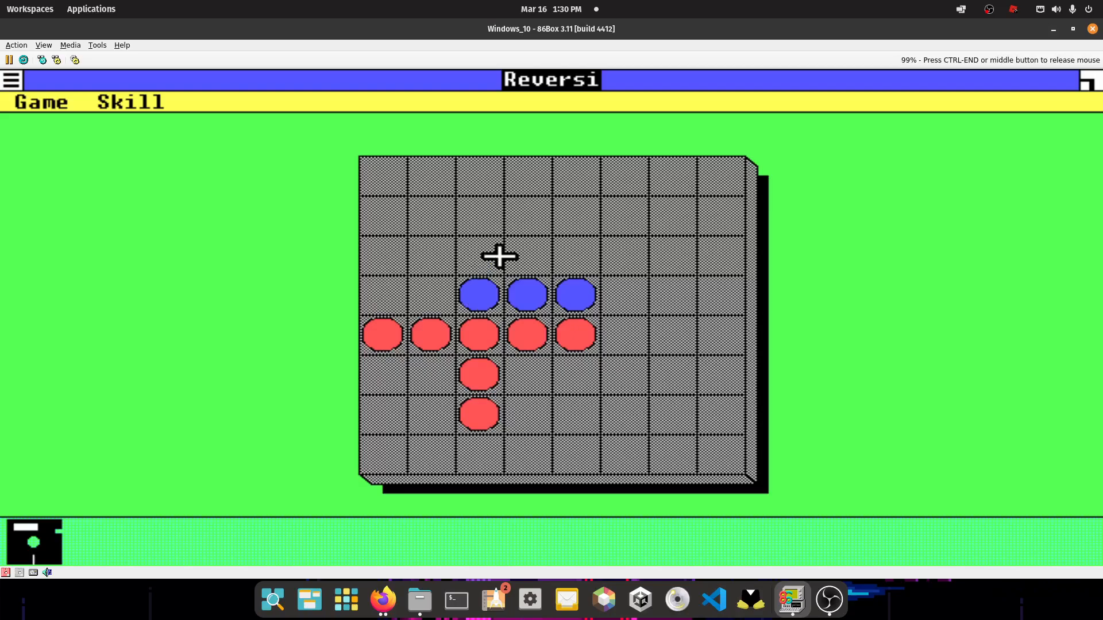
click(480, 257)
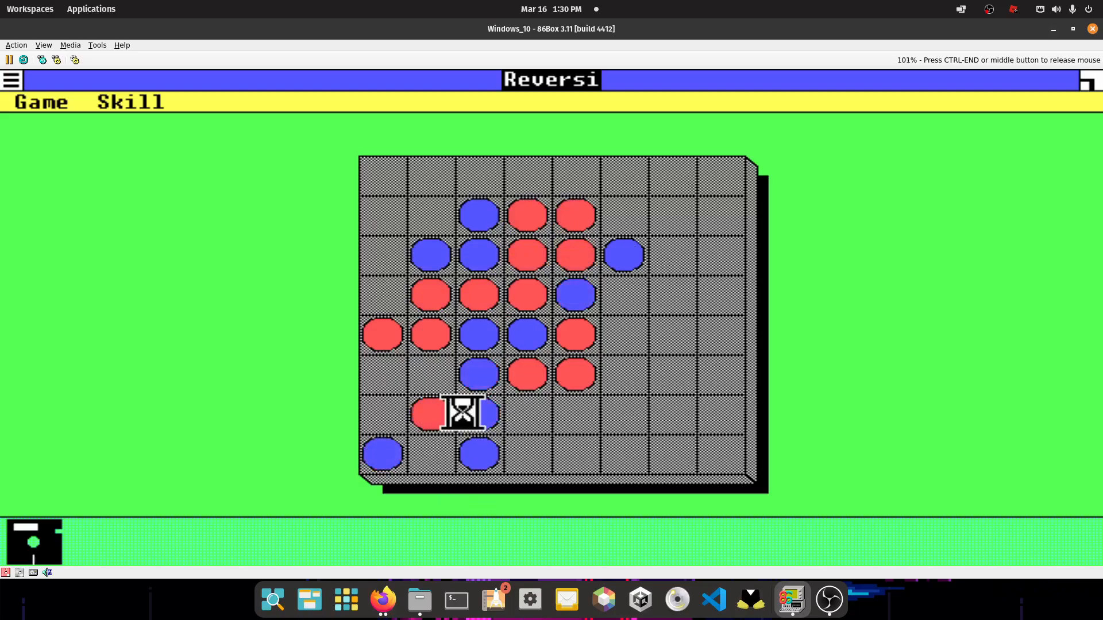
click(479, 455)
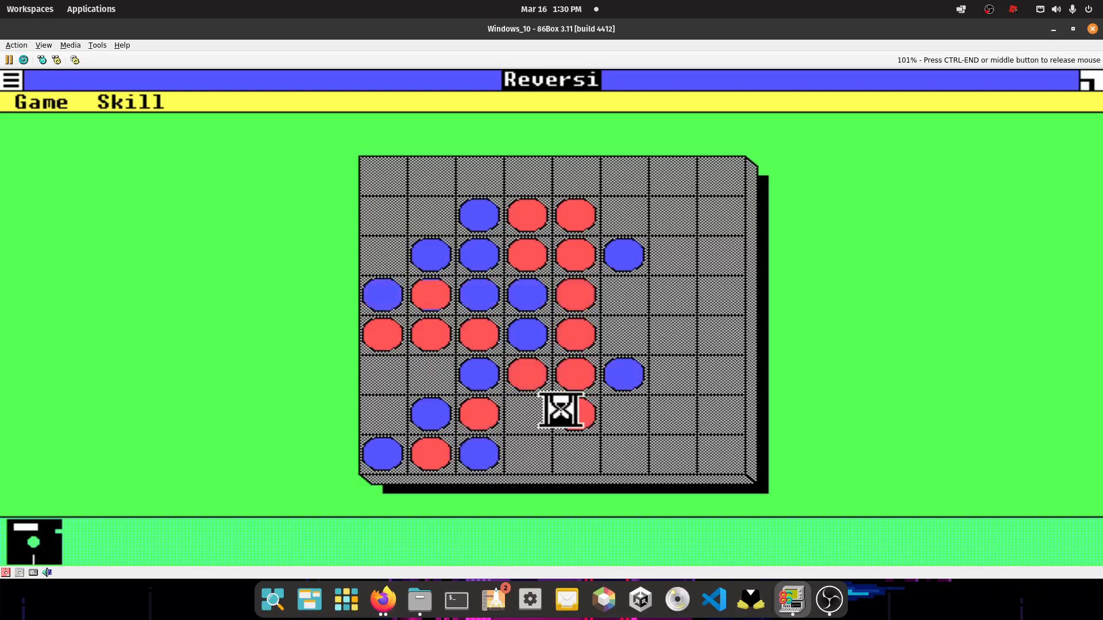
click(561, 410)
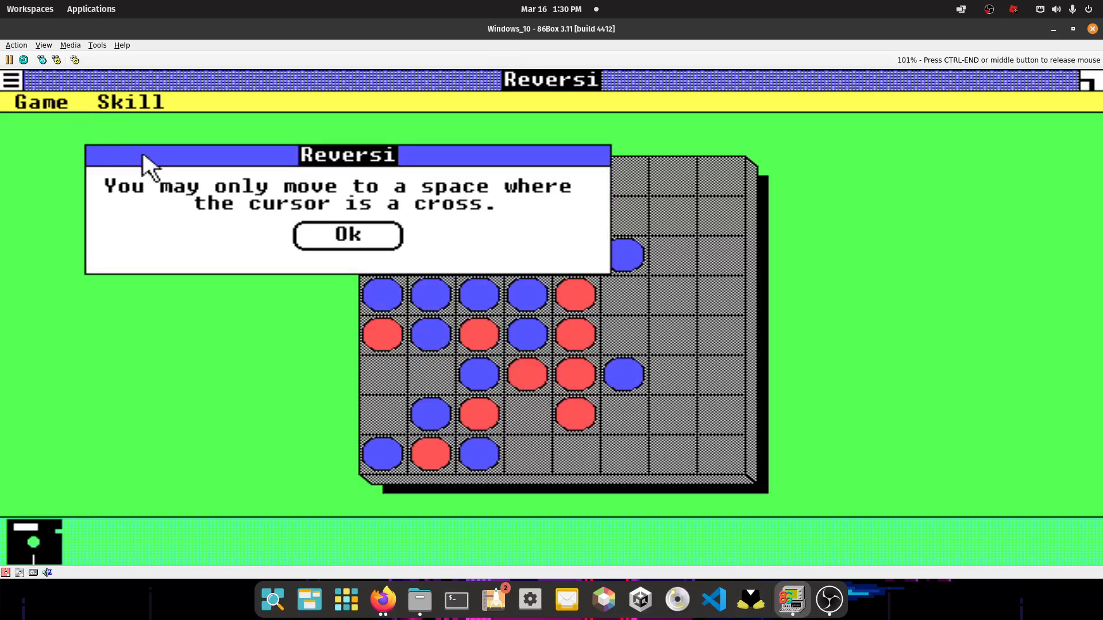
click(348, 234)
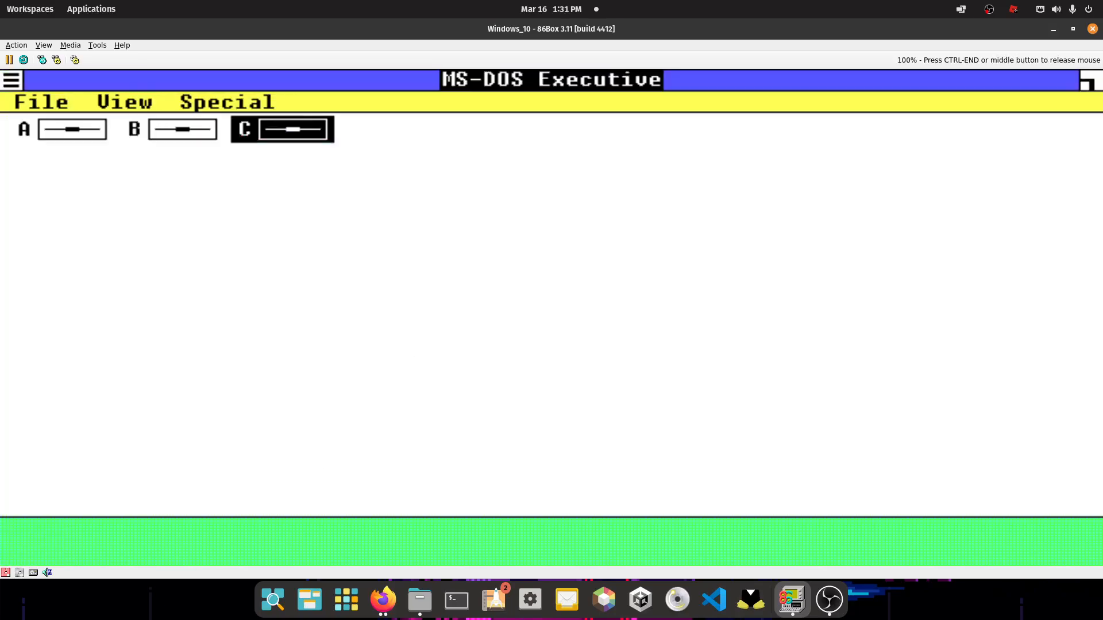
Launch PAINT.EXE from the MS-DOS Executive's C:\WINDOWS file listing
click(283, 129)
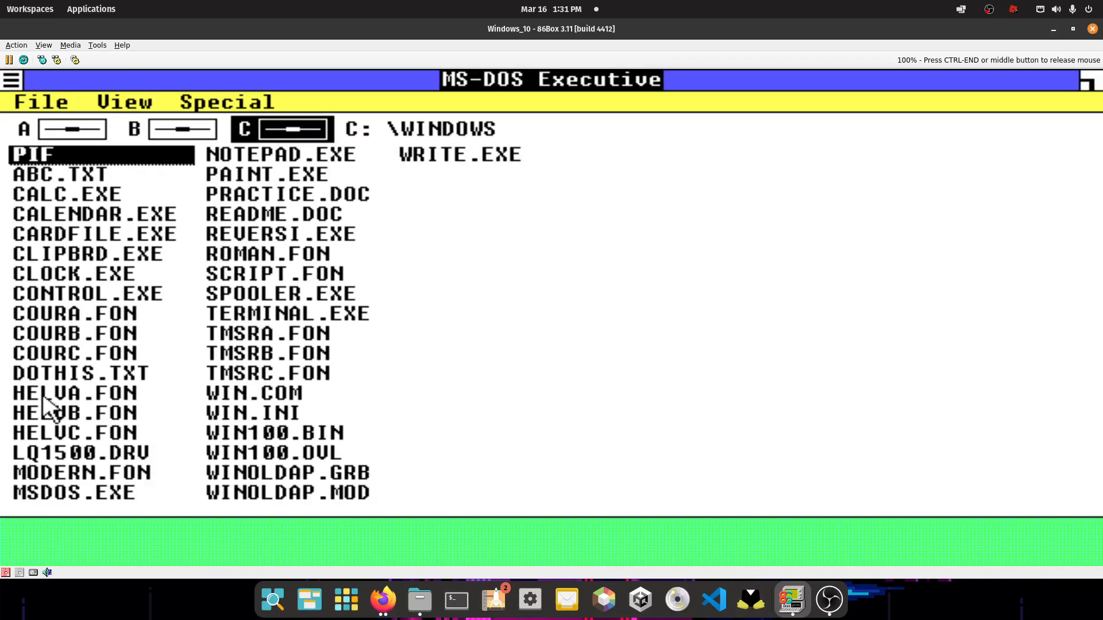
mouse_move(138, 300)
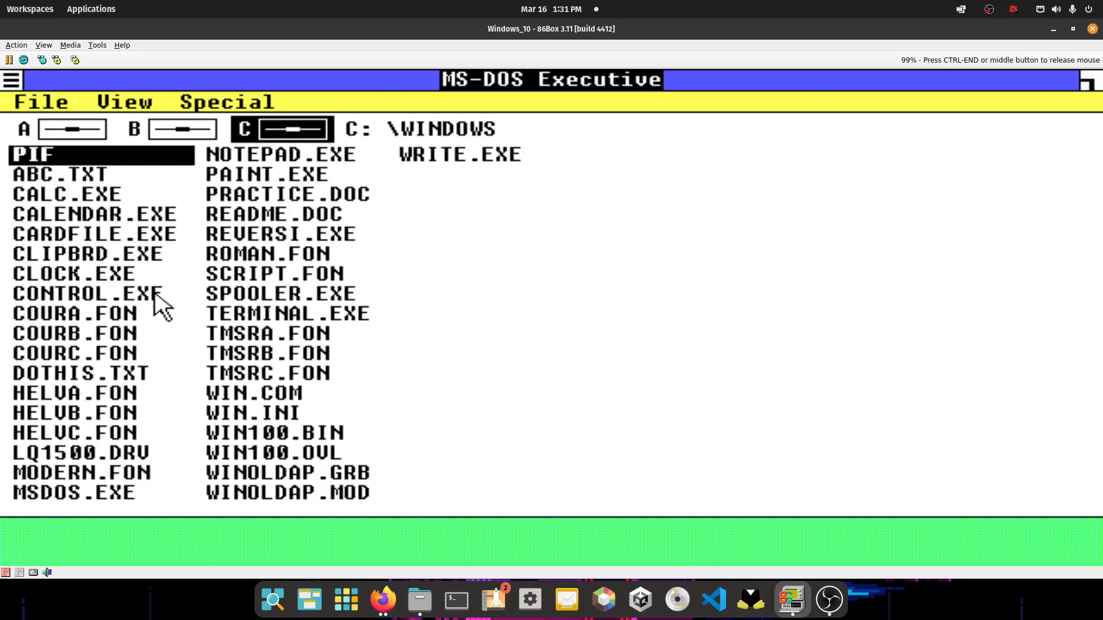
double_click(277, 174)
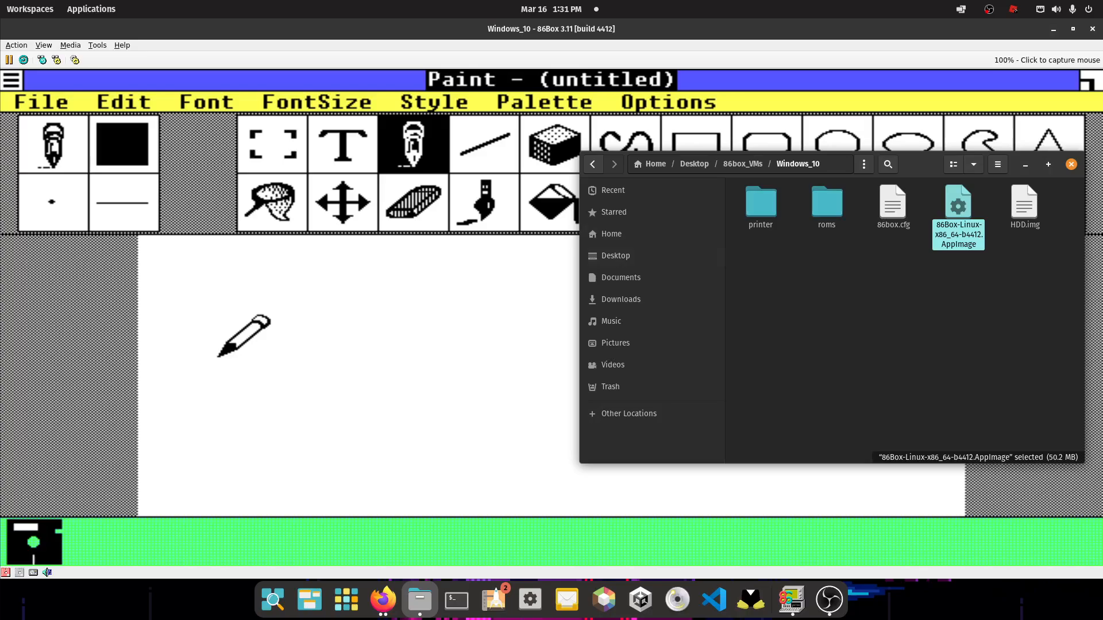
Check the VM's empty printer output folder in GNOME Files, then return to the emulated Paint window
click(827, 201)
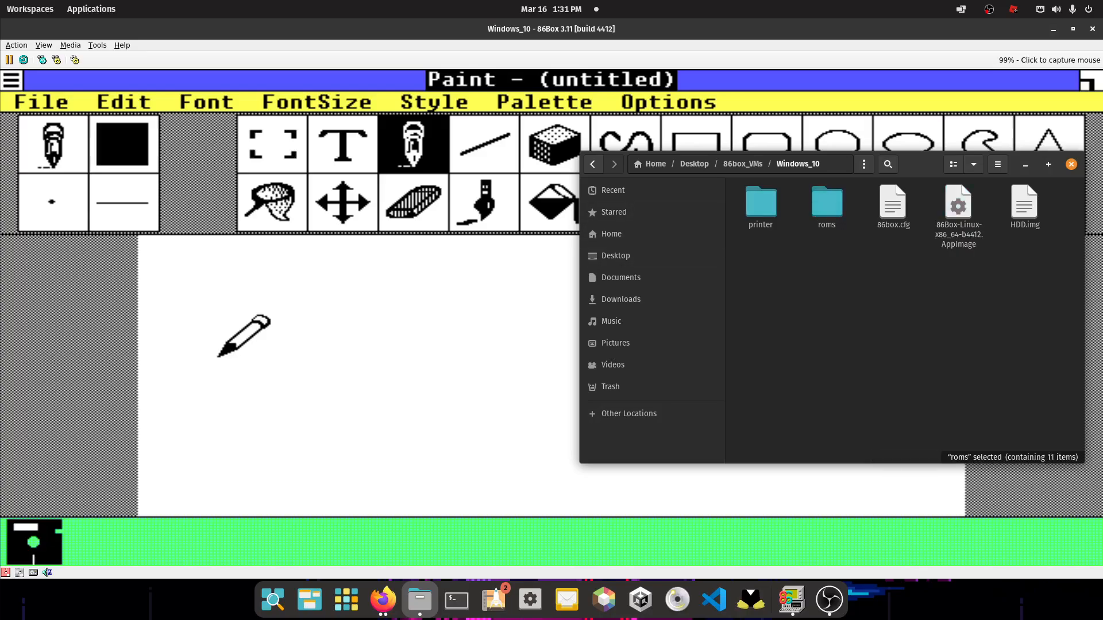
click(761, 201)
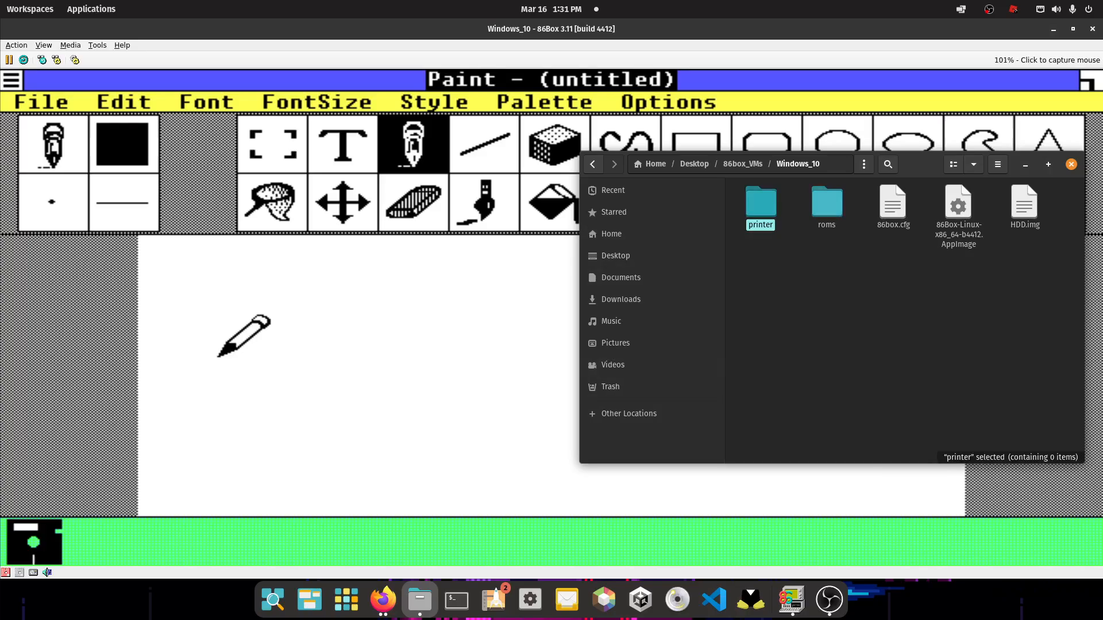
double_click(760, 201)
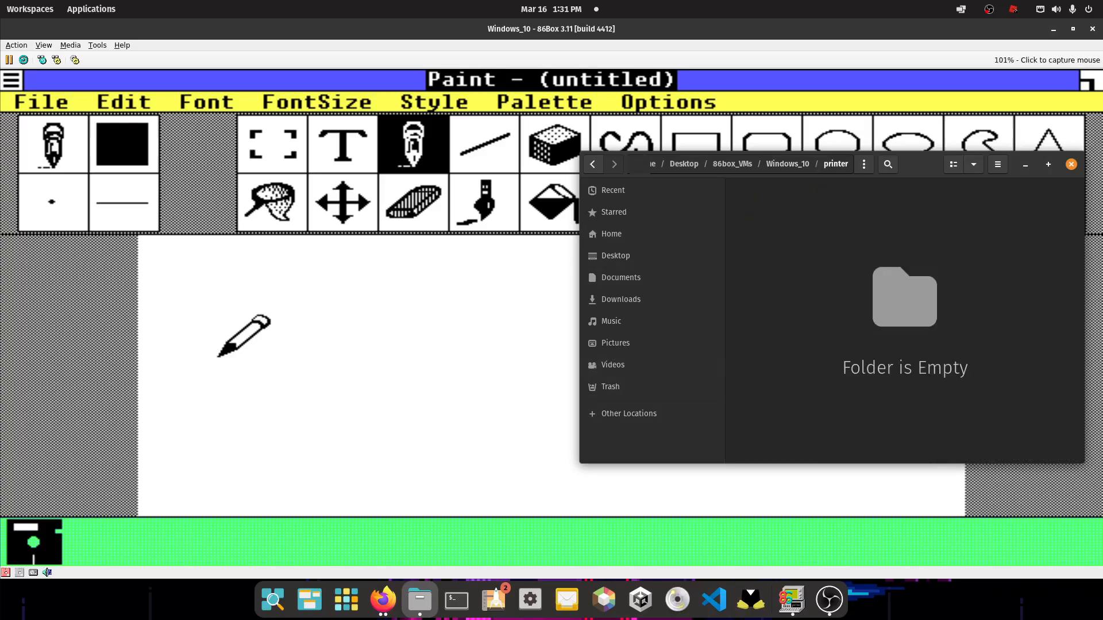
click(1070, 164)
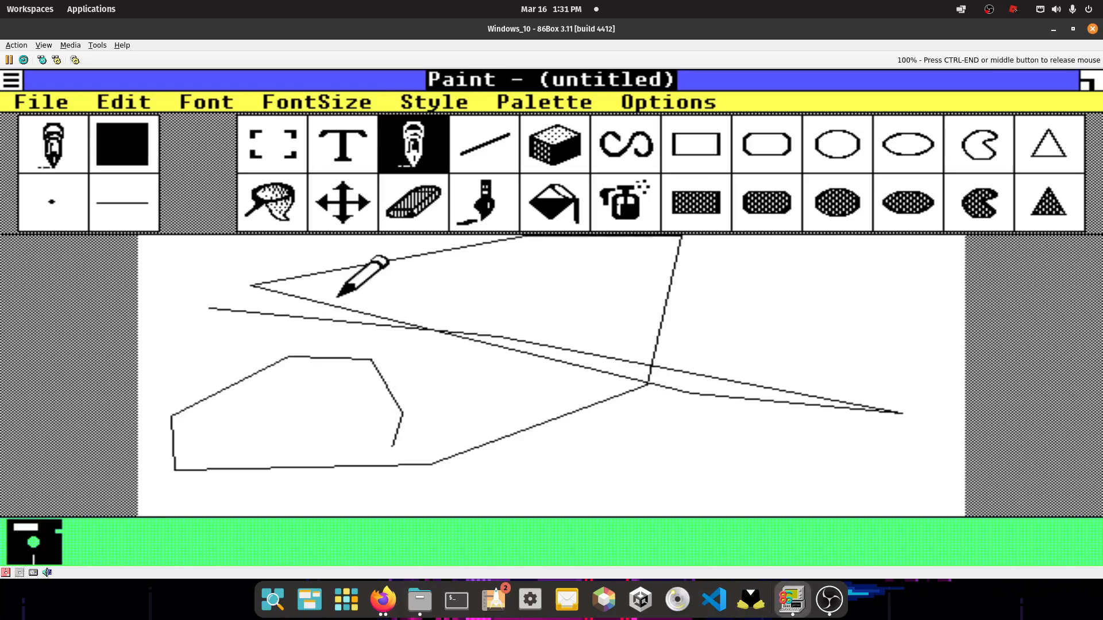
Write 'this is windows 1.0 from thetutorialverse' and 'thanks for watching' on the canvas with the Text tool
click(343, 146)
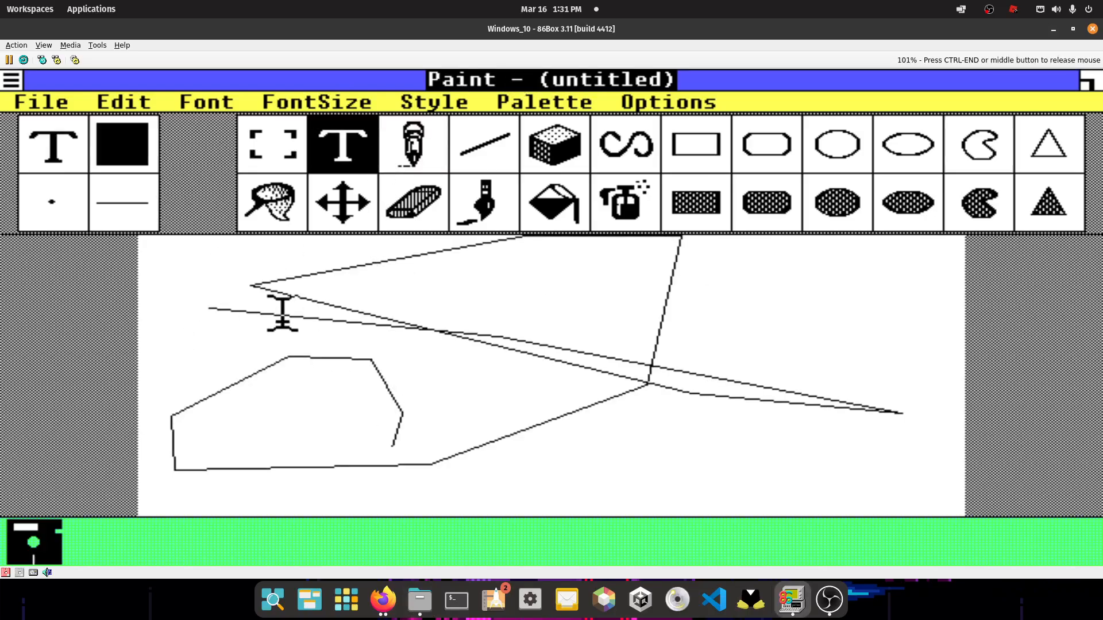
text(this is w)
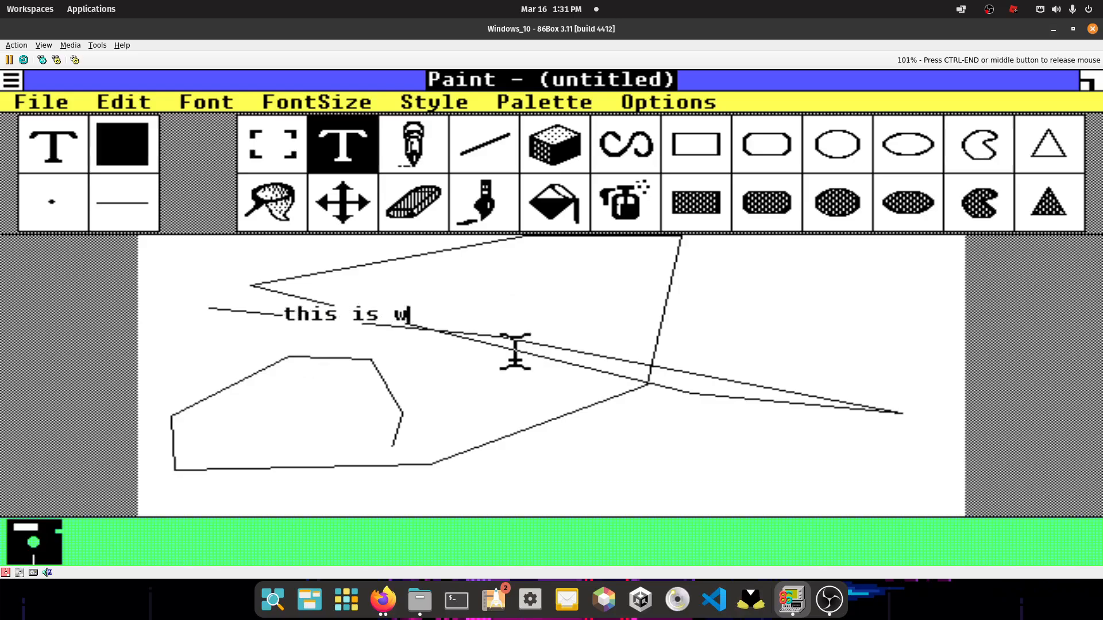
text(indows 1.0 from)
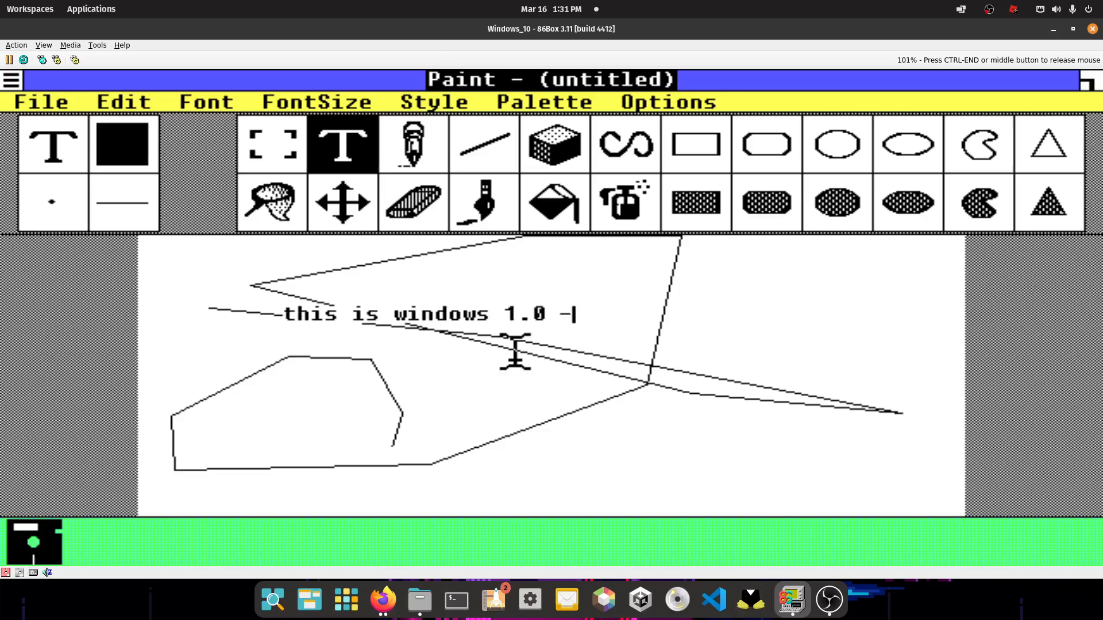
text(thetutorial)
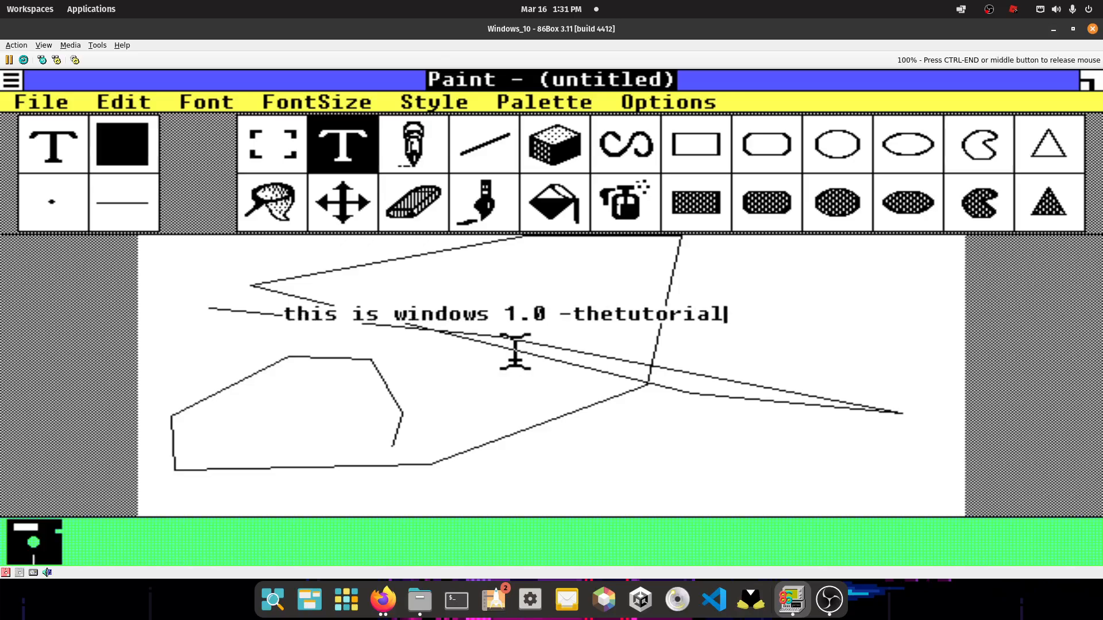
text(verse)
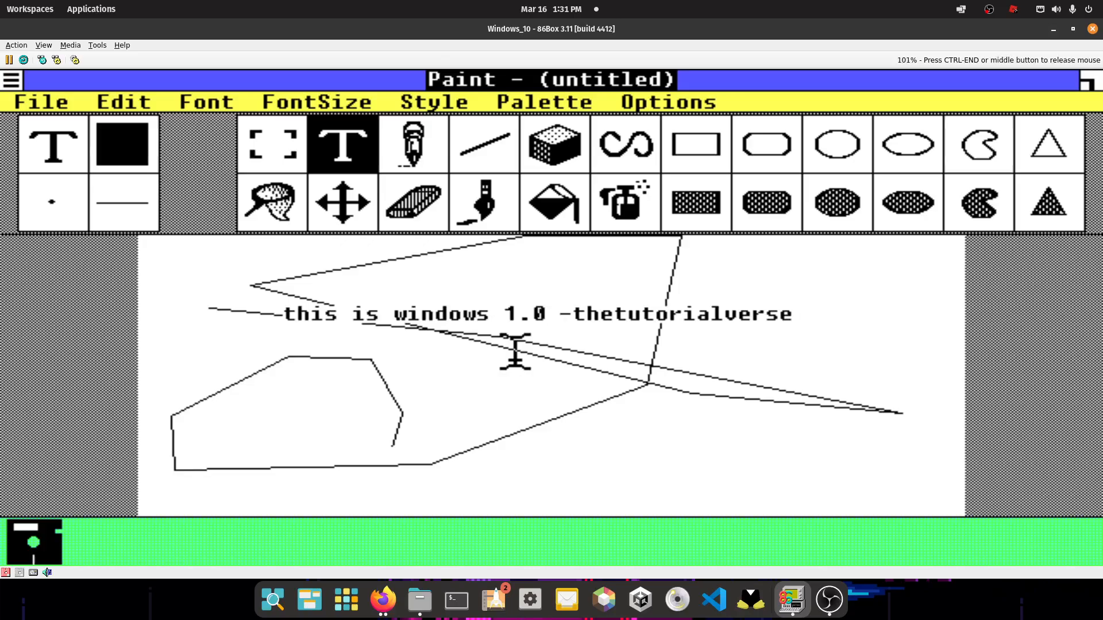
text(thanks for)
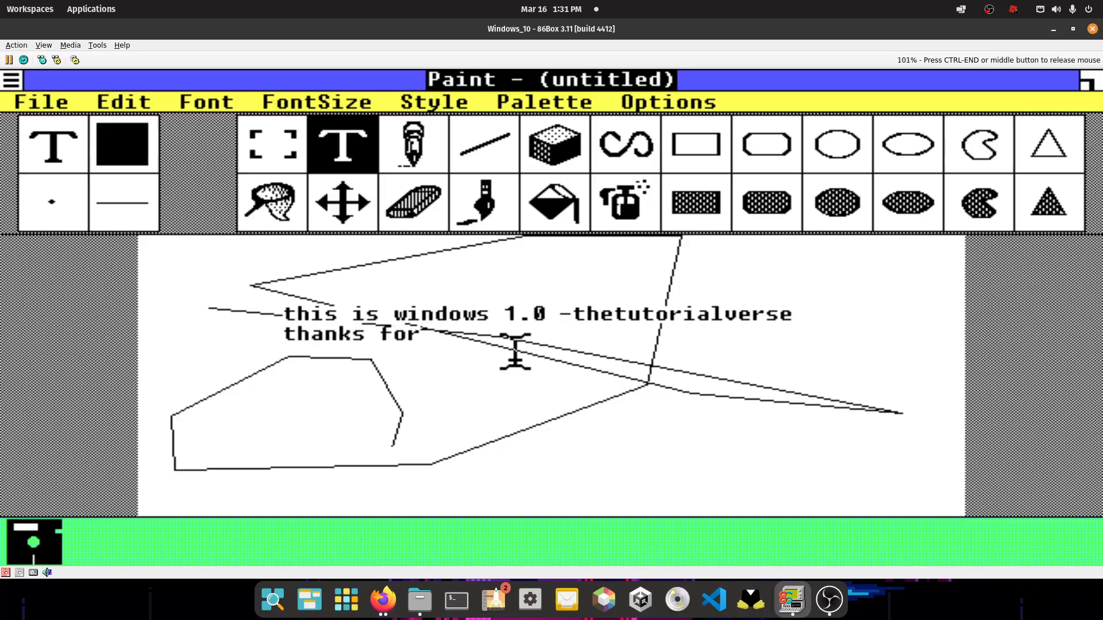
text(watching)
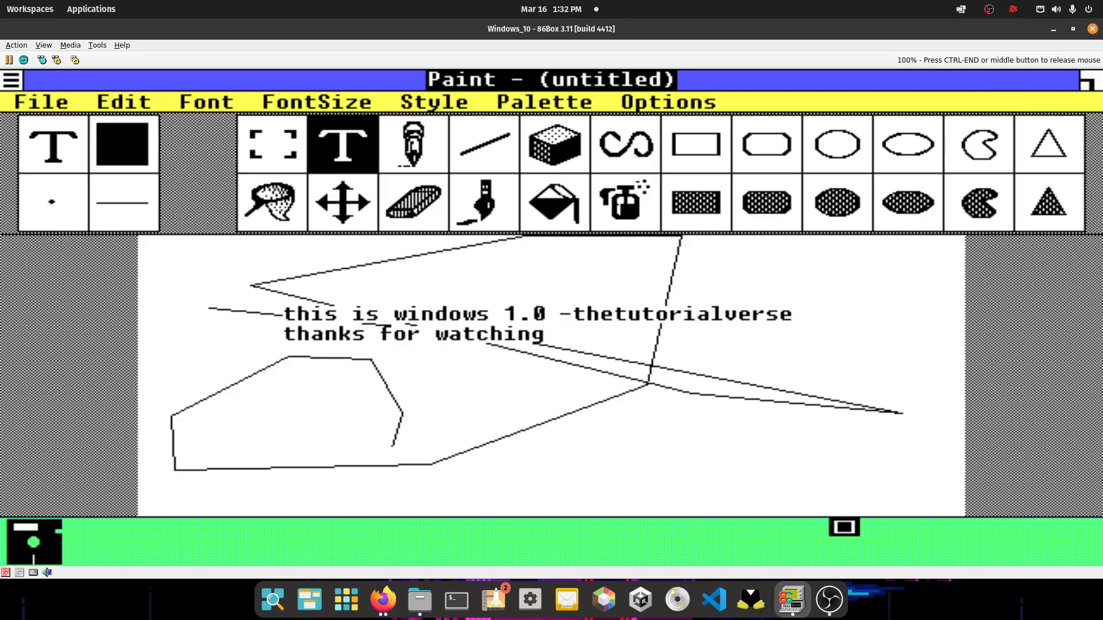
click(483, 204)
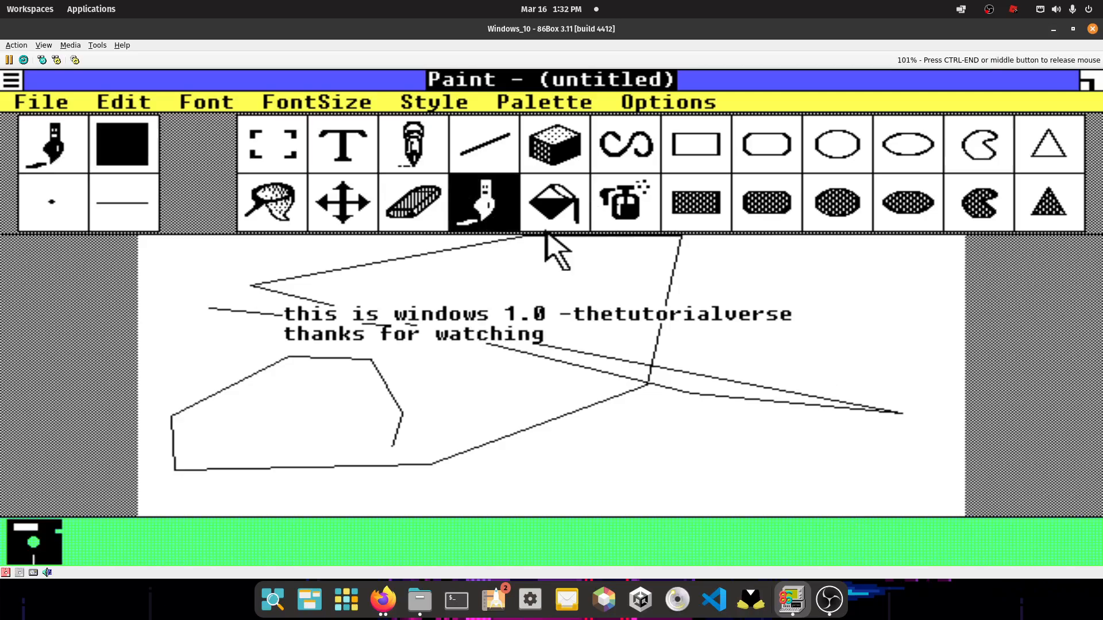
Draw box and rounded-rectangle lines on the right side of the canvas near the text
click(765, 204)
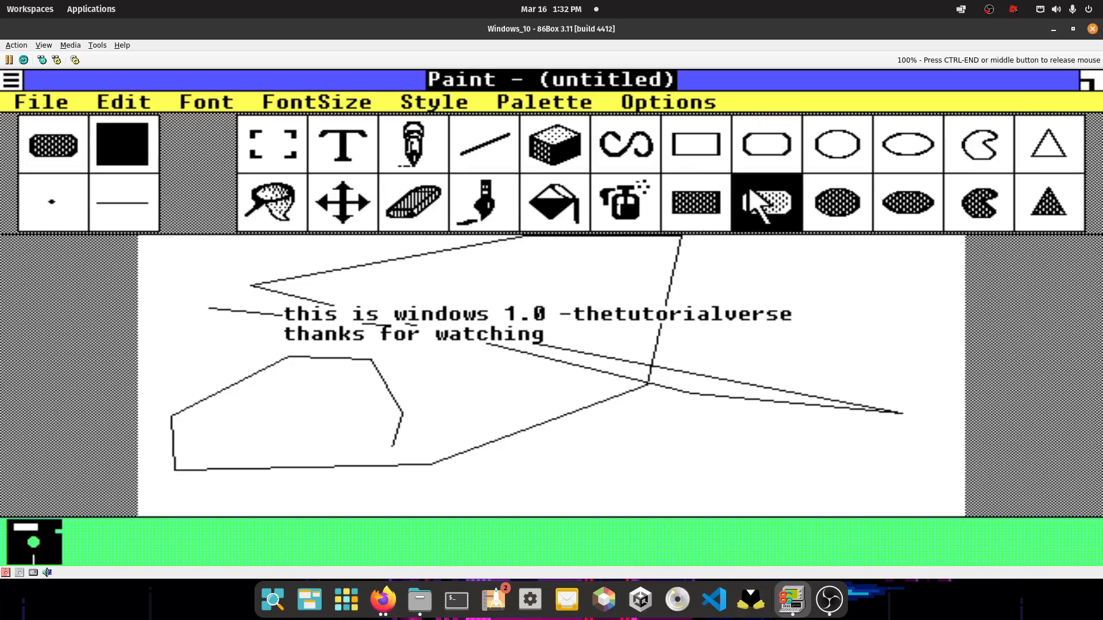
click(553, 146)
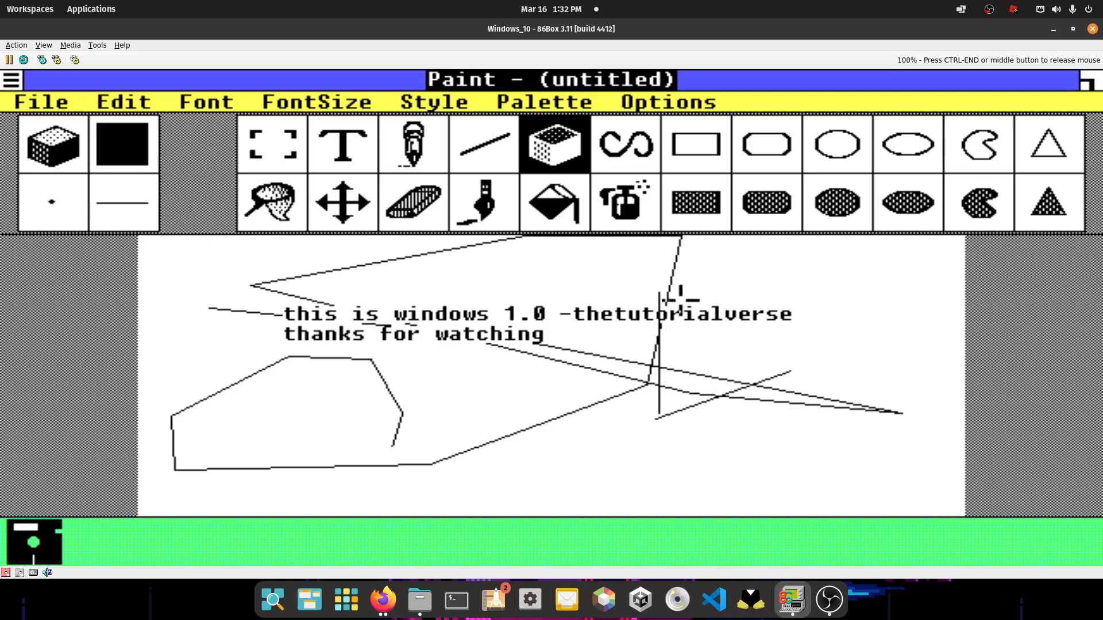
mouse_move(660, 285)
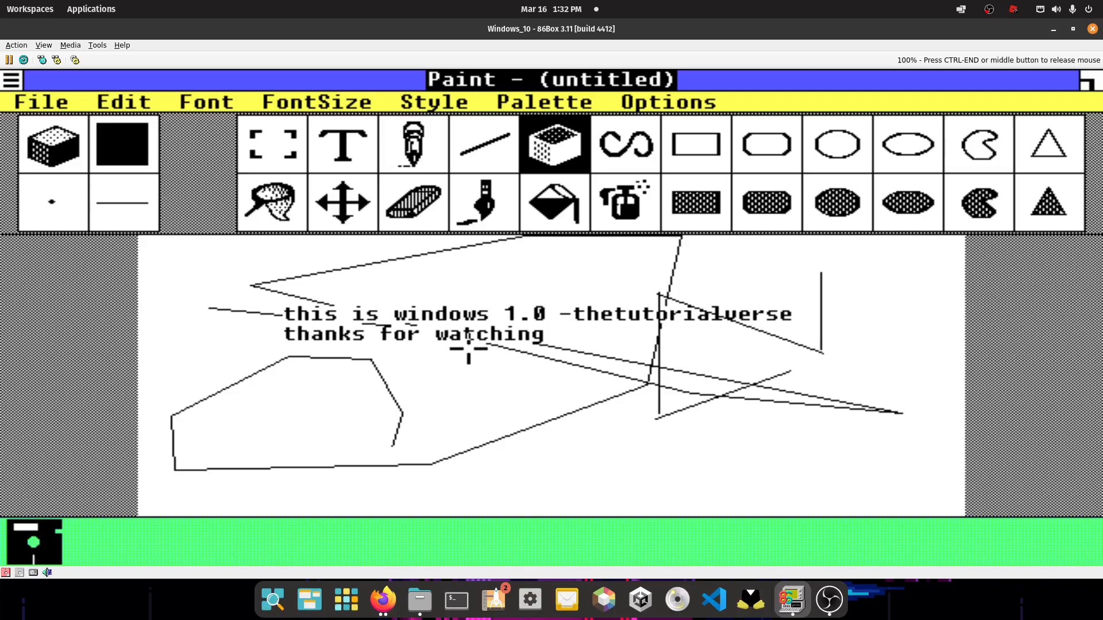
mouse_move(448, 215)
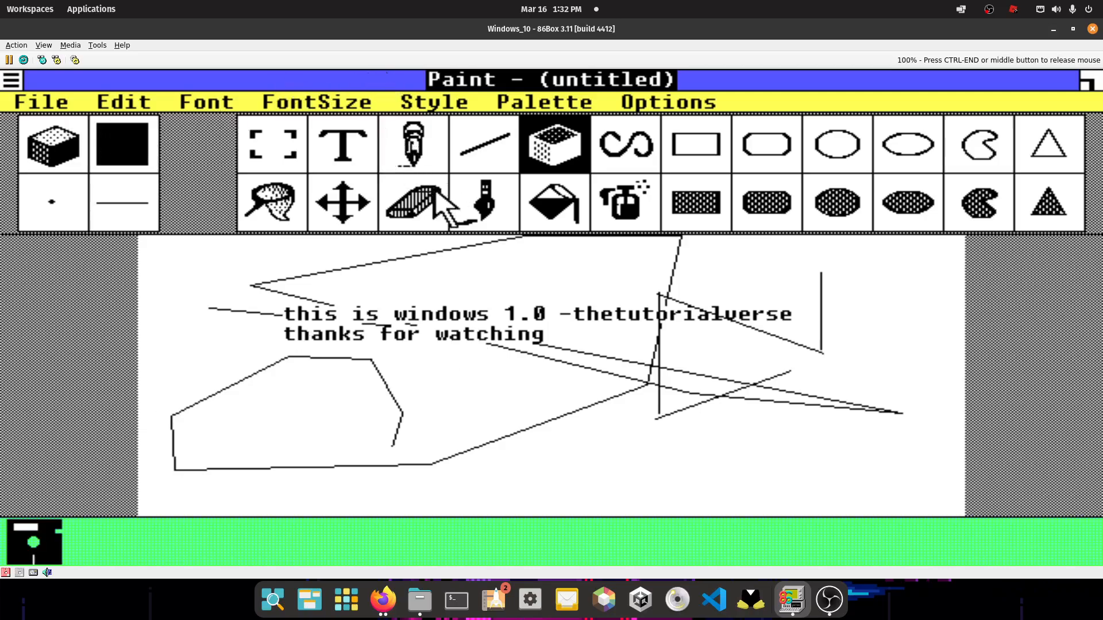
click(543, 101)
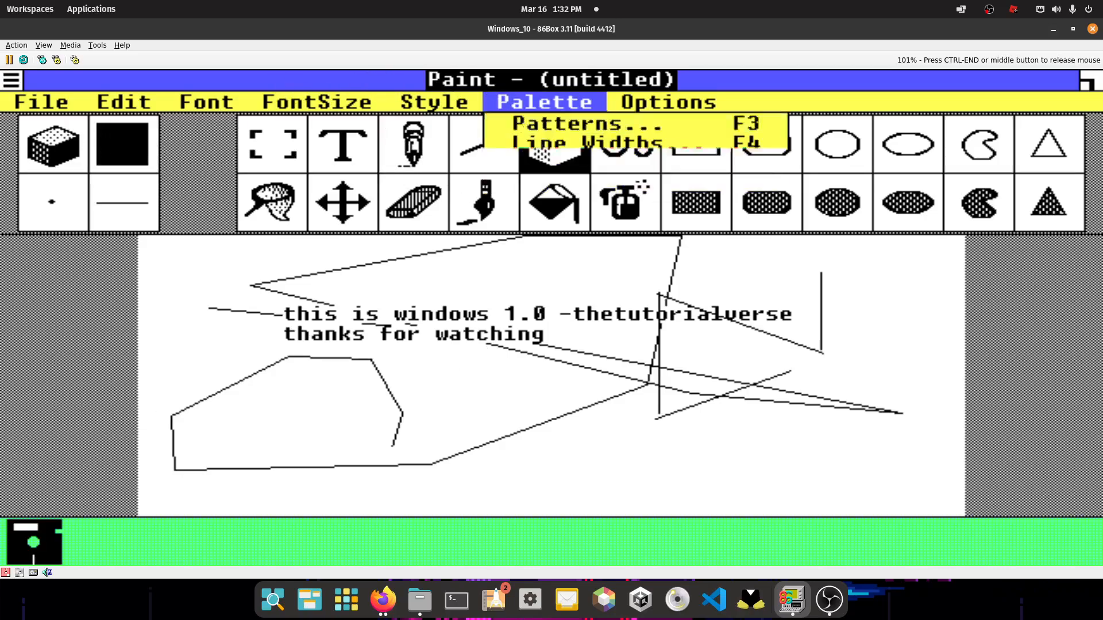
Choose the crosshatch fill pattern from Palette > Patterns
click(586, 124)
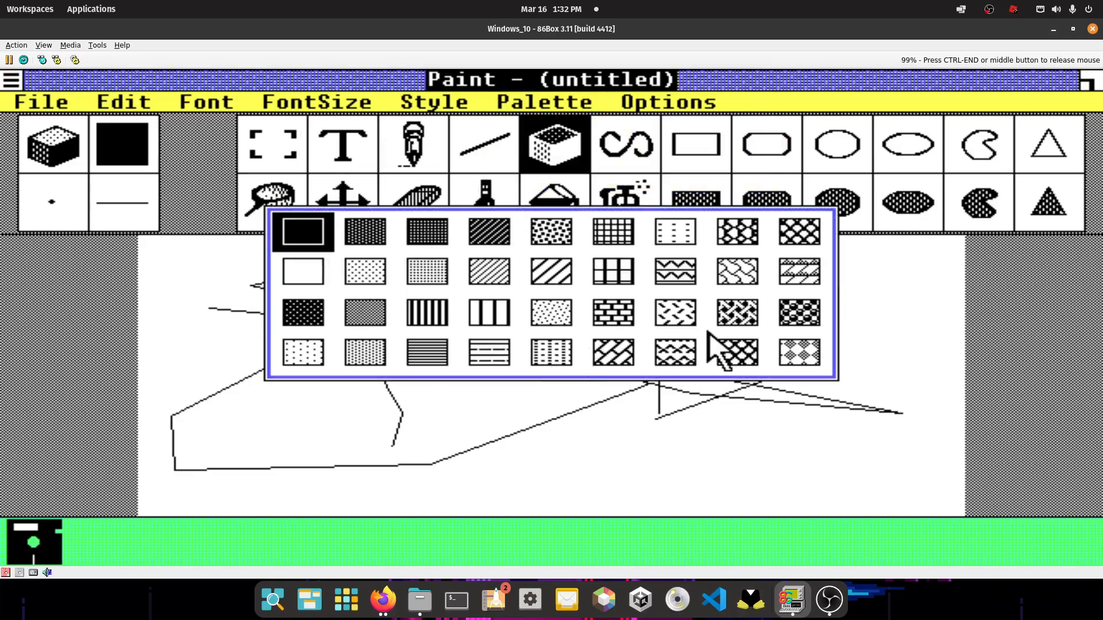
click(737, 353)
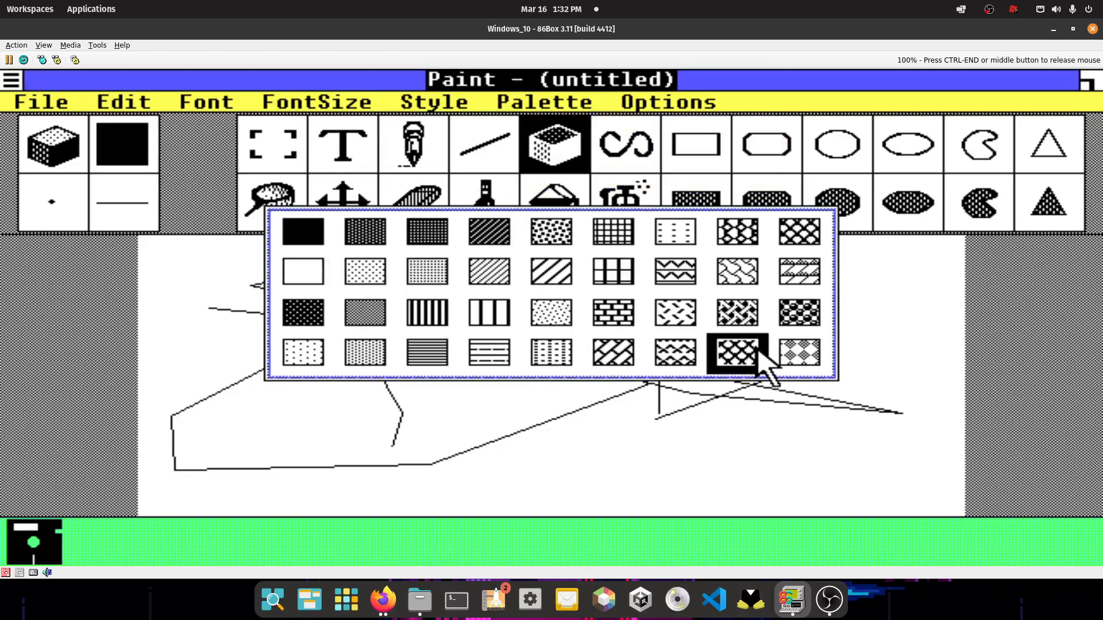
click(738, 354)
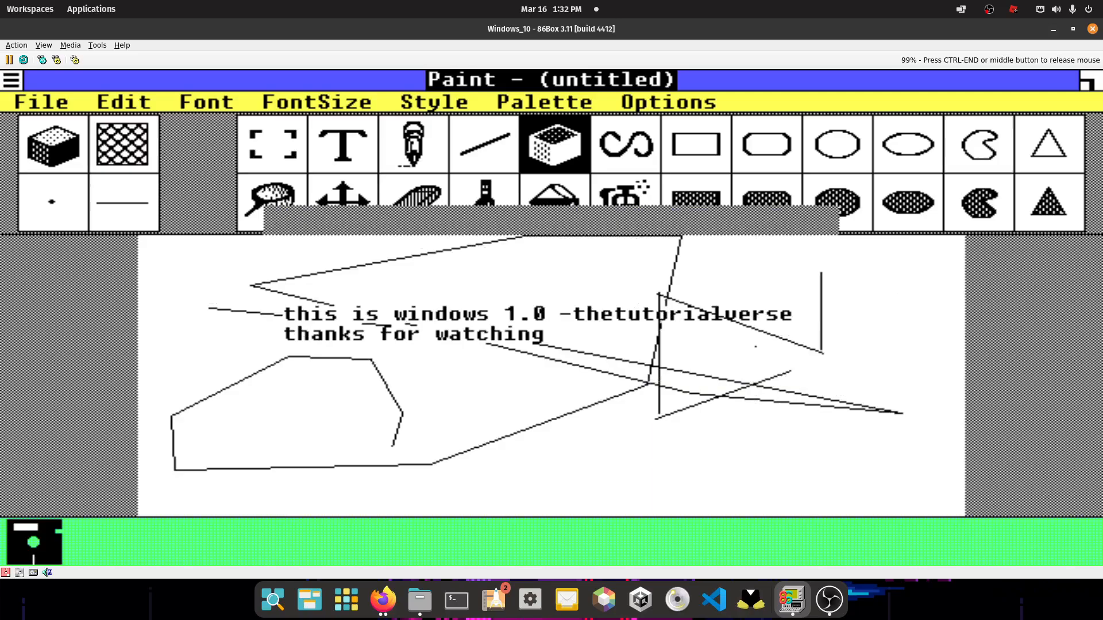
Paint broad crosshatch-patterned brush strokes across the lower part of the canvas
click(696, 145)
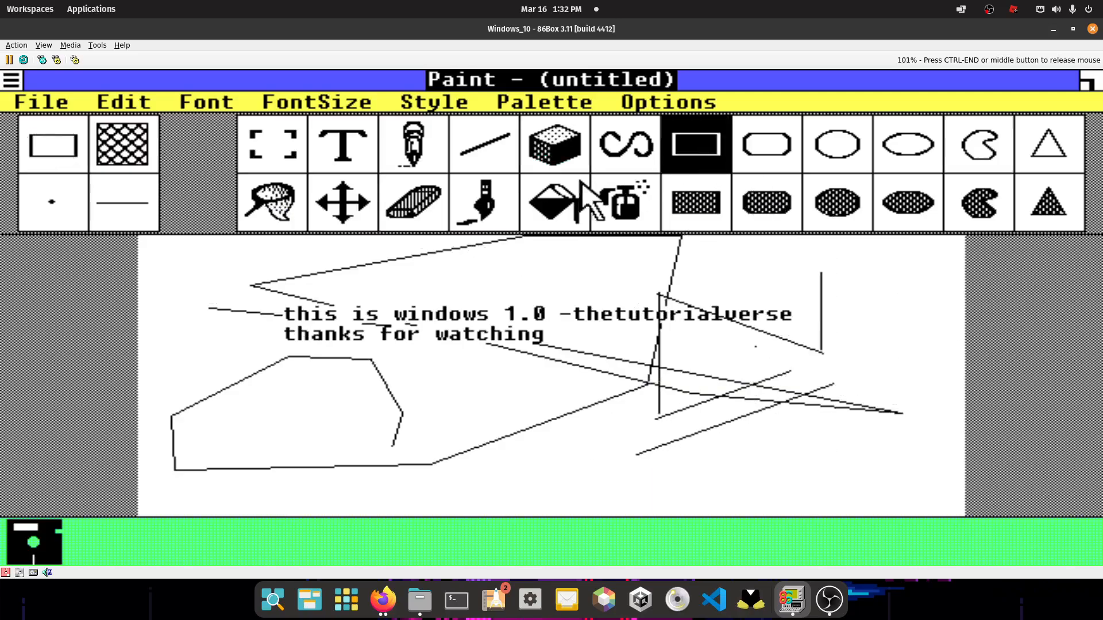
click(413, 144)
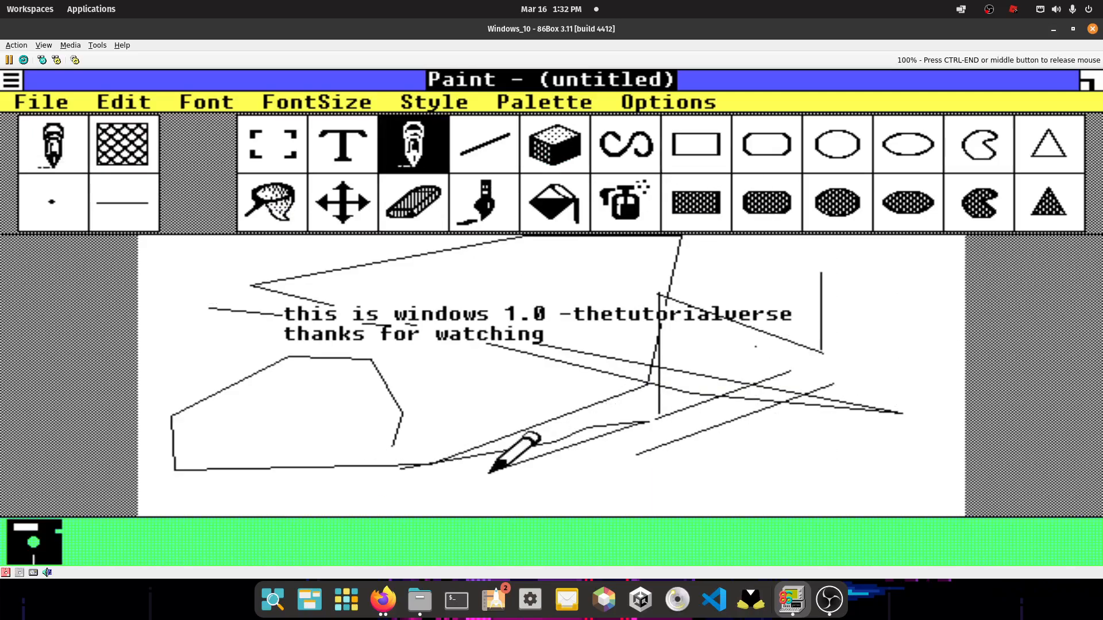
click(482, 202)
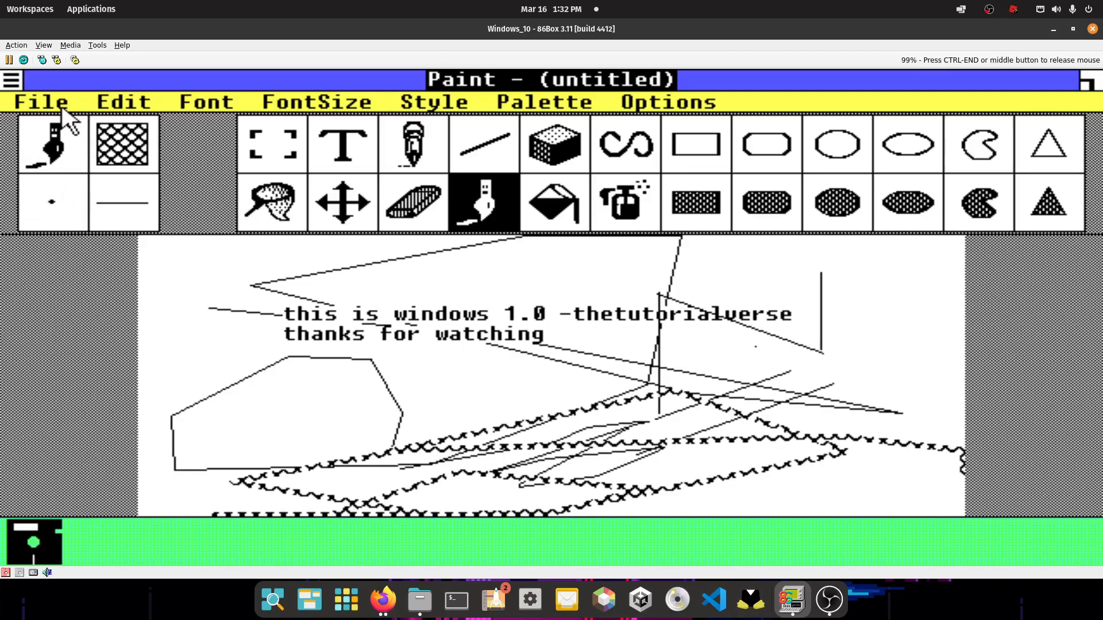
Send the untitled Paint picture to the printer via File > Print
click(39, 101)
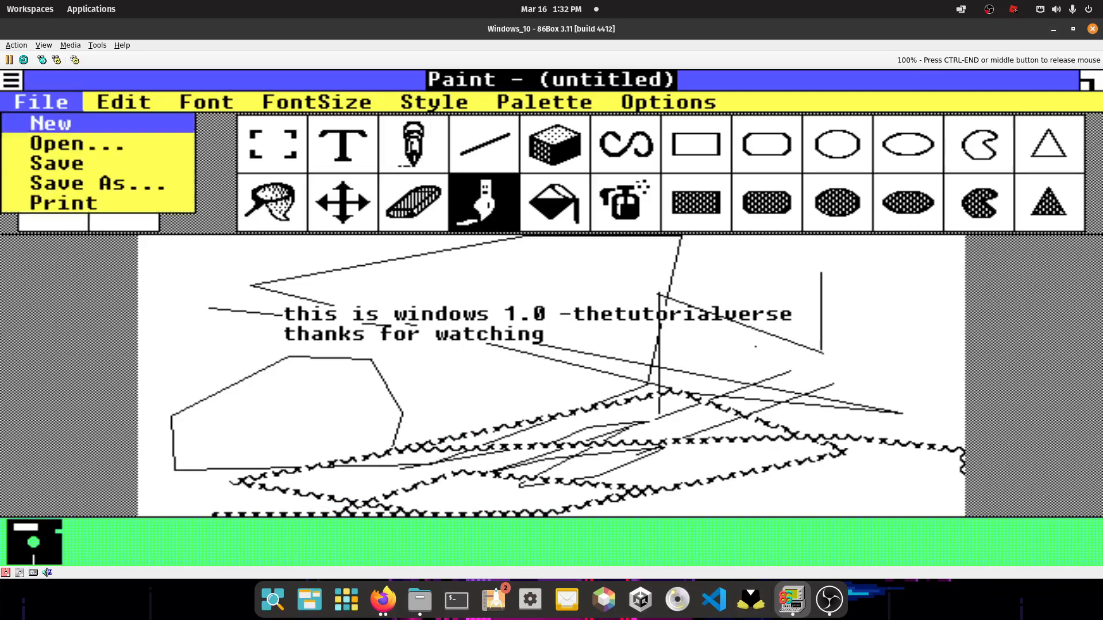
click(52, 122)
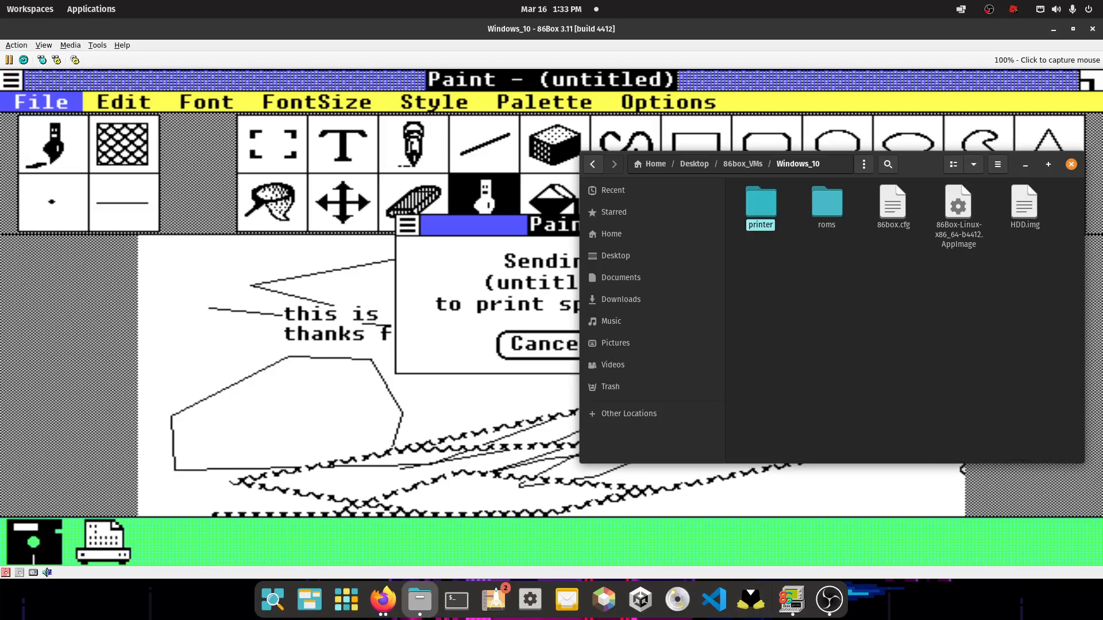
Check the VM's printer output folder is empty, then return to the Windows_10 folder
double_click(761, 201)
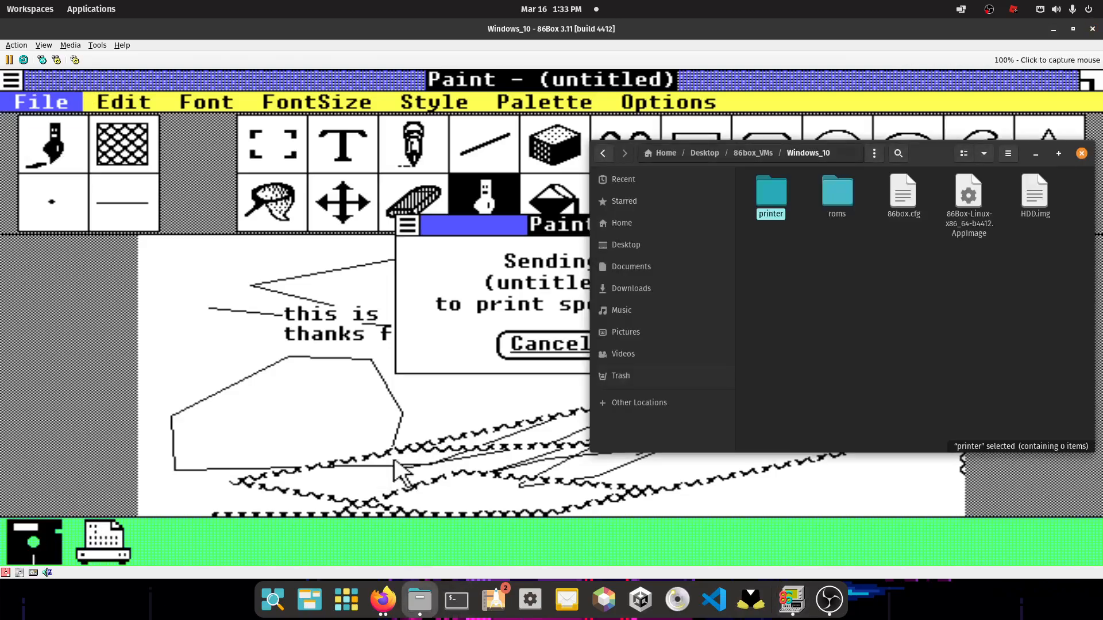
double_click(771, 189)
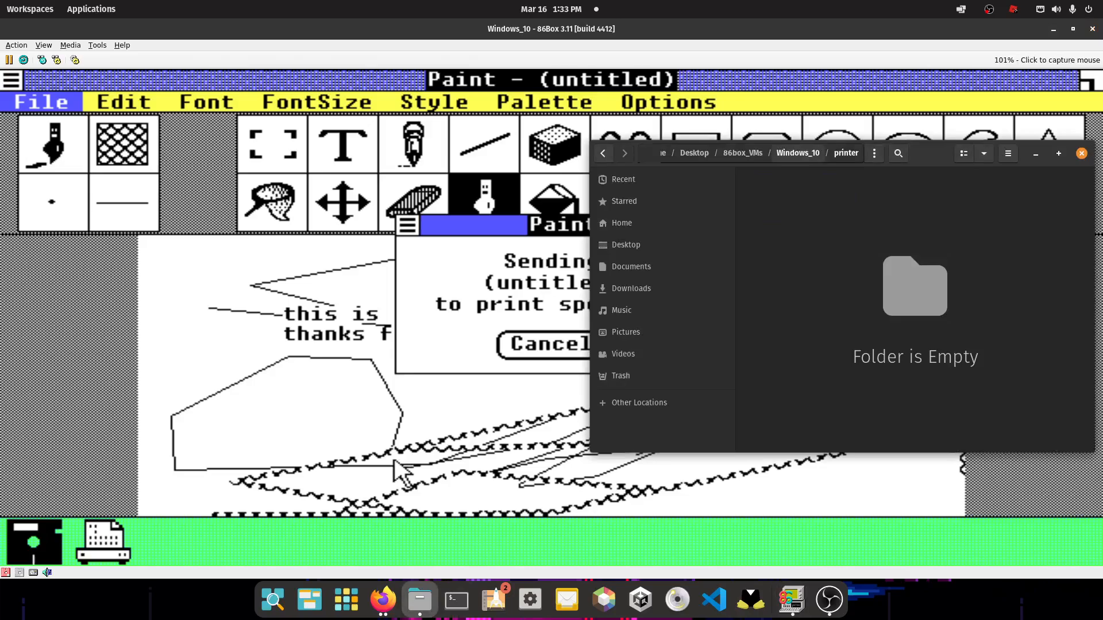
click(603, 152)
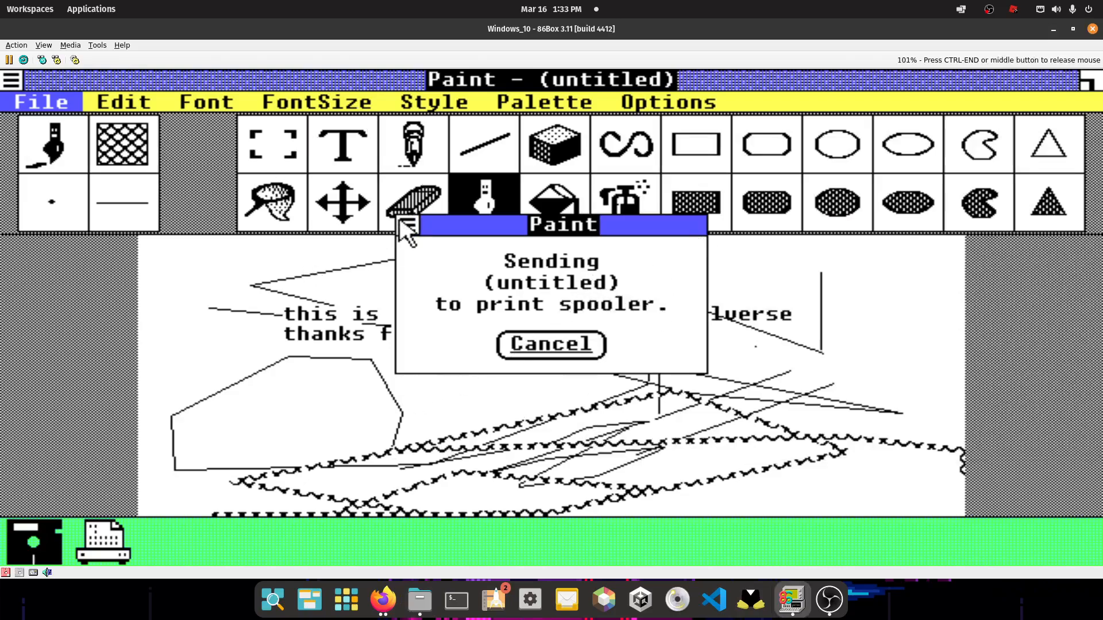
mouse_move(534, 234)
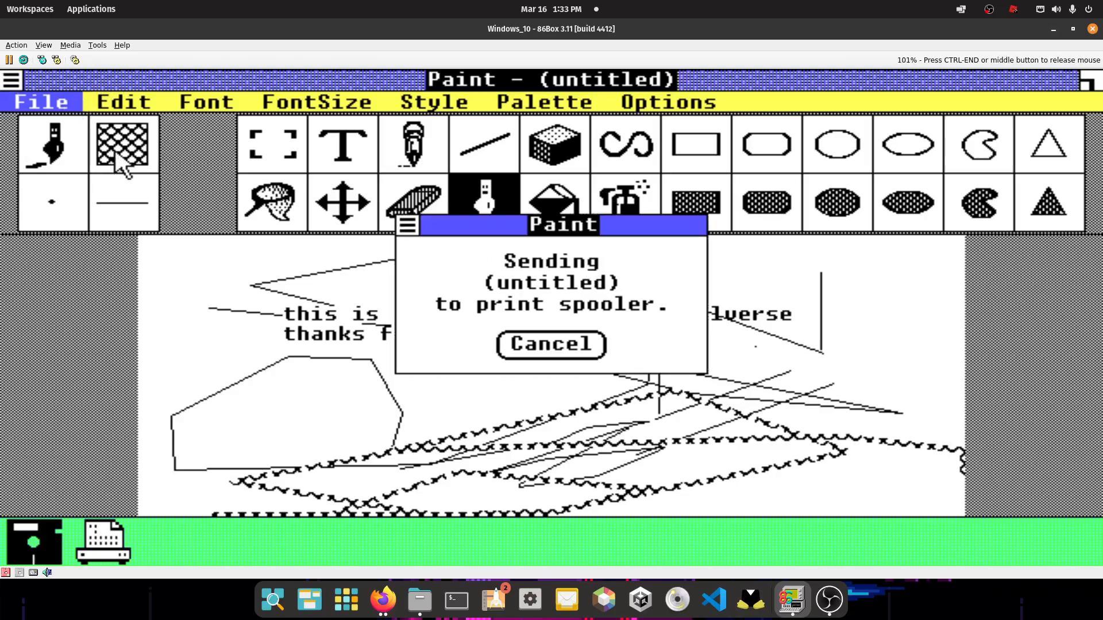
mouse_move(448, 374)
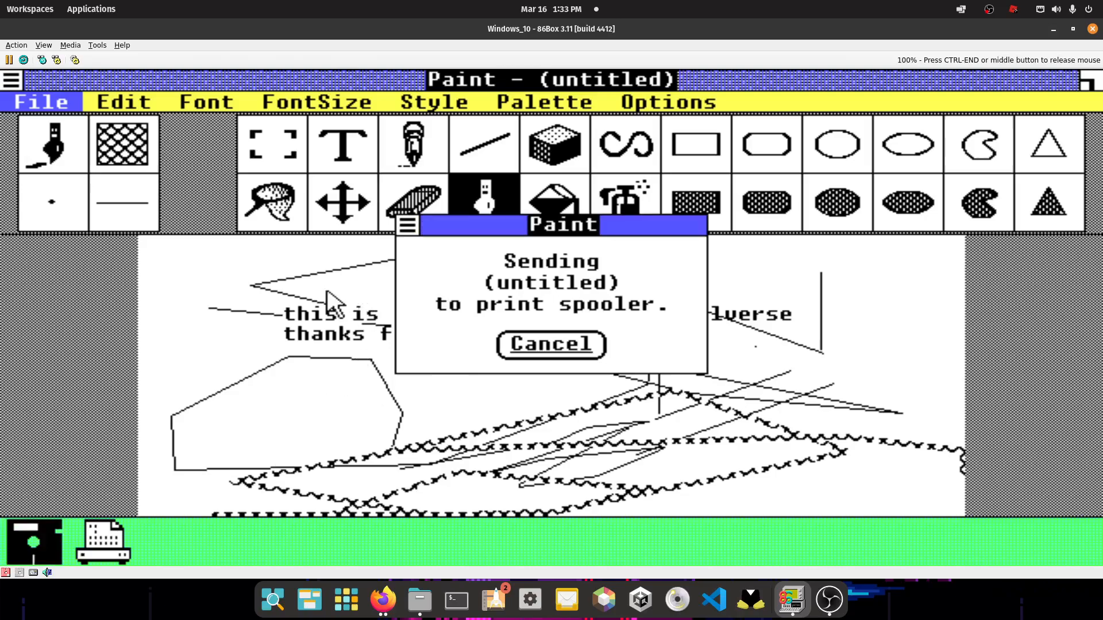
mouse_move(322, 379)
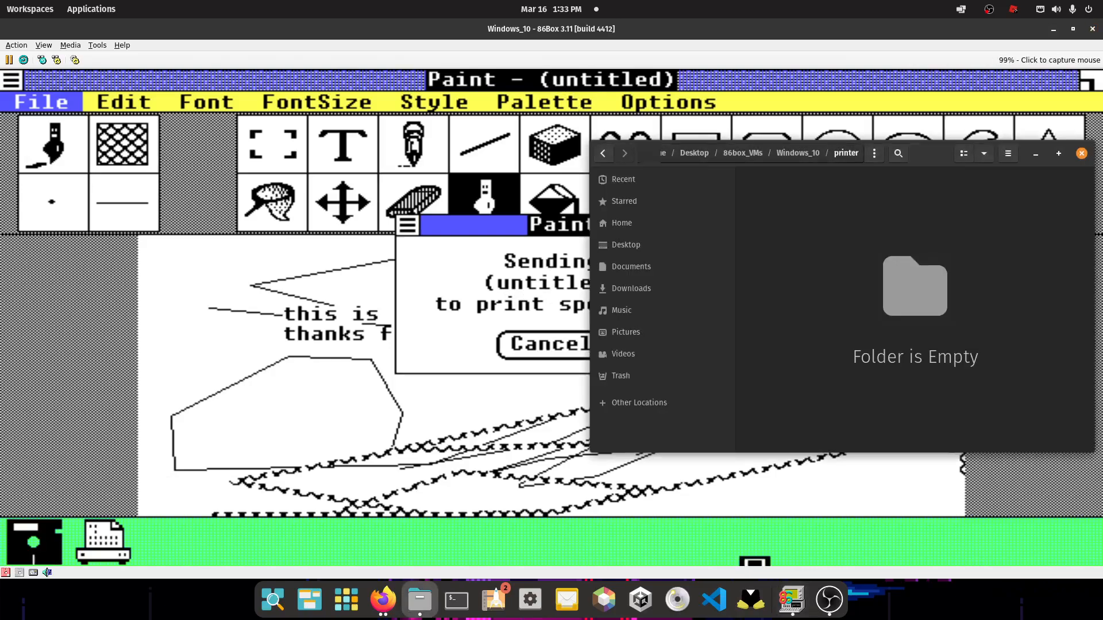
click(1081, 153)
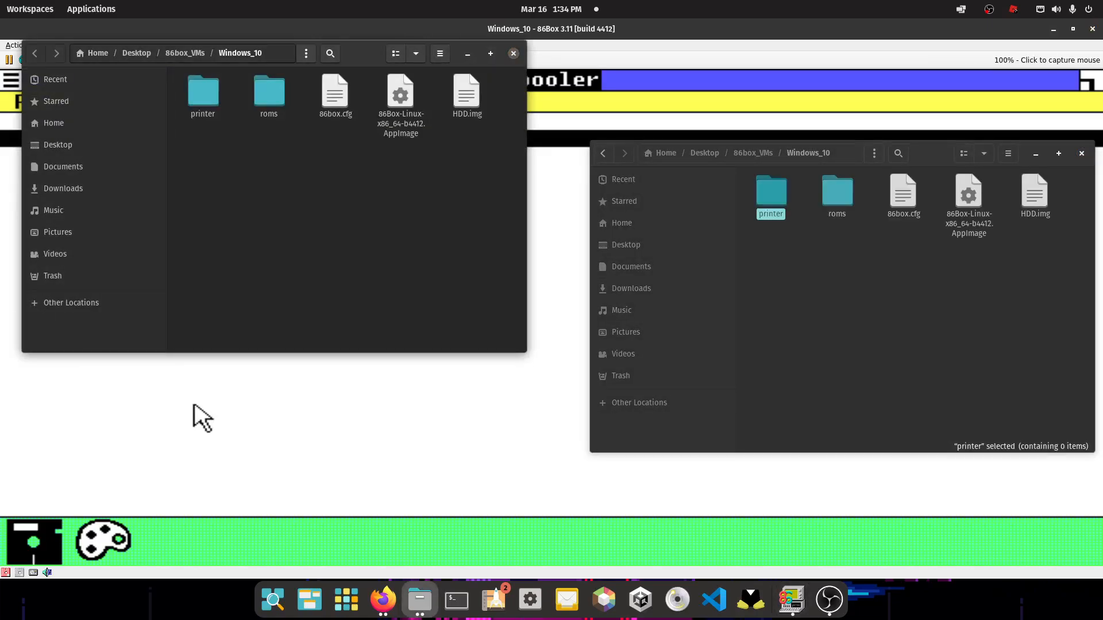
Return to the emulated Windows session and close the Spooler window
click(512, 53)
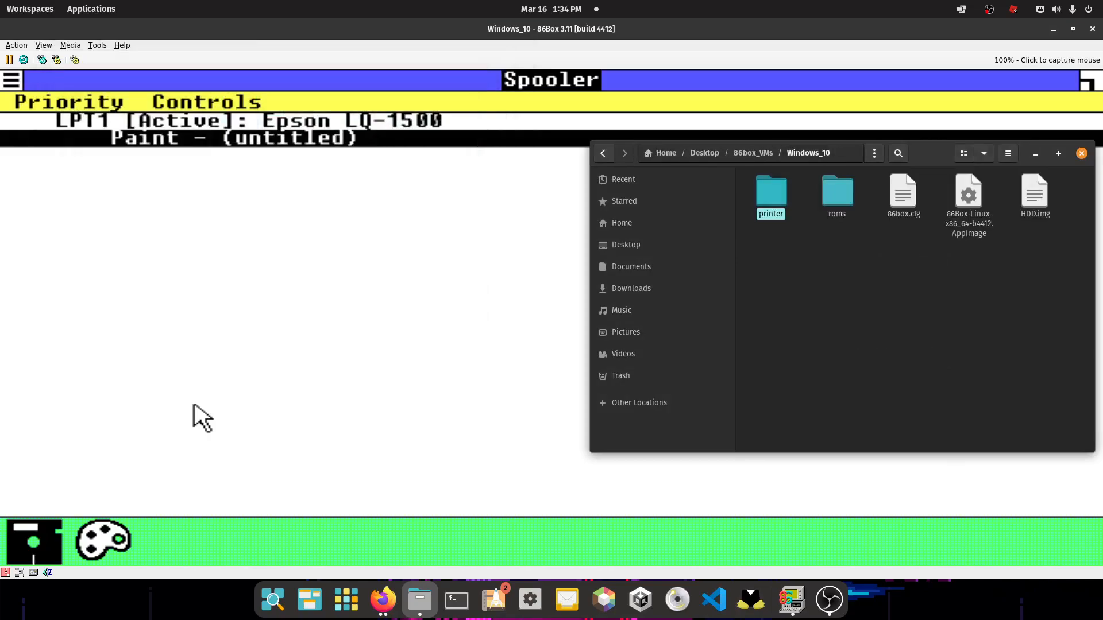
double_click(771, 189)
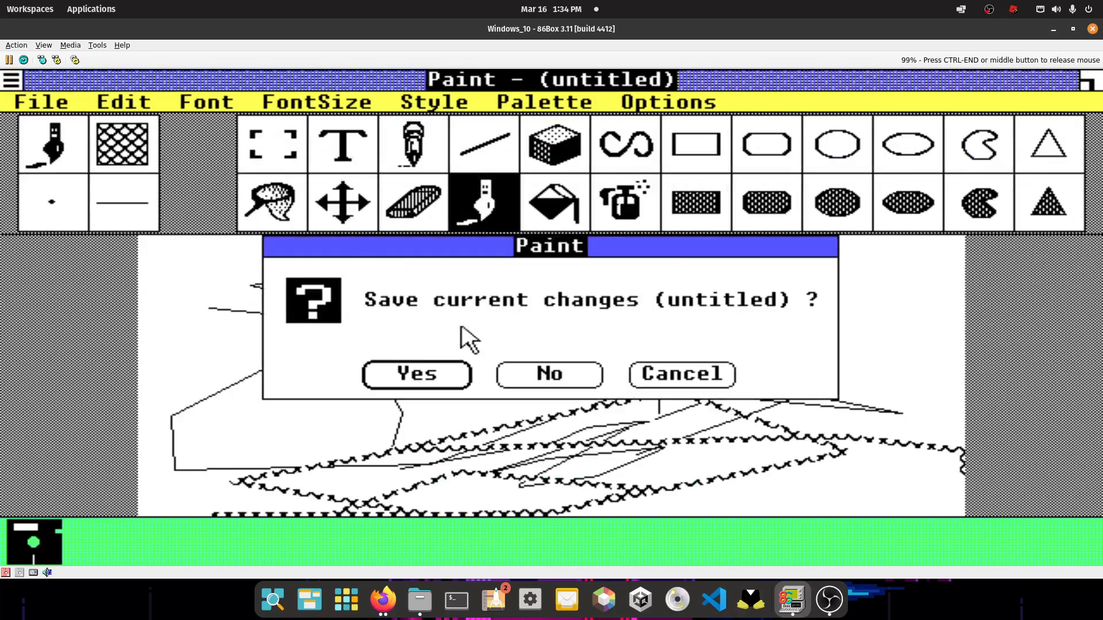
Decline saving the untitled Paint drawing and return to the MS-DOS Executive listing
click(415, 374)
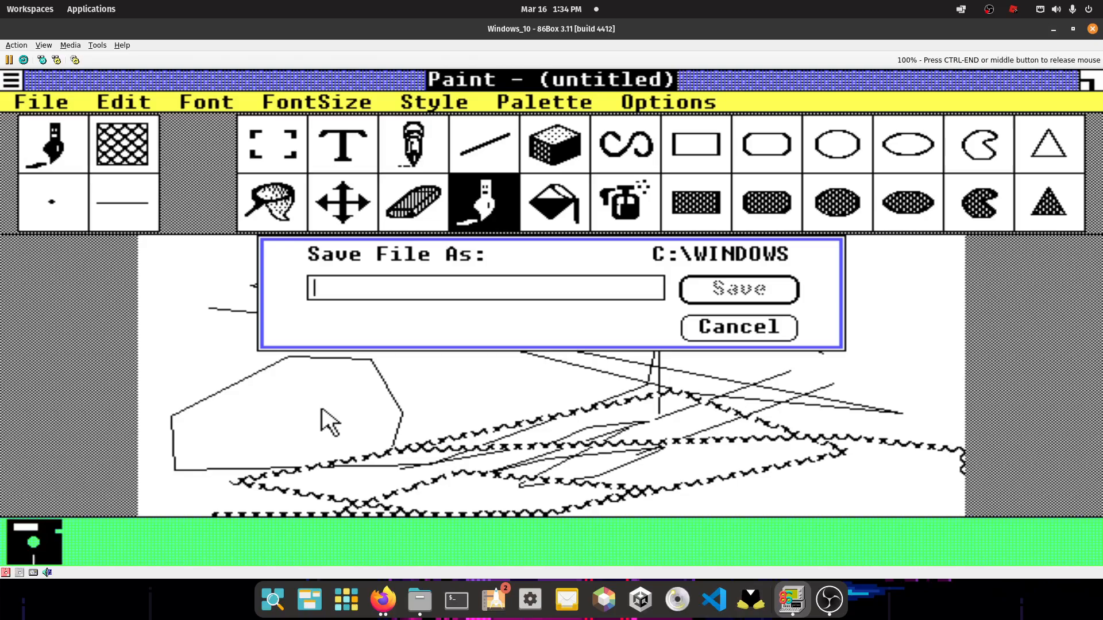
mouse_move(531, 270)
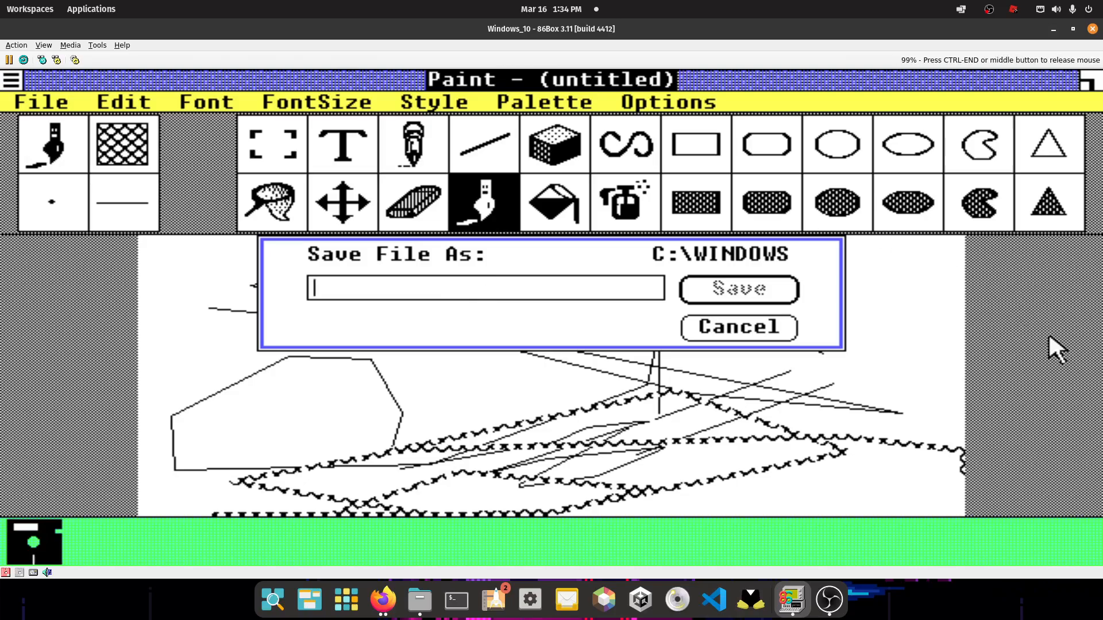
click(738, 327)
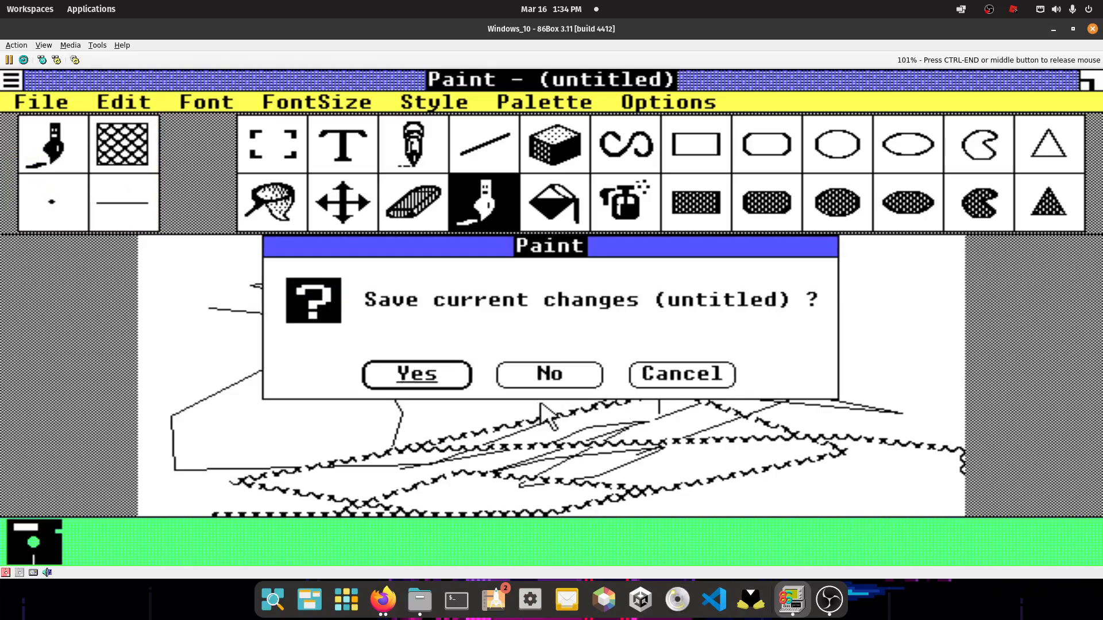
click(549, 375)
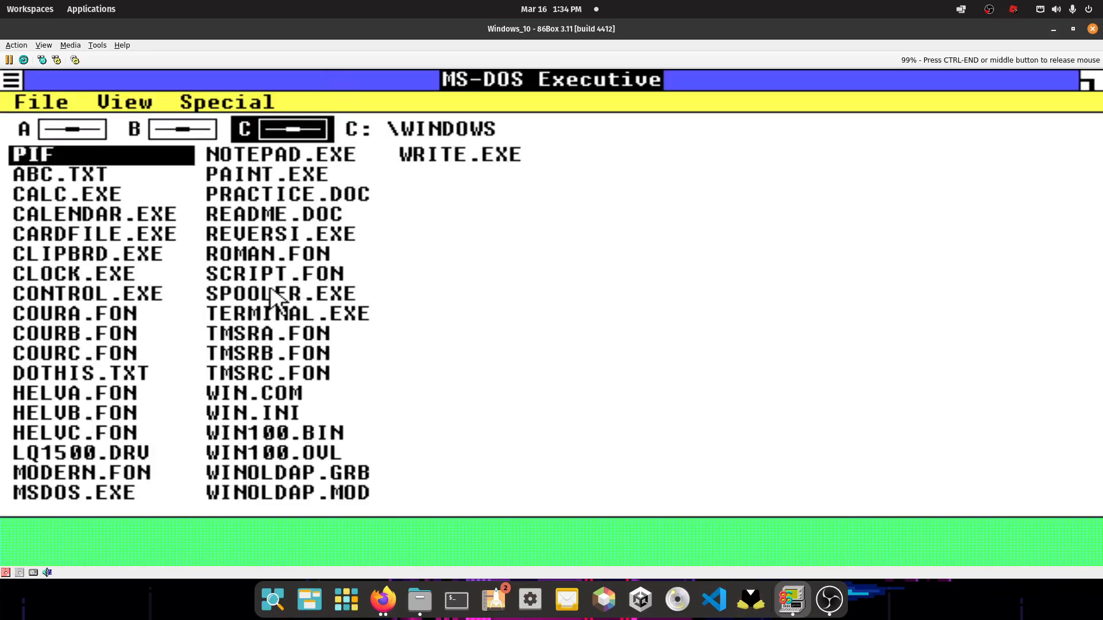
mouse_move(386, 170)
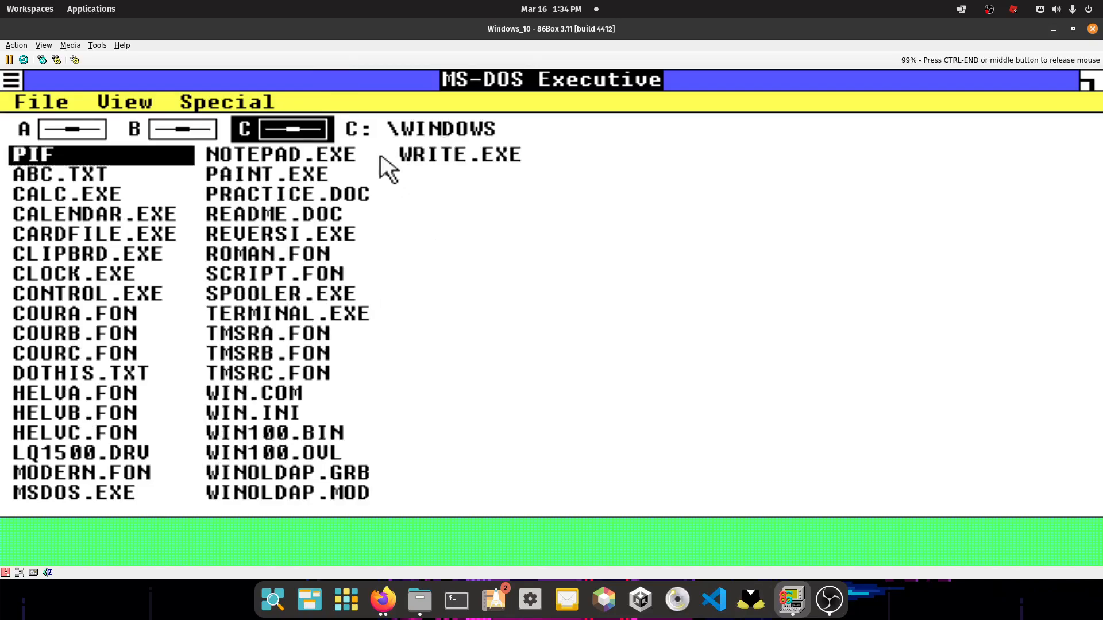
Launch WRITE.EXE on a blank untitled document and browse its menus
double_click(458, 154)
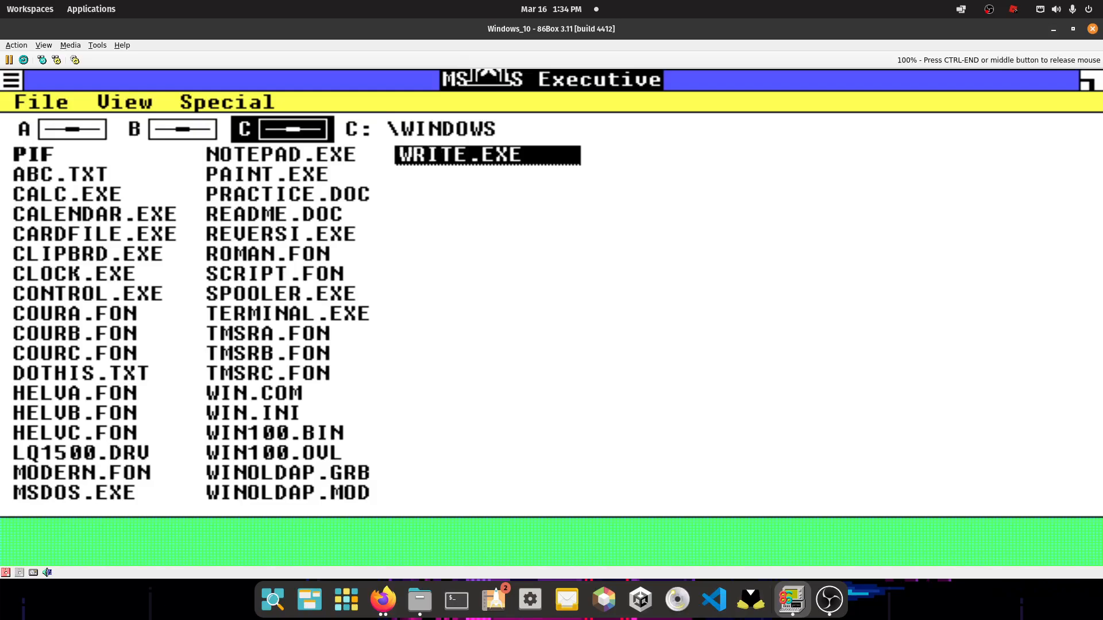
double_click(486, 154)
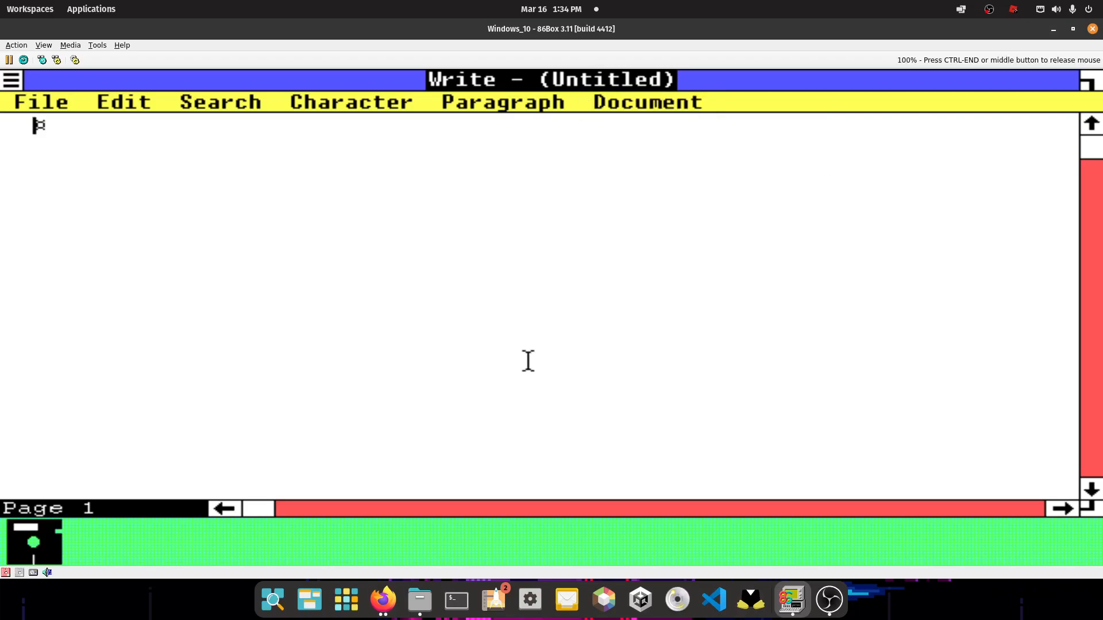
click(219, 101)
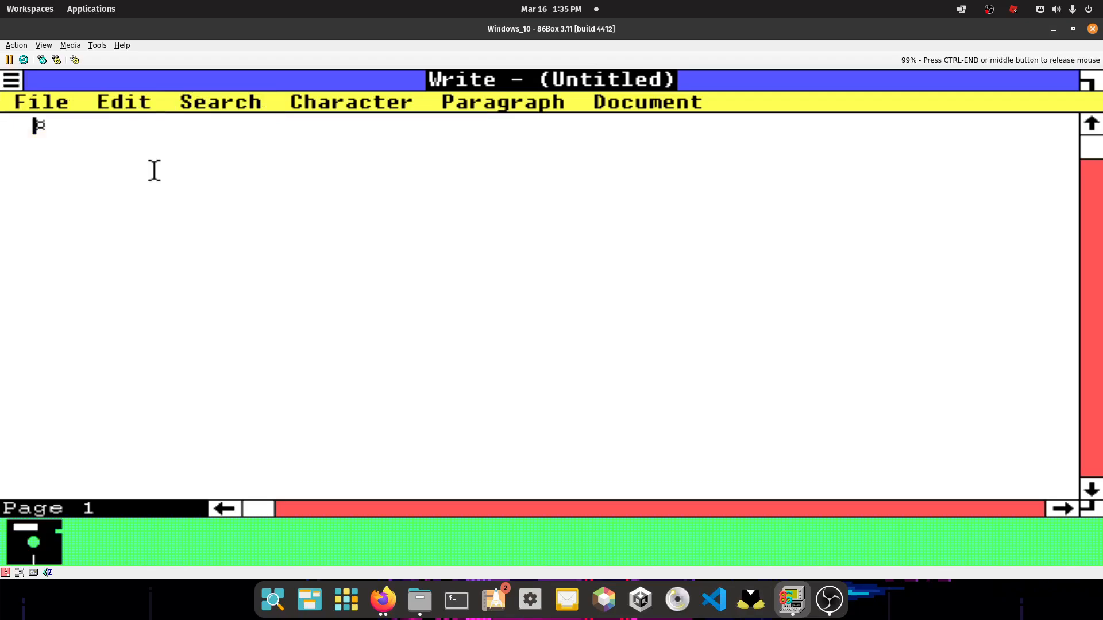
click(219, 101)
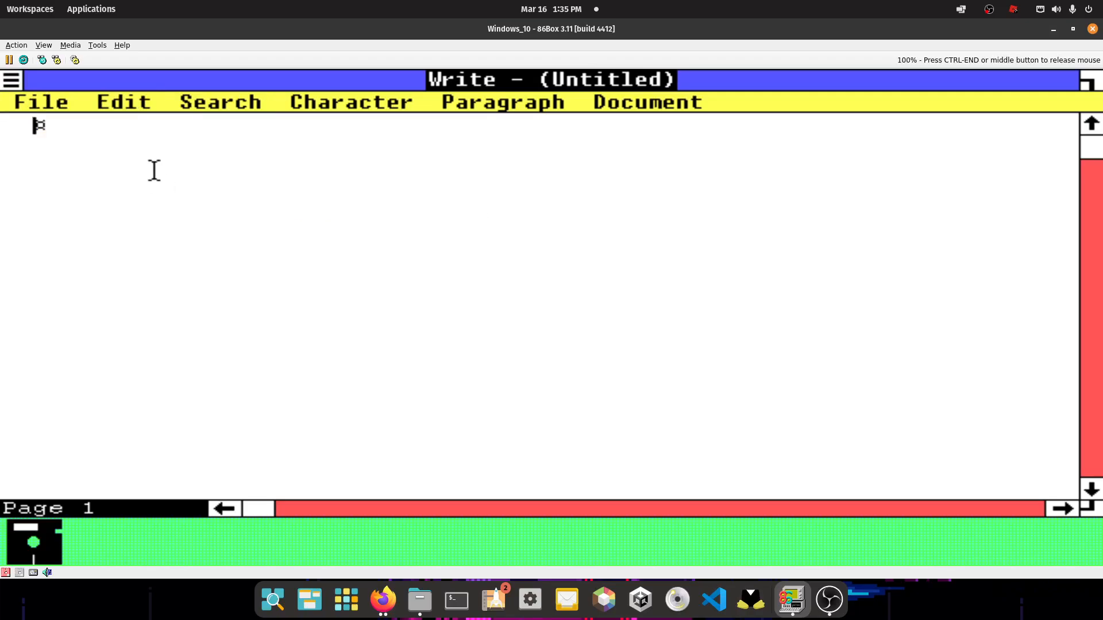
mouse_move(89, 112)
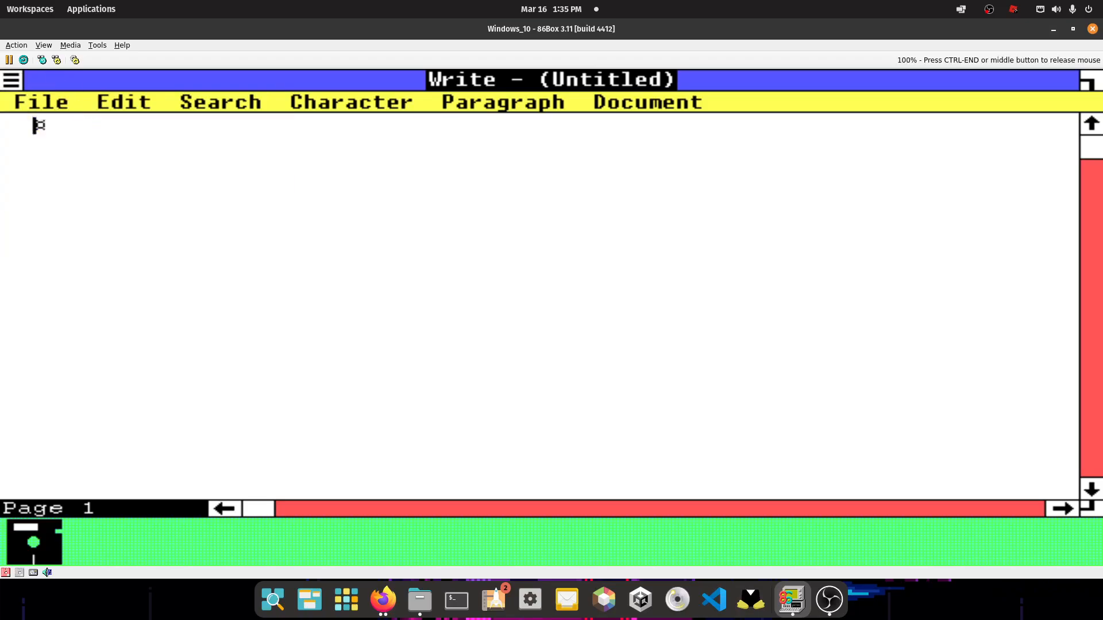
click(41, 101)
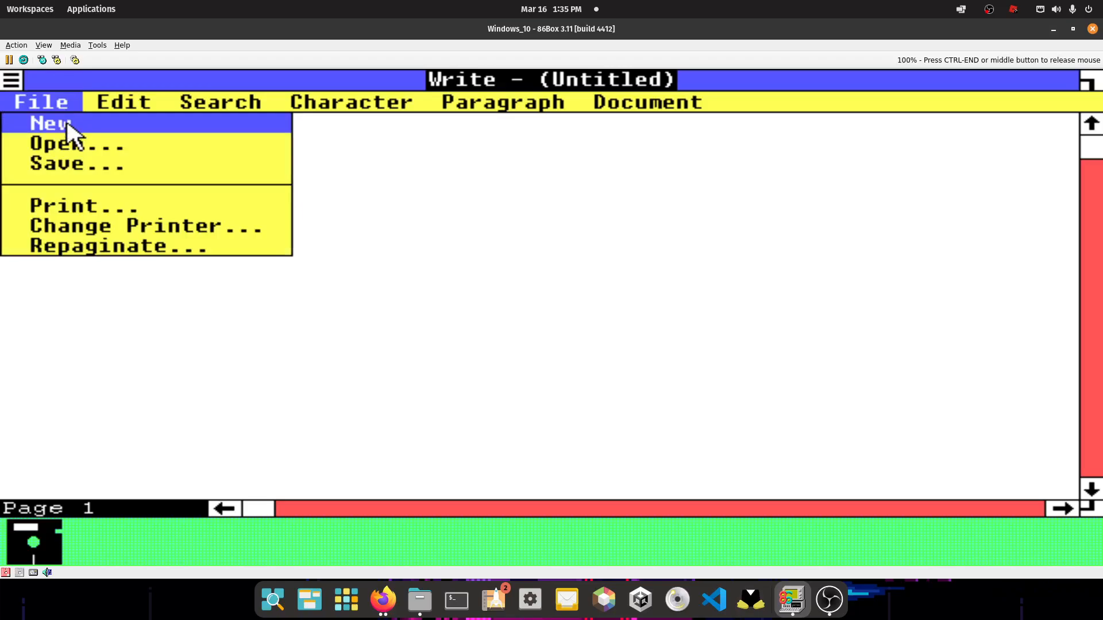
click(49, 123)
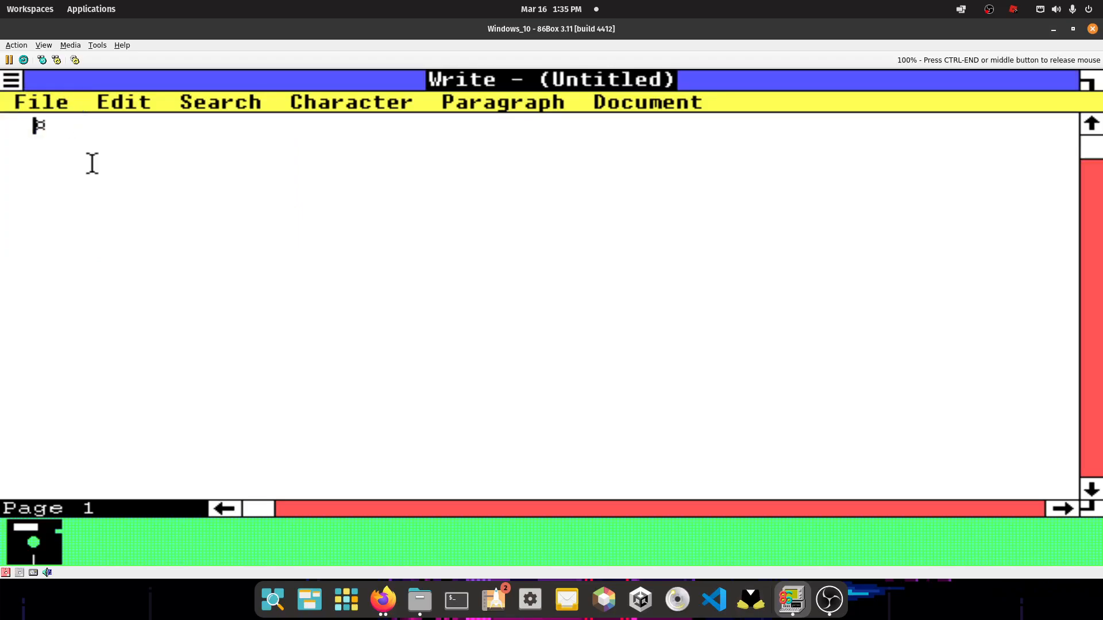
Confirm the Epson LQ-1500 on LPT1 with portrait, high-quality output via Change Printer
click(220, 101)
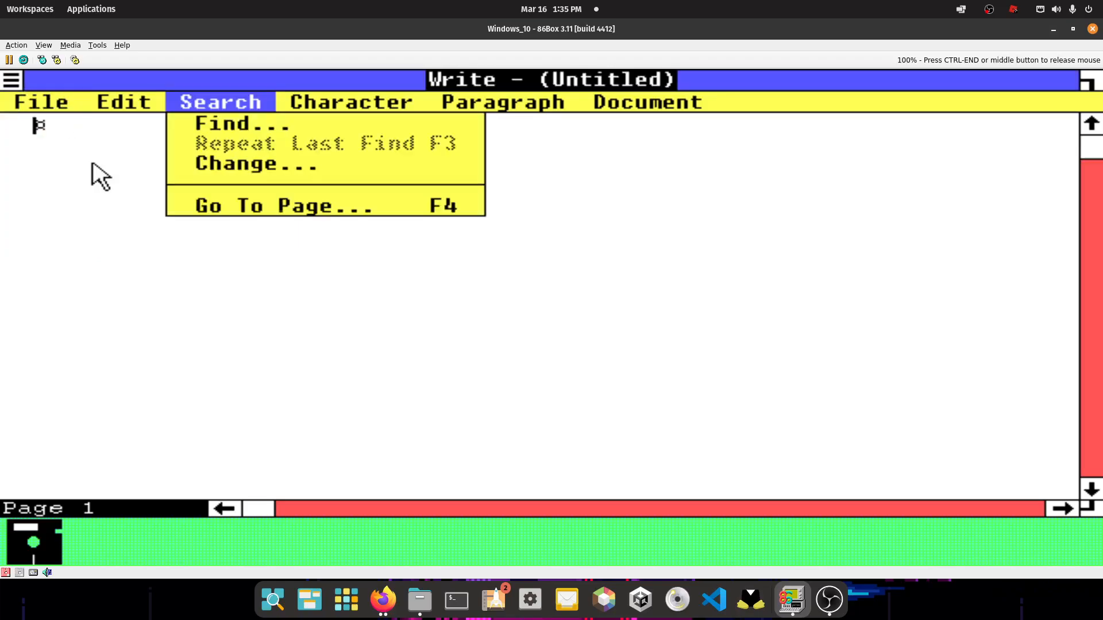
click(96, 147)
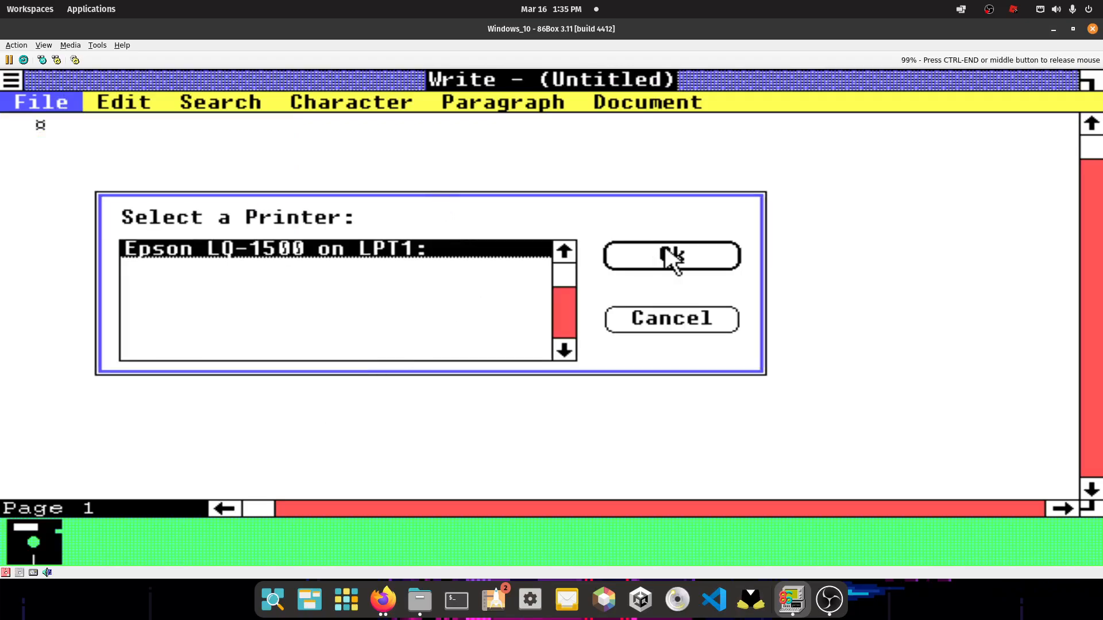
click(673, 257)
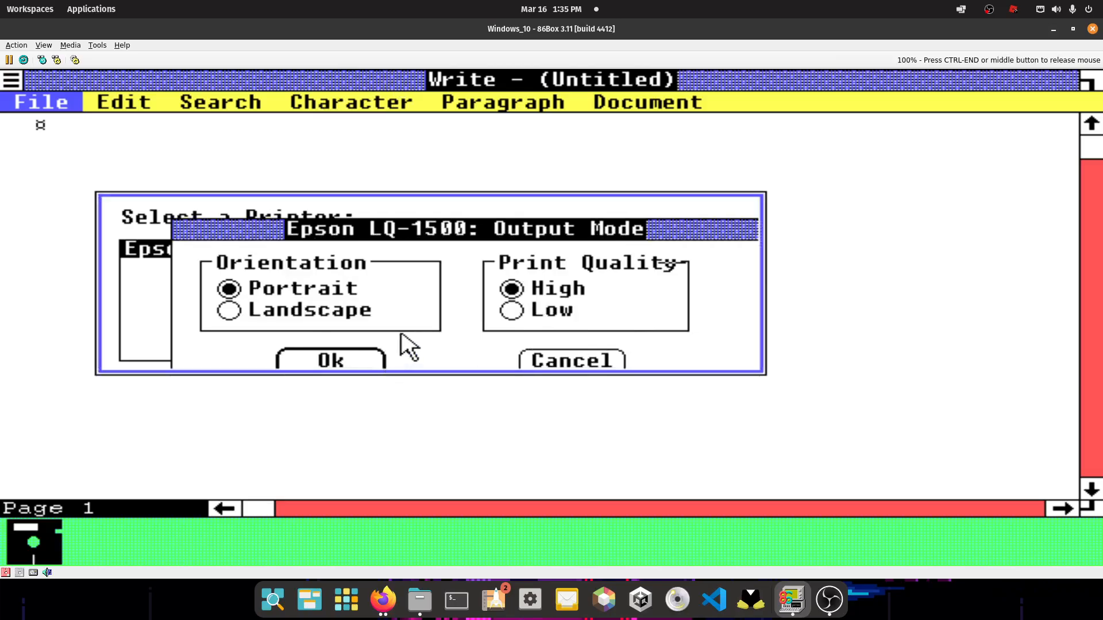
click(574, 360)
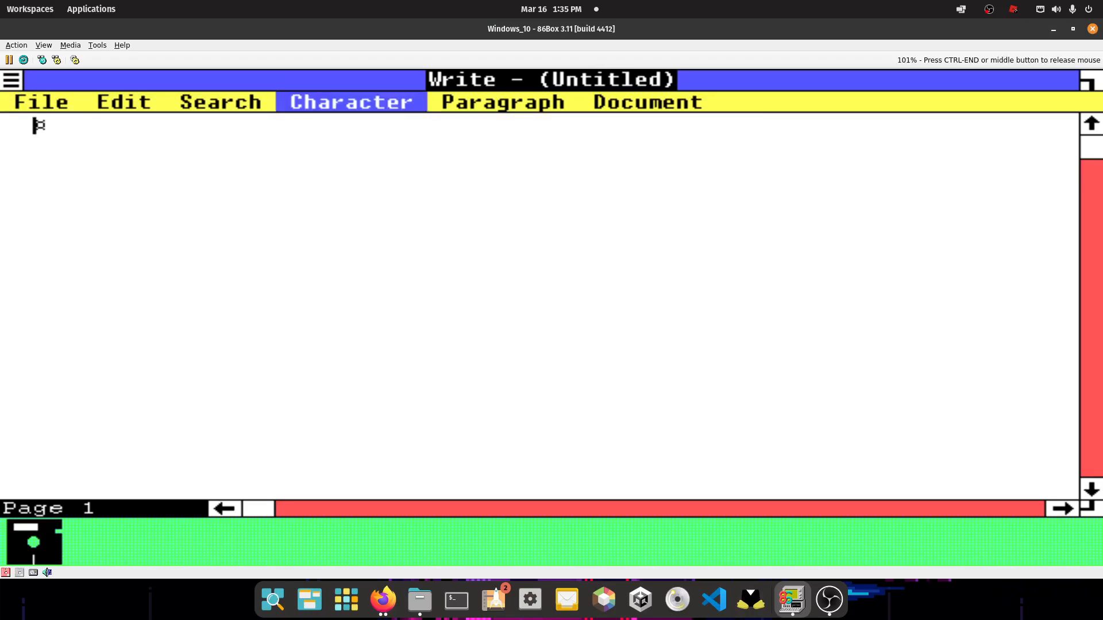
click(352, 101)
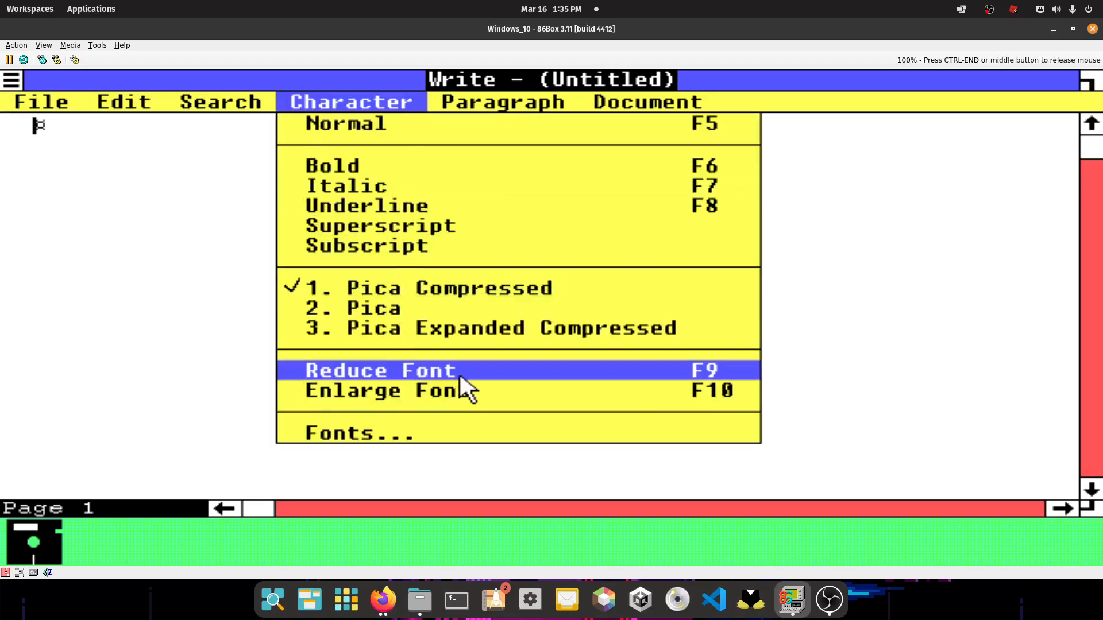
click(379, 370)
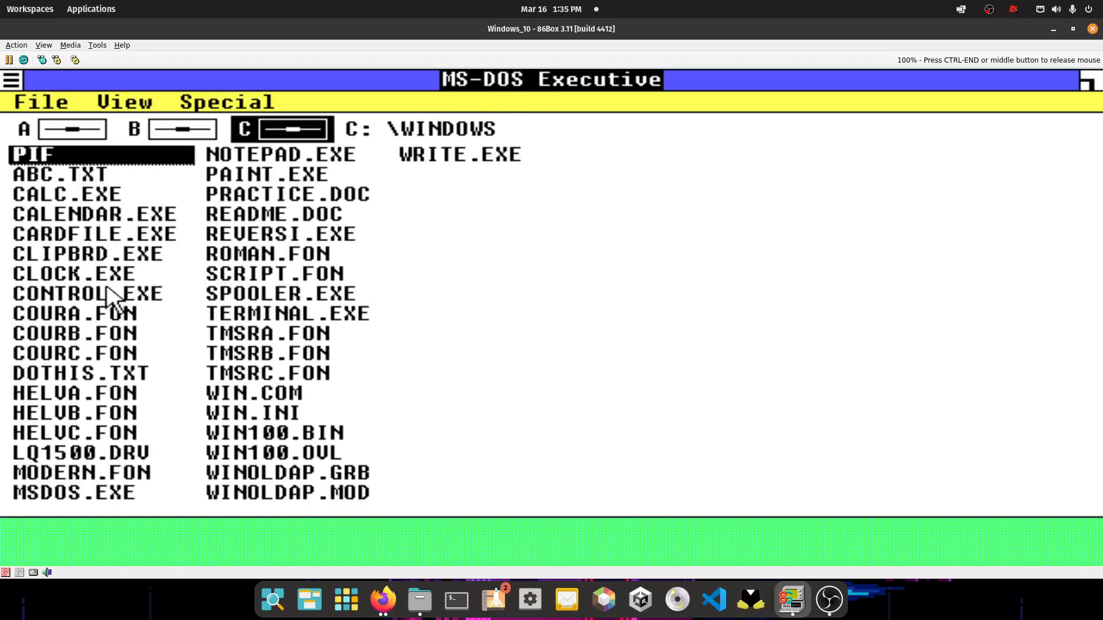
mouse_move(39, 421)
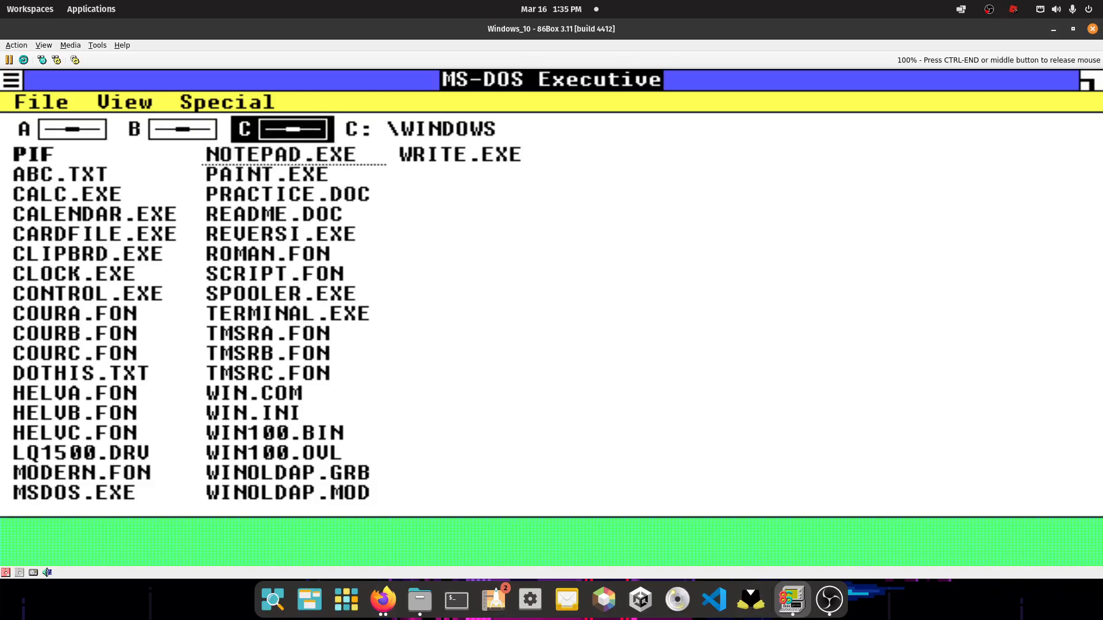
Type a test note like 'let me type thank you' in Notepad, then close it without saving
double_click(273, 152)
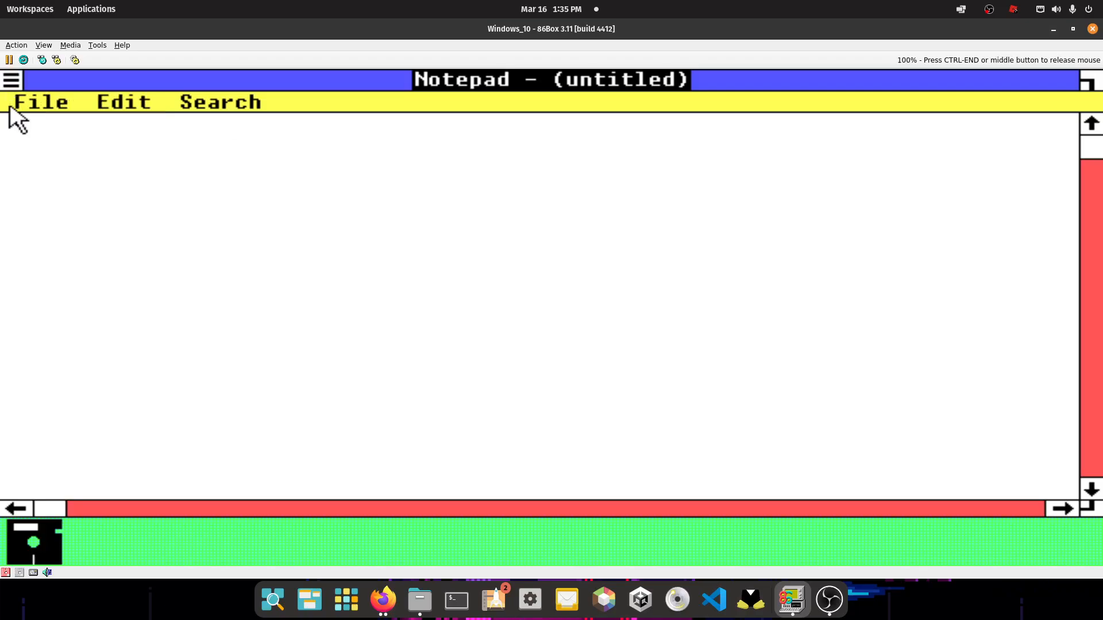
click(40, 101)
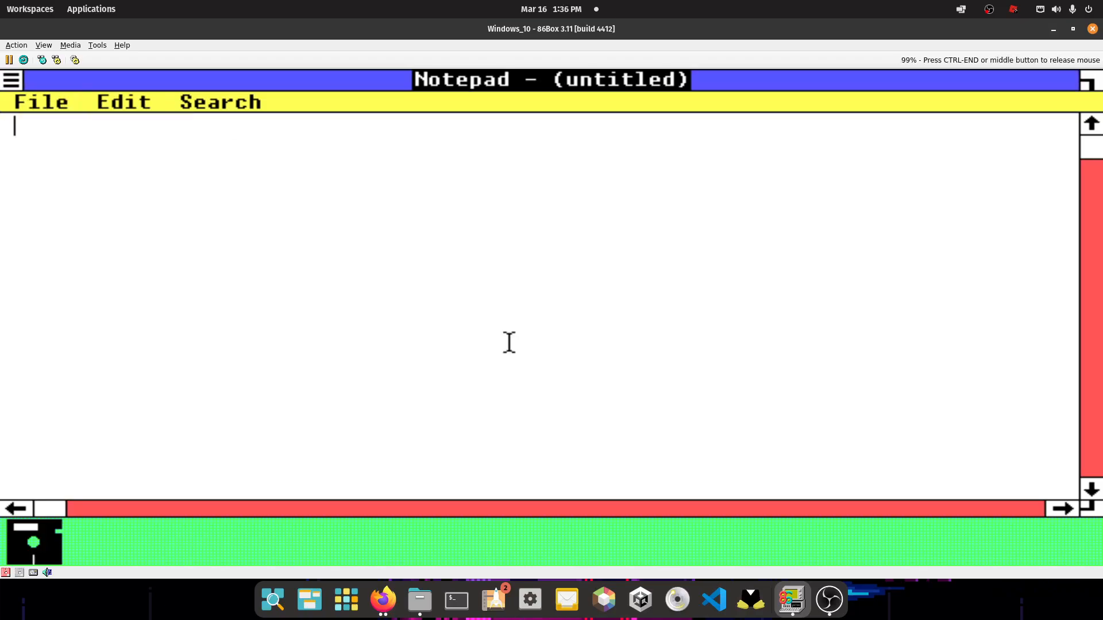
text(d)
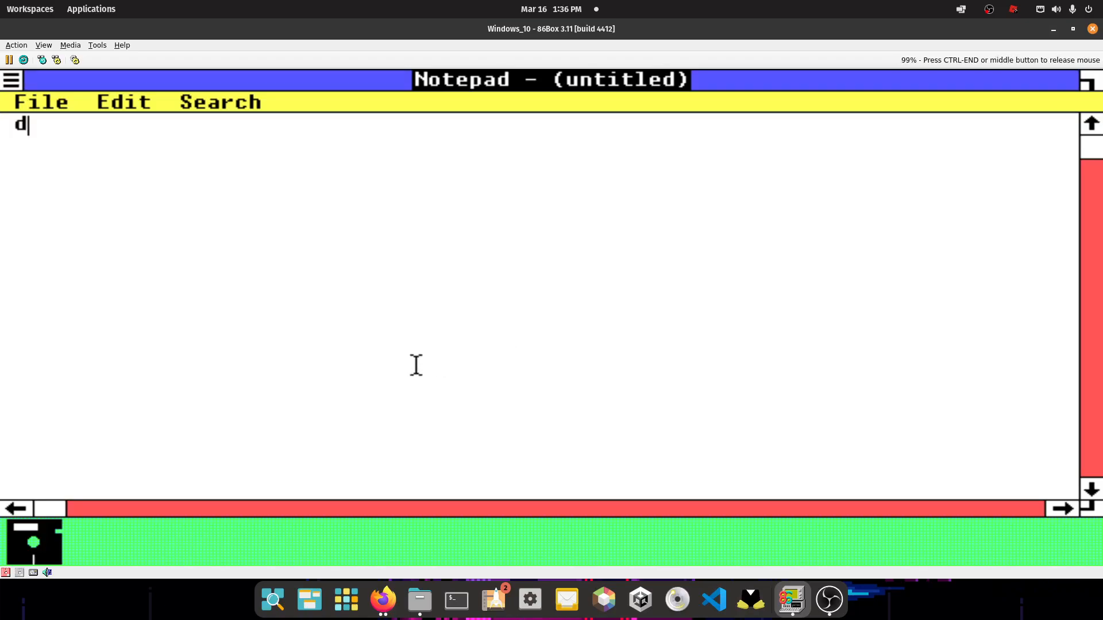
text(let me t)
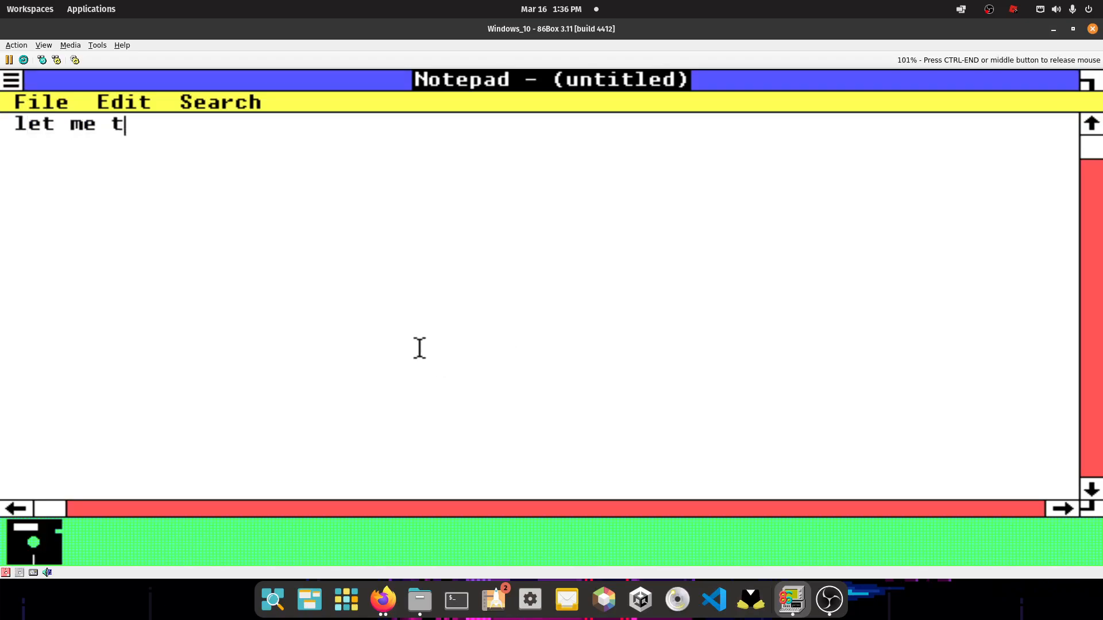
text(ype thank you)
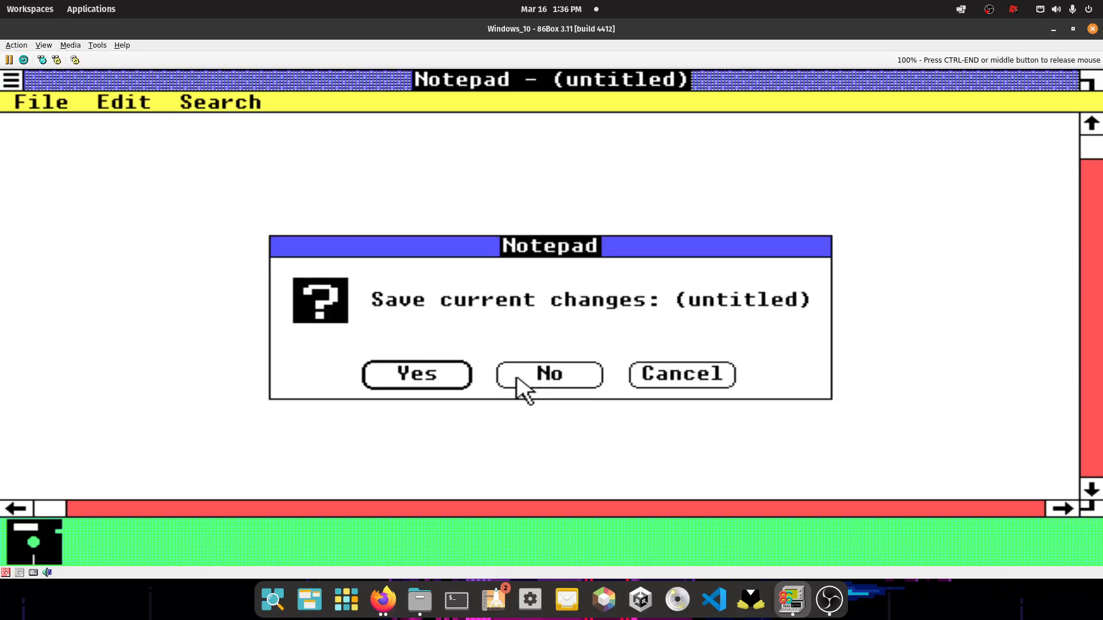
click(551, 374)
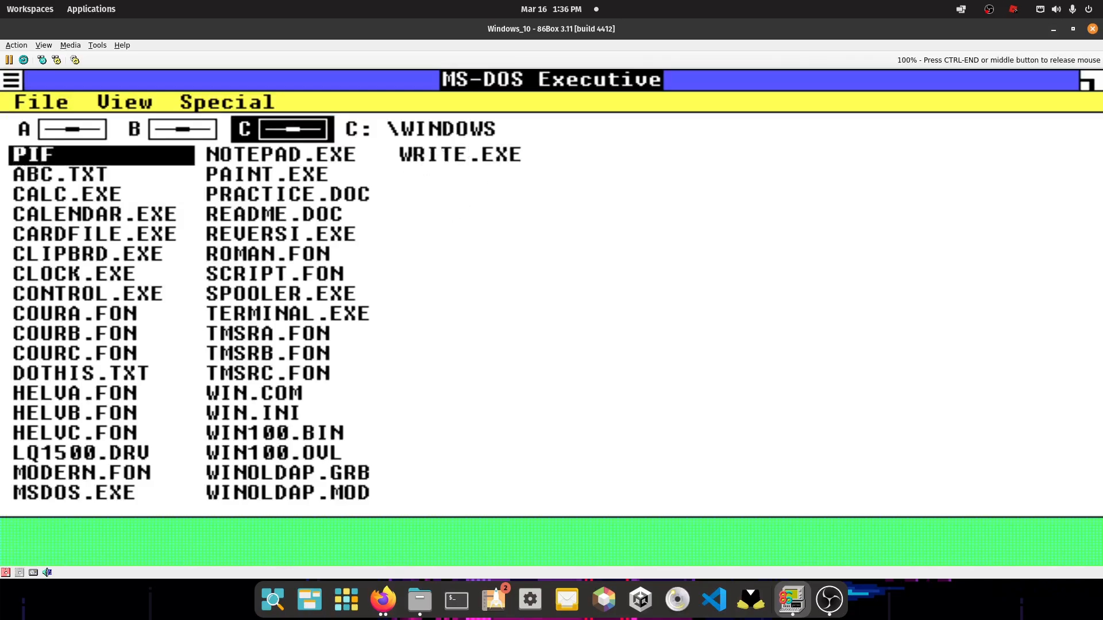
Launch Write and type 'thanks for watch... another video (maybe series) who knows'
click(458, 154)
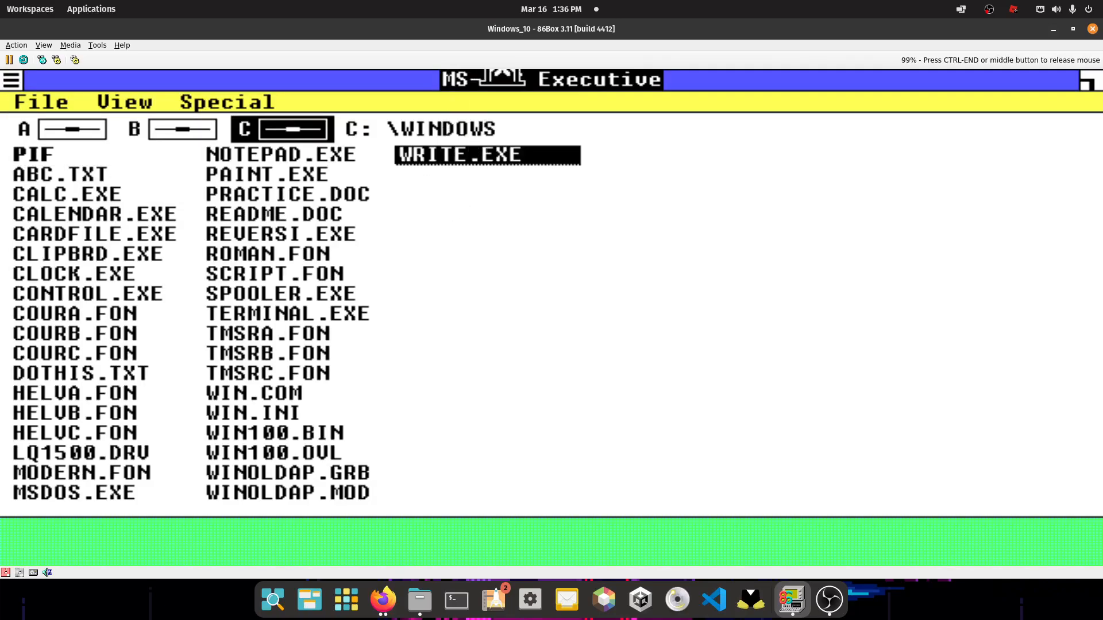
double_click(487, 155)
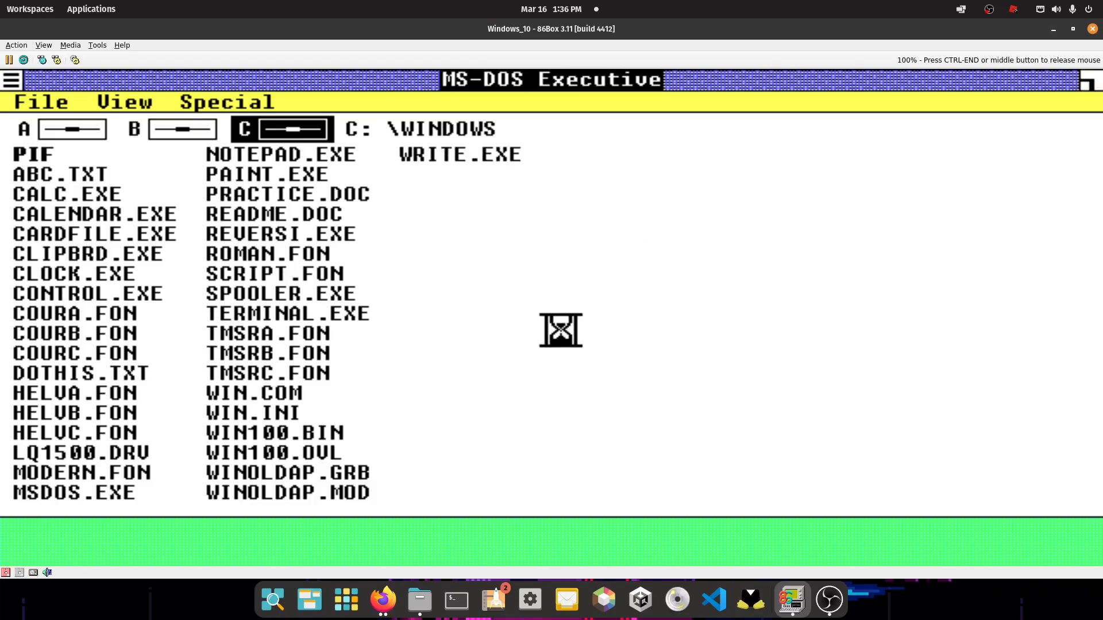
double_click(459, 154)
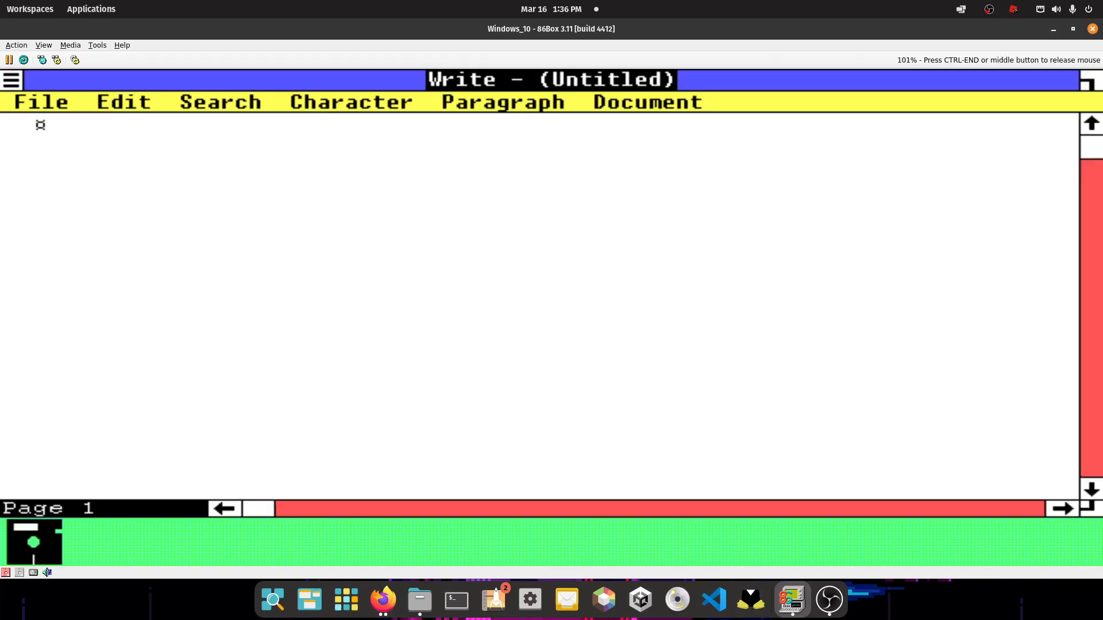
text(thanks for watching, cya in)
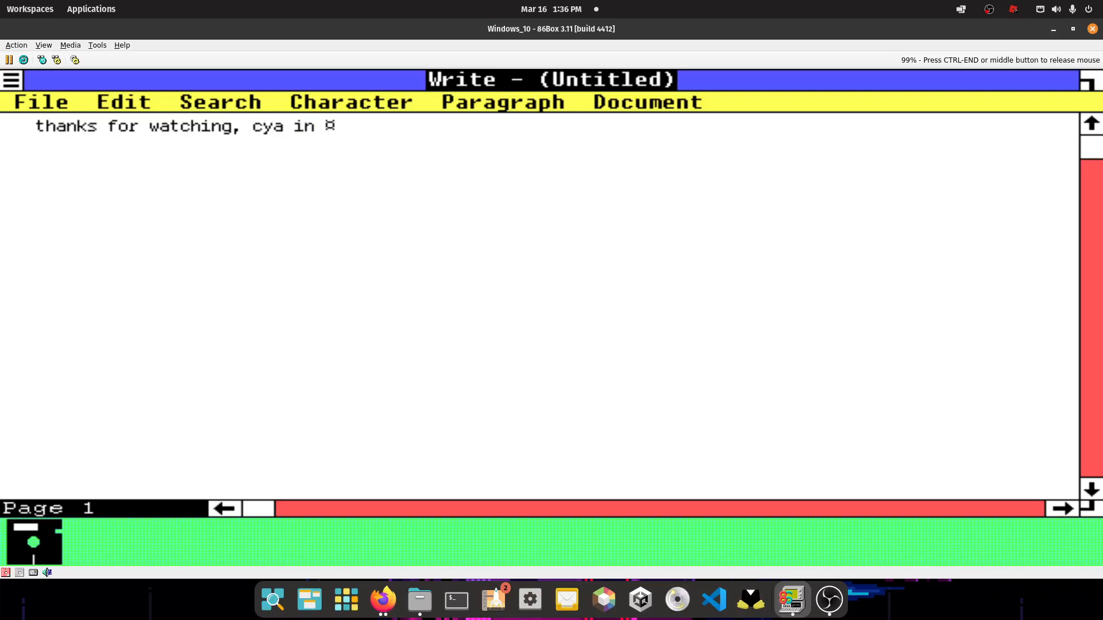
text(another video)
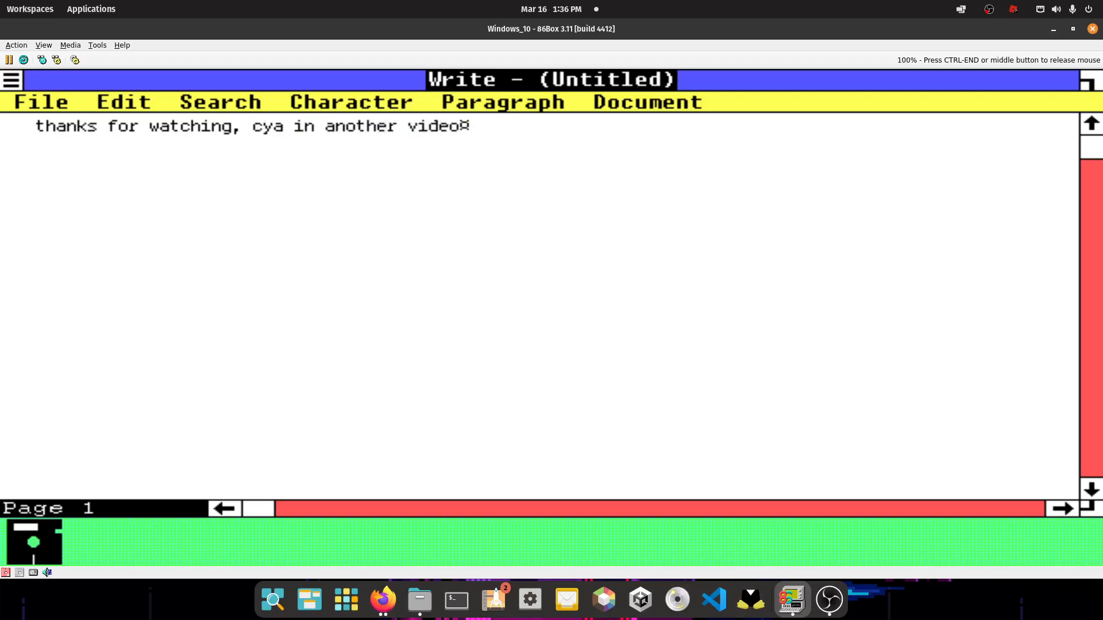
text((maybe series)
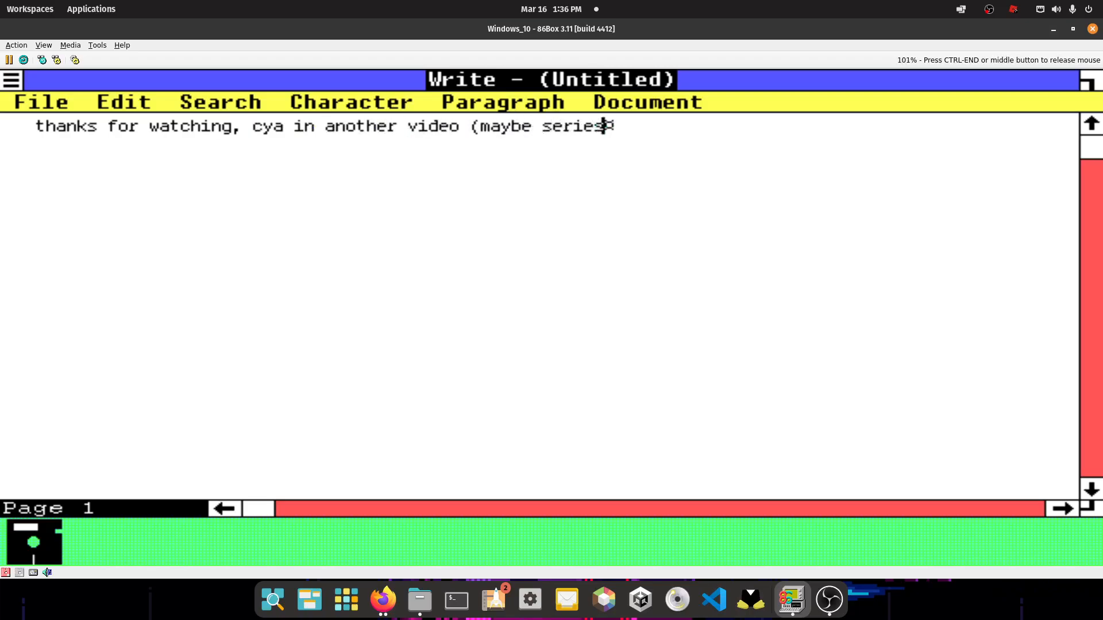
text() who knows)
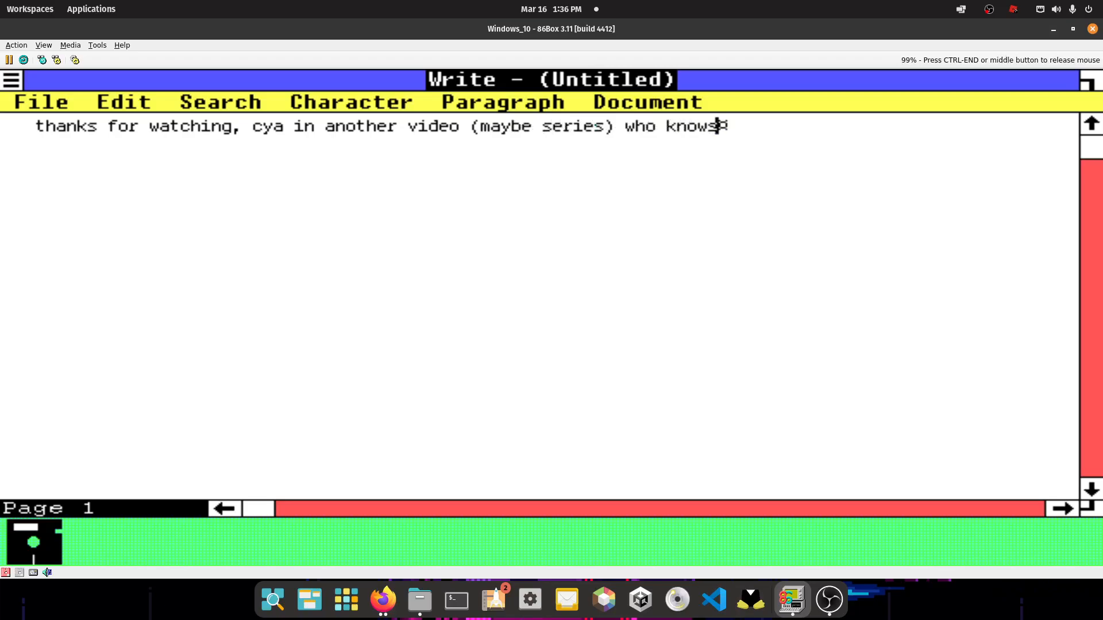
Finish the message with '? anyway thanks for watching' and the themultiverse signature
text(? anyway)
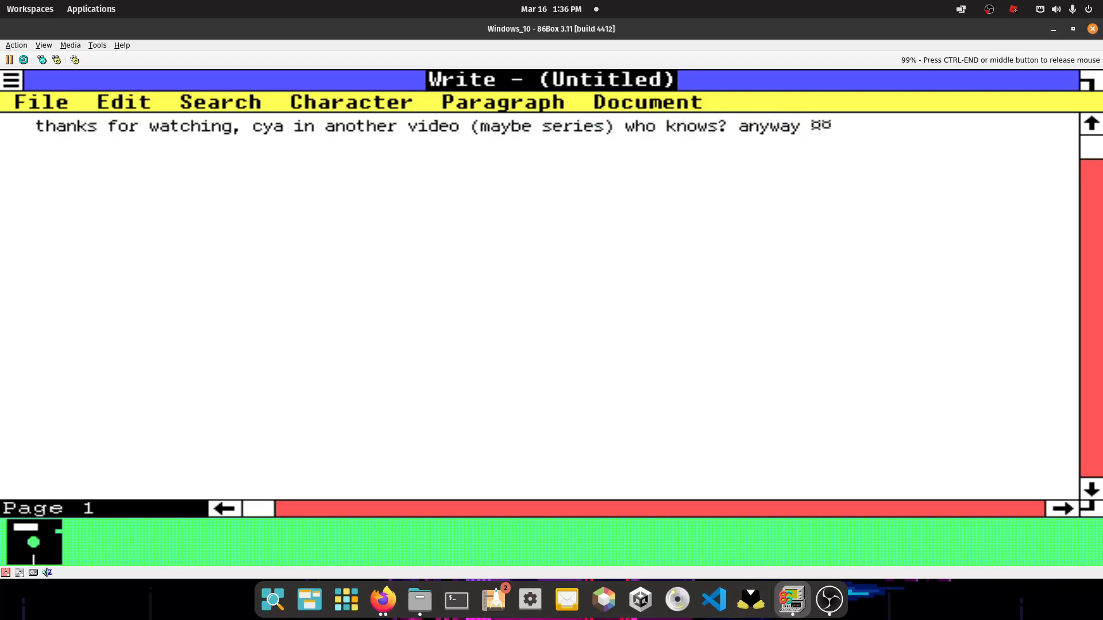
text(thanks for)
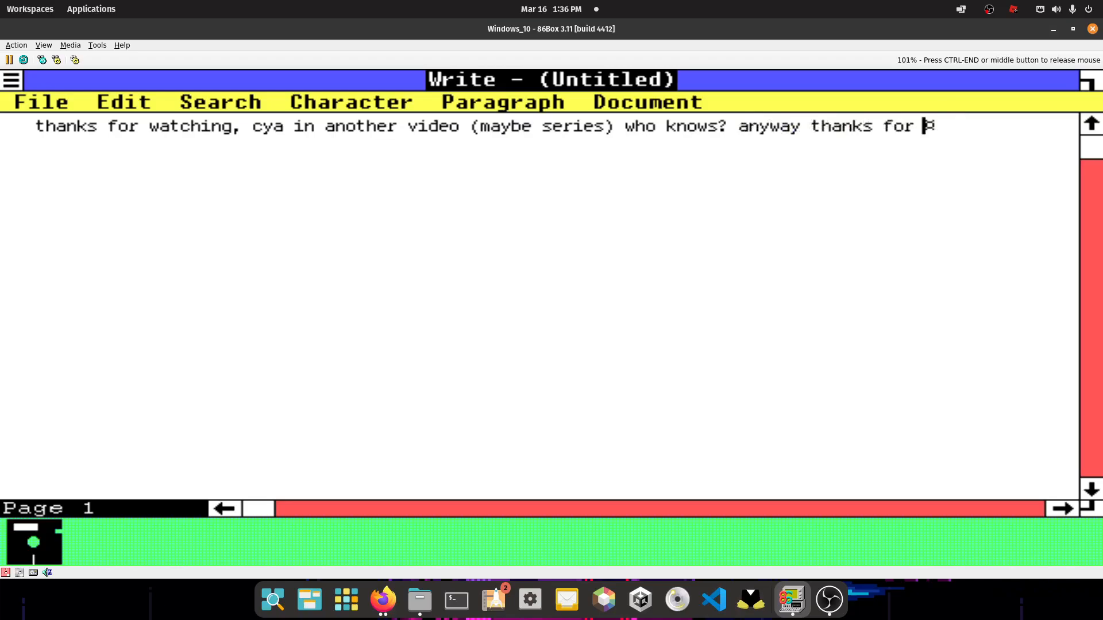
text(watching -)
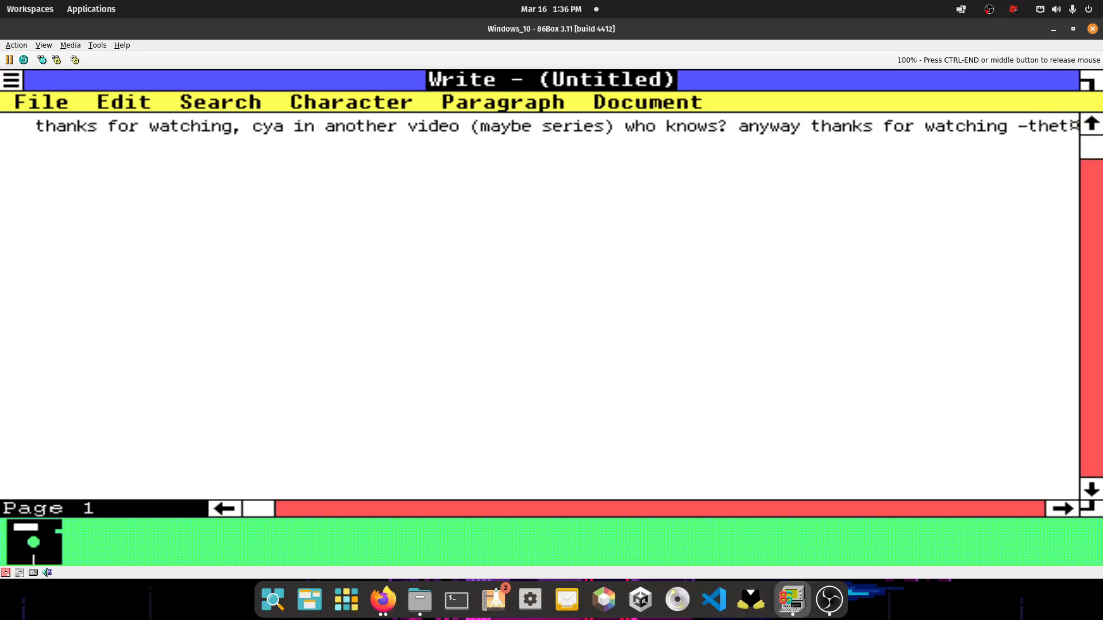
text(thetutorialverse)
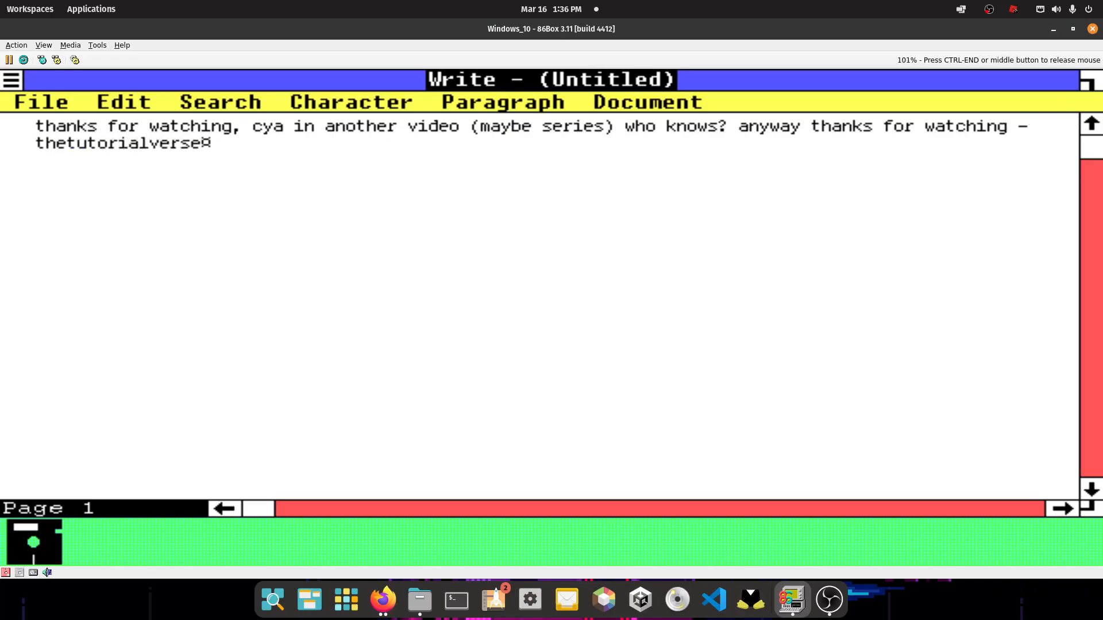
text(.)
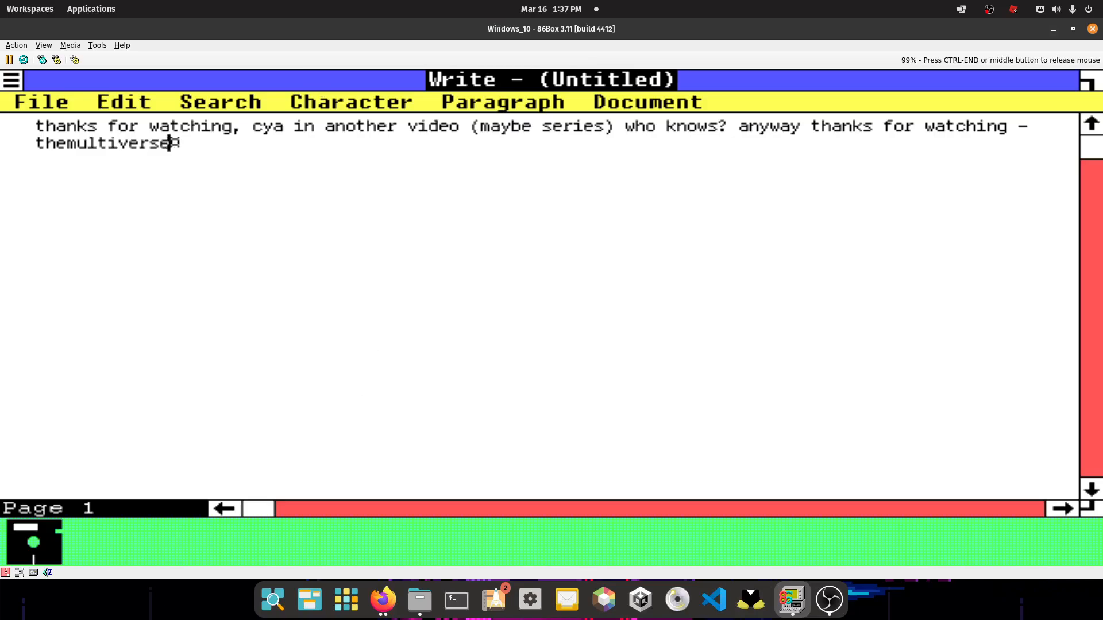
Print all pages of the Write document to the Epson LQ-1500 on LPT1
click(39, 101)
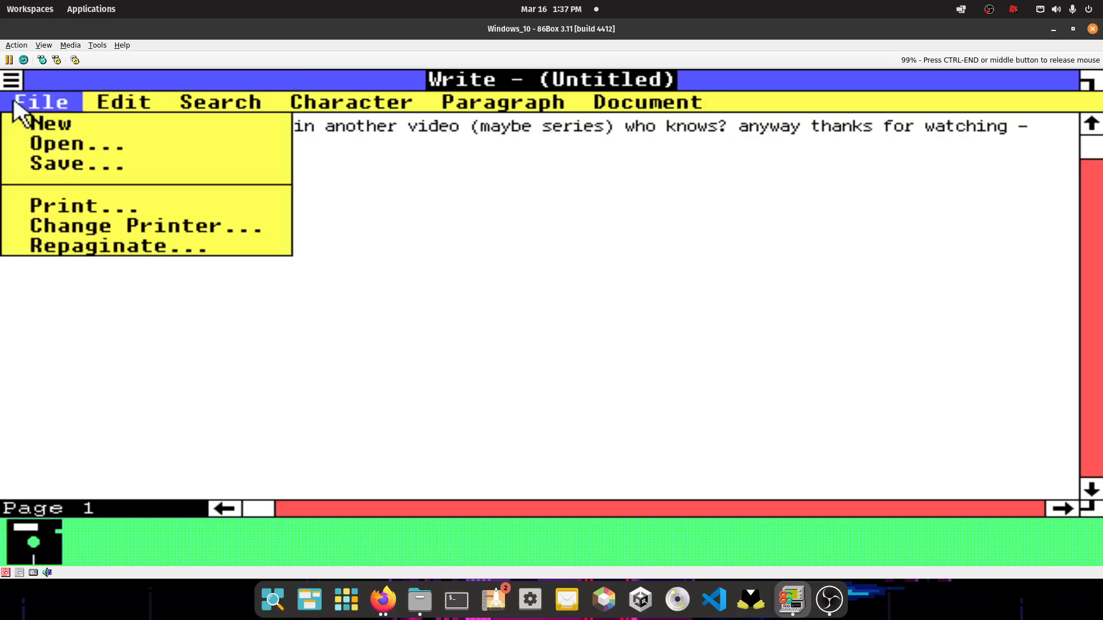
click(84, 205)
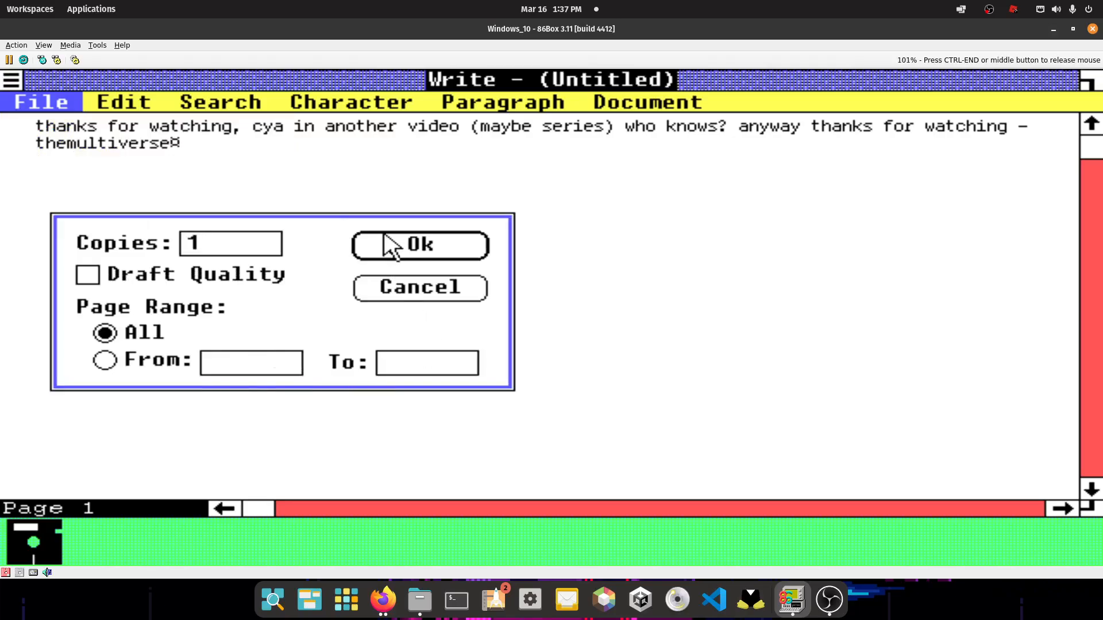
click(421, 244)
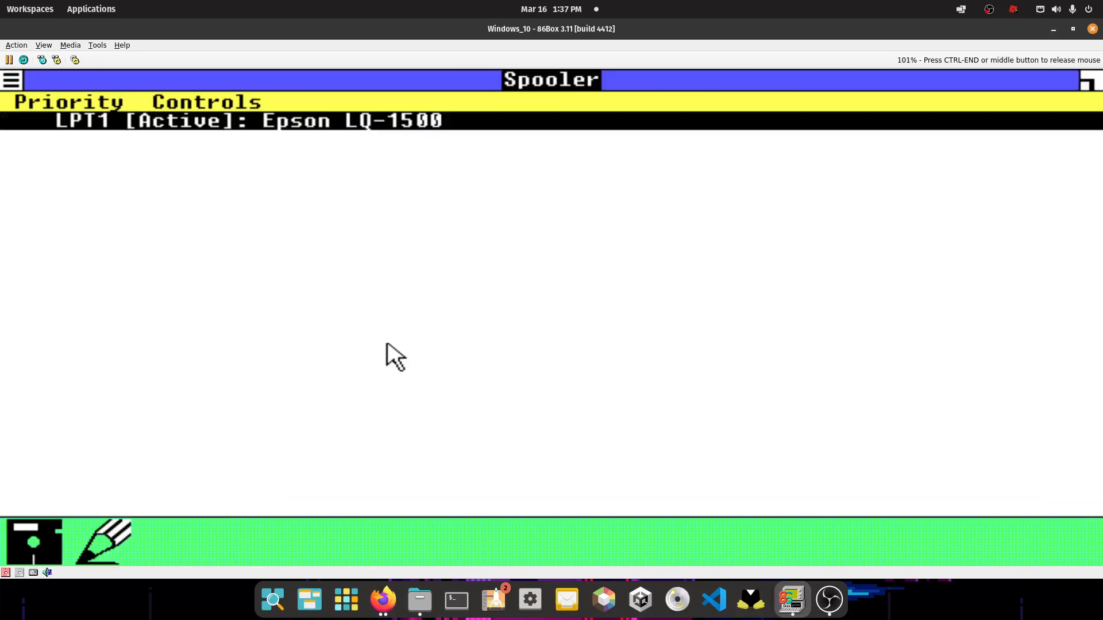
Open the printed PNG from the printer folder and zoom into the themultiverse text
click(419, 600)
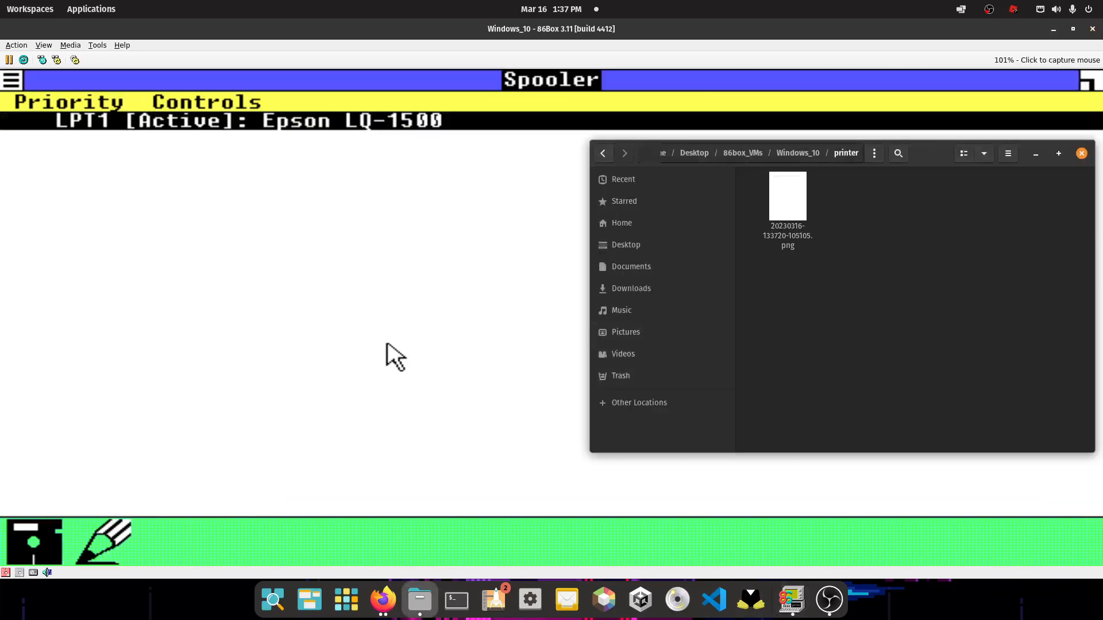
double_click(787, 195)
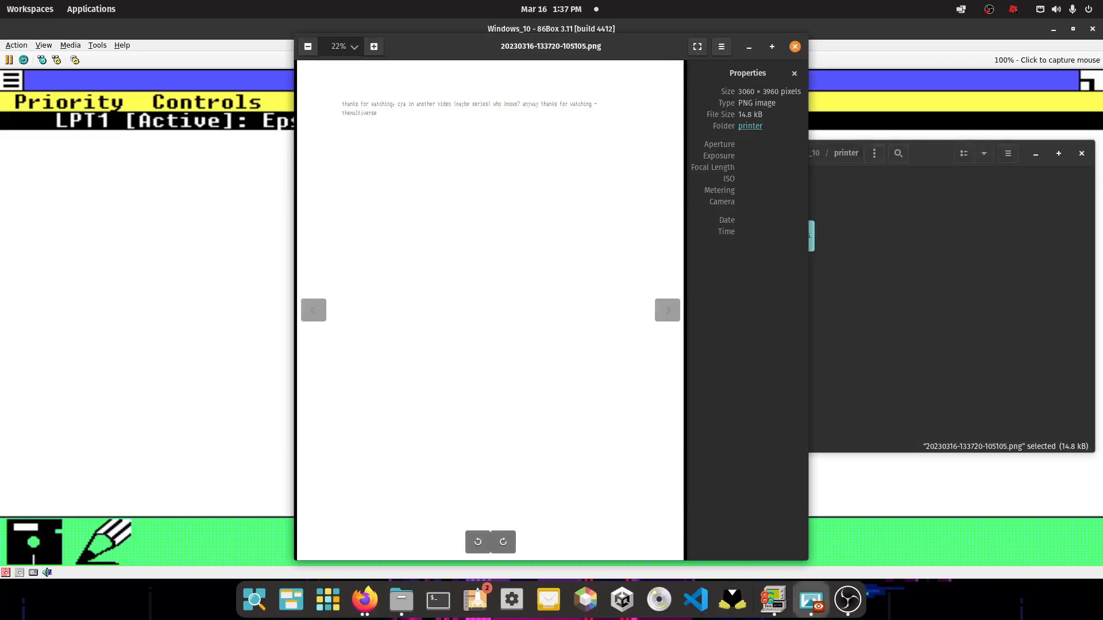
click(373, 46)
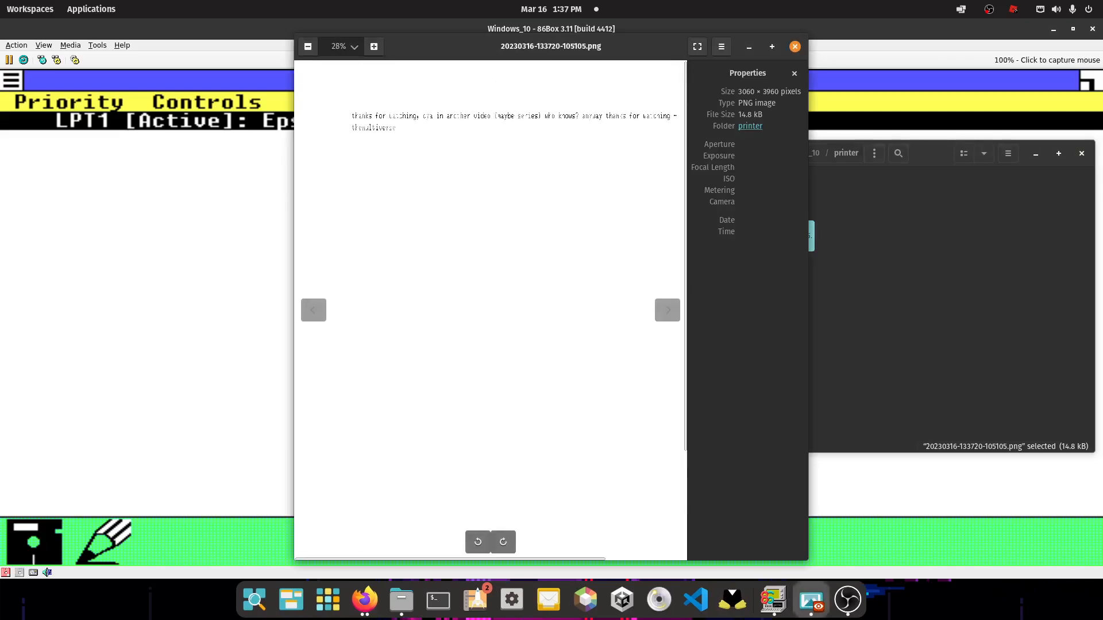
click(373, 46)
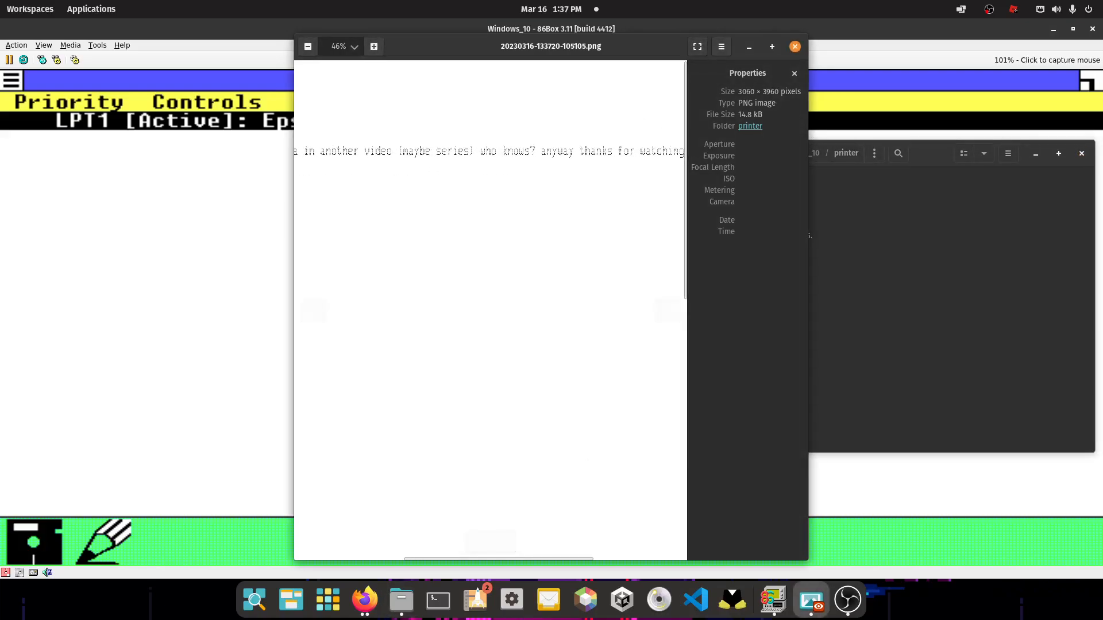
click(374, 46)
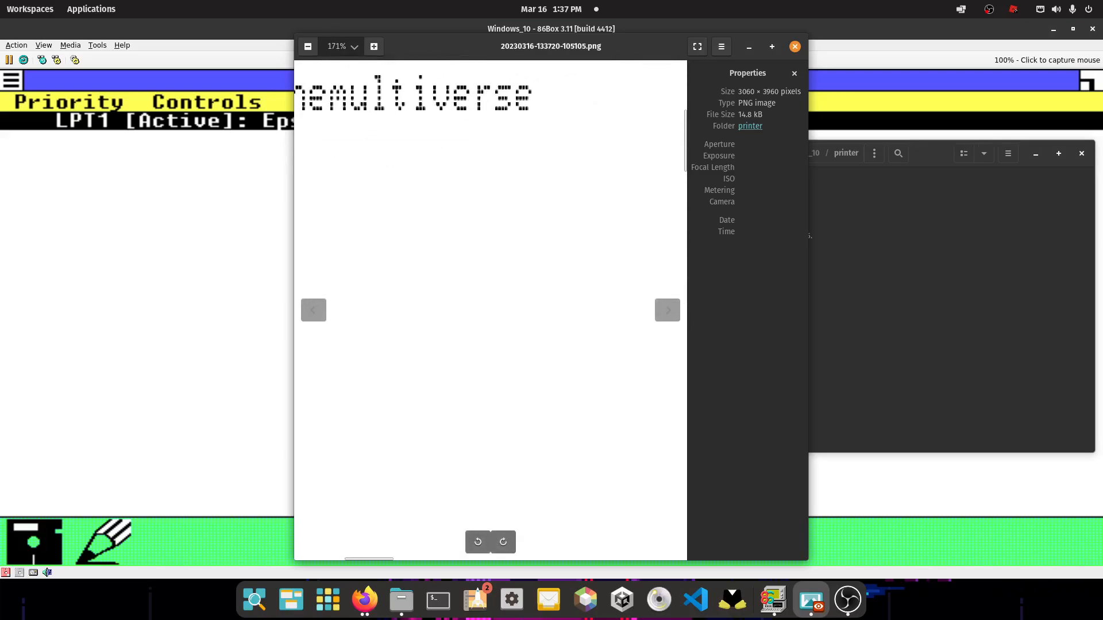
Magnify the letters to the printer dot pattern, then zoom back out to read the message
click(373, 46)
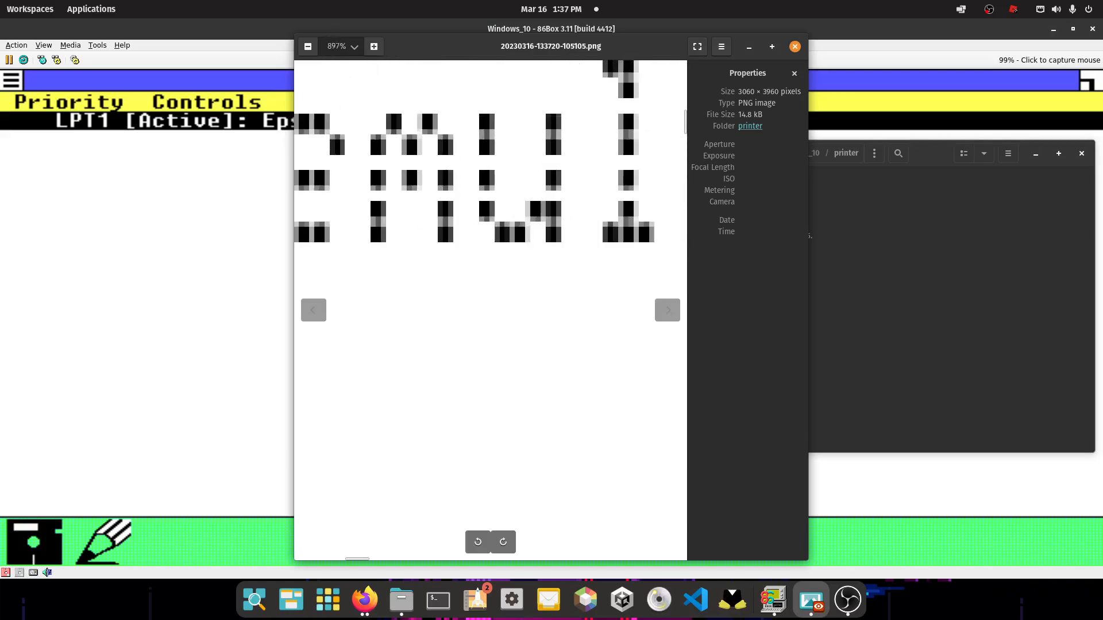
click(373, 46)
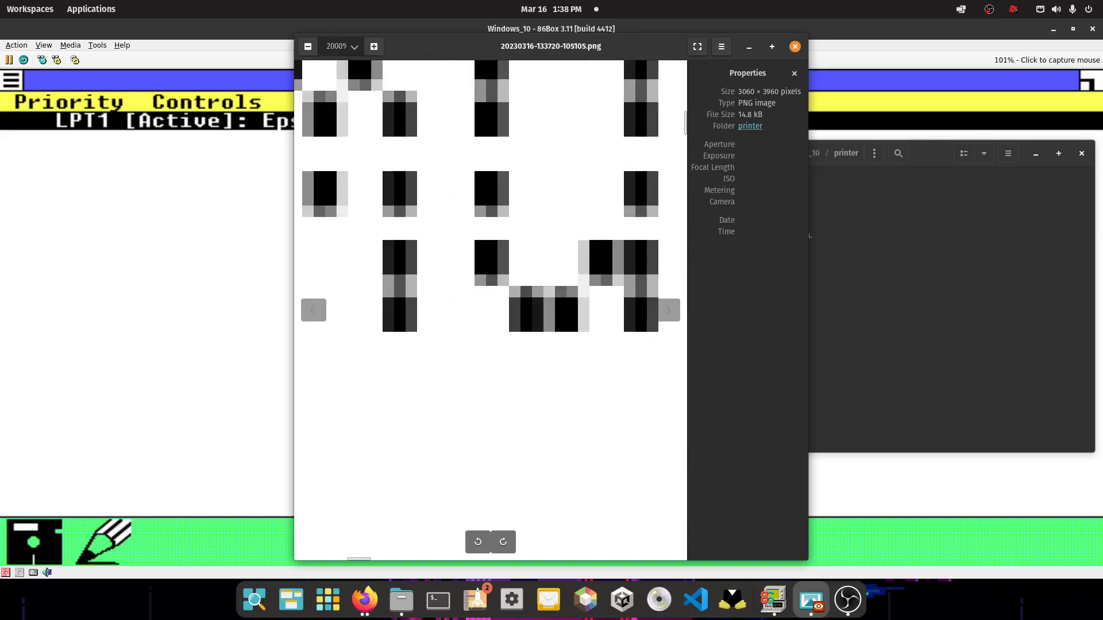
click(308, 46)
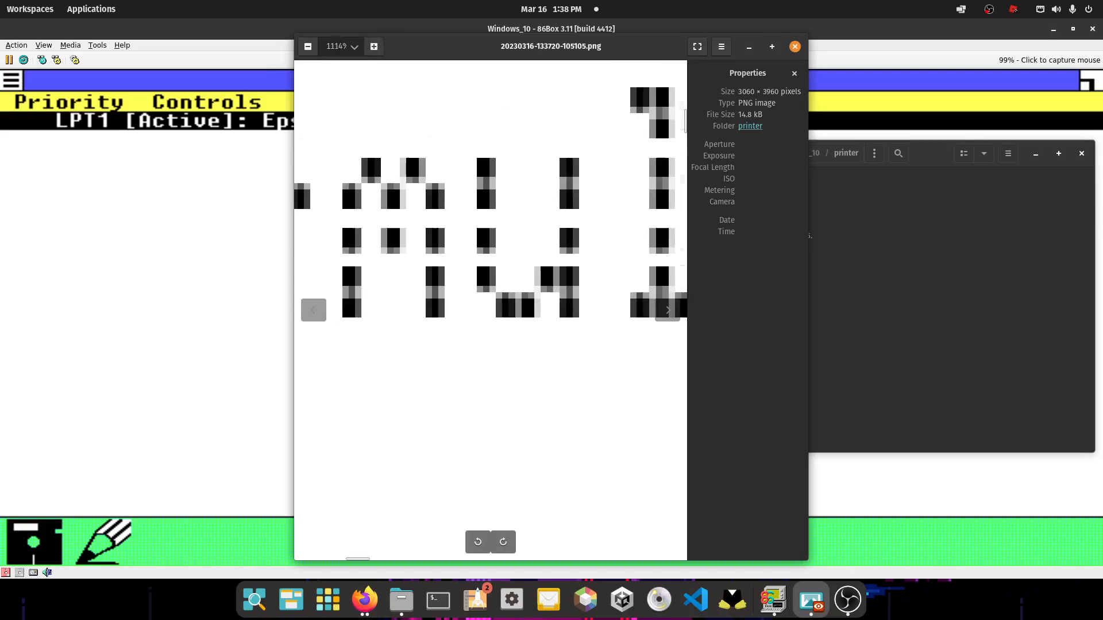
click(374, 46)
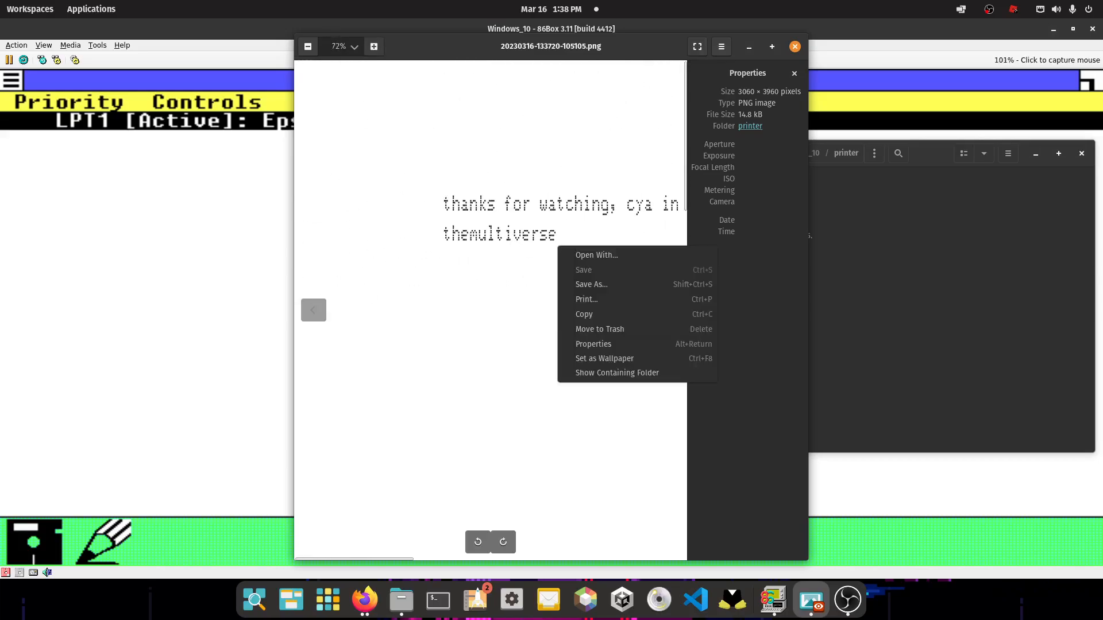
click(308, 46)
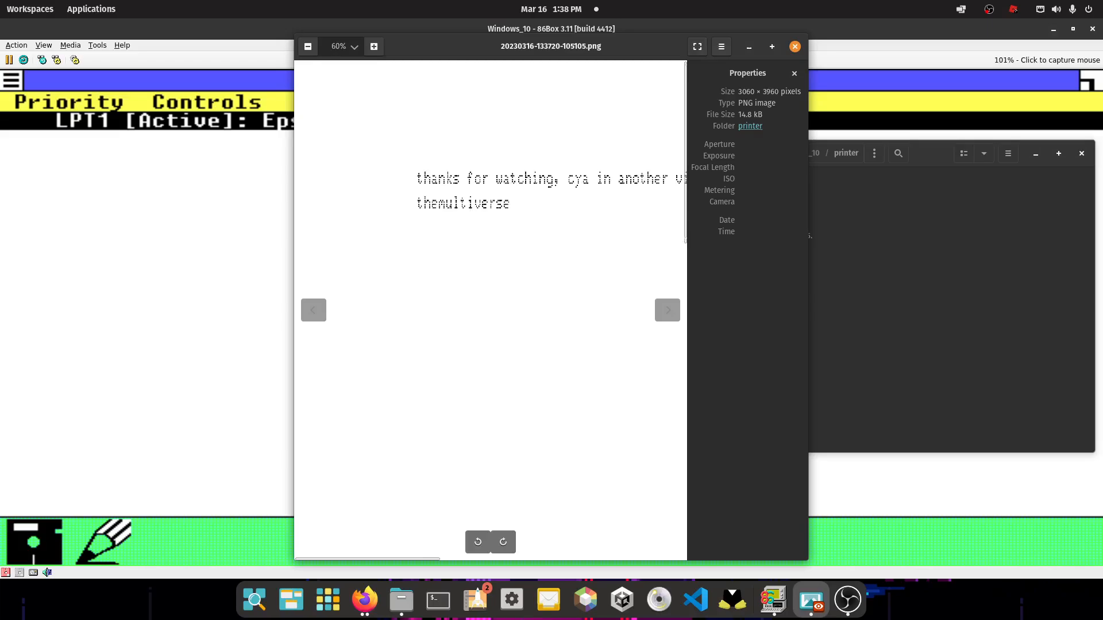